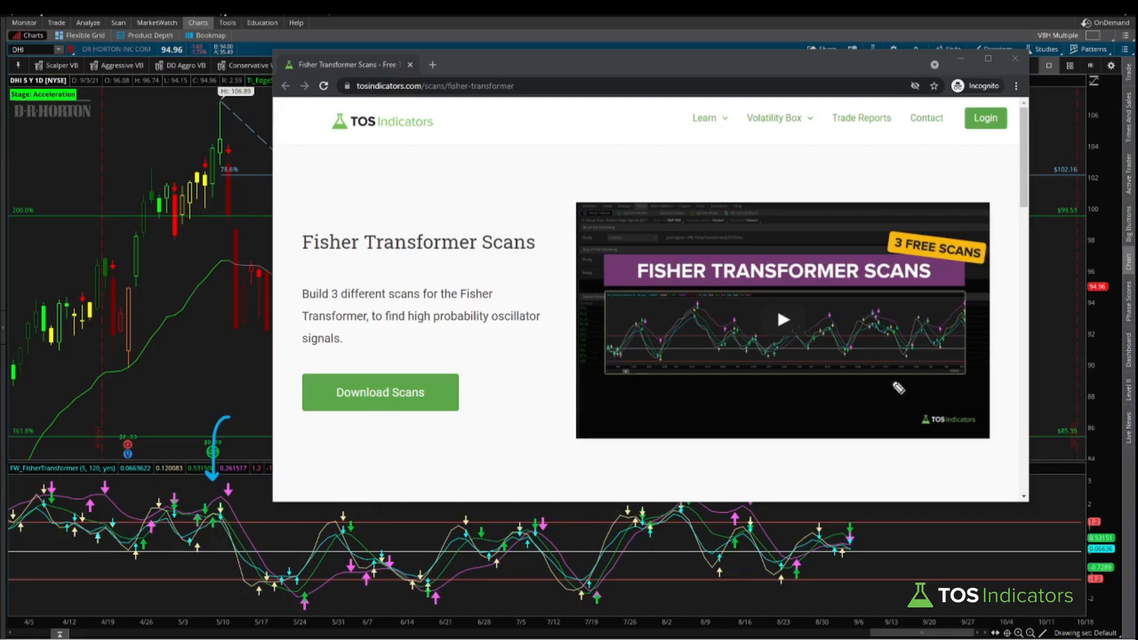
mouse_move(802, 337)
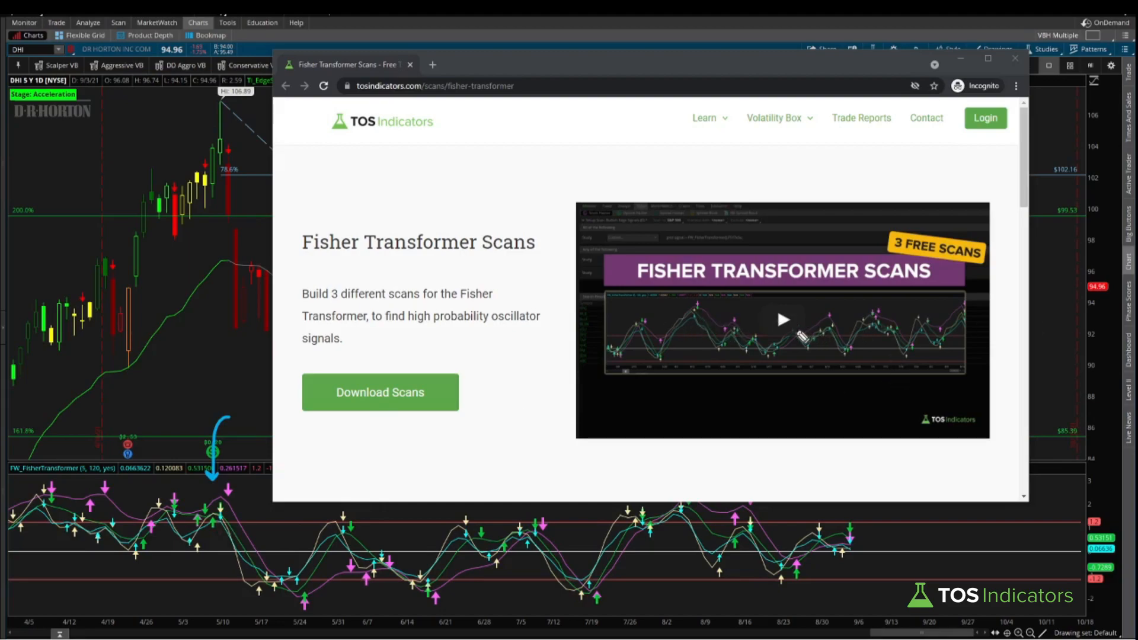
mouse_move(839, 299)
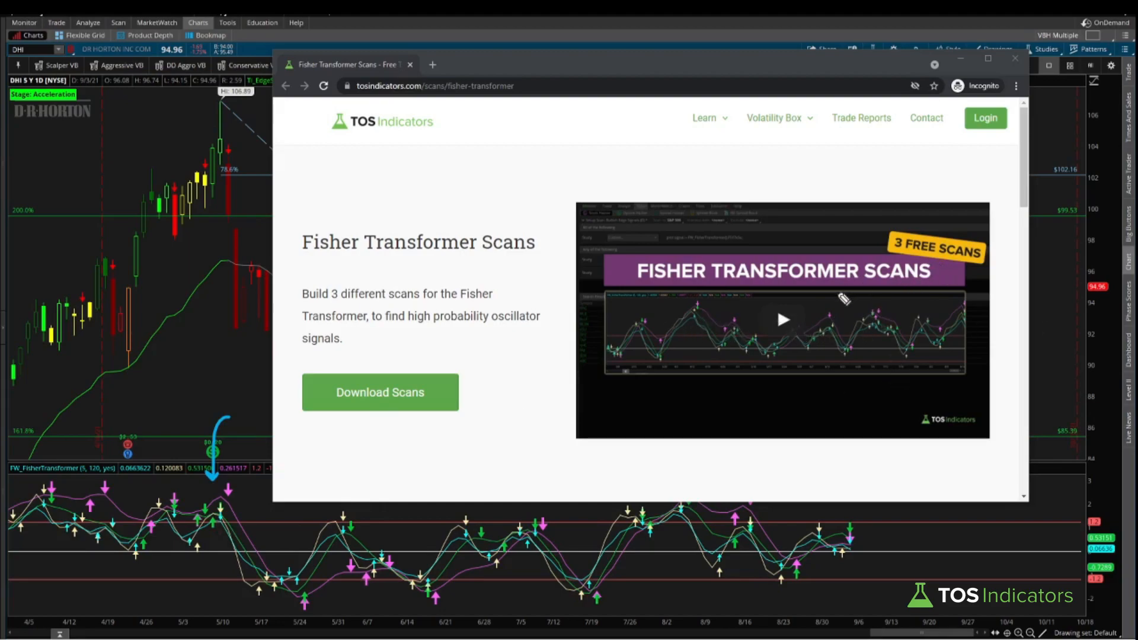
mouse_move(816, 349)
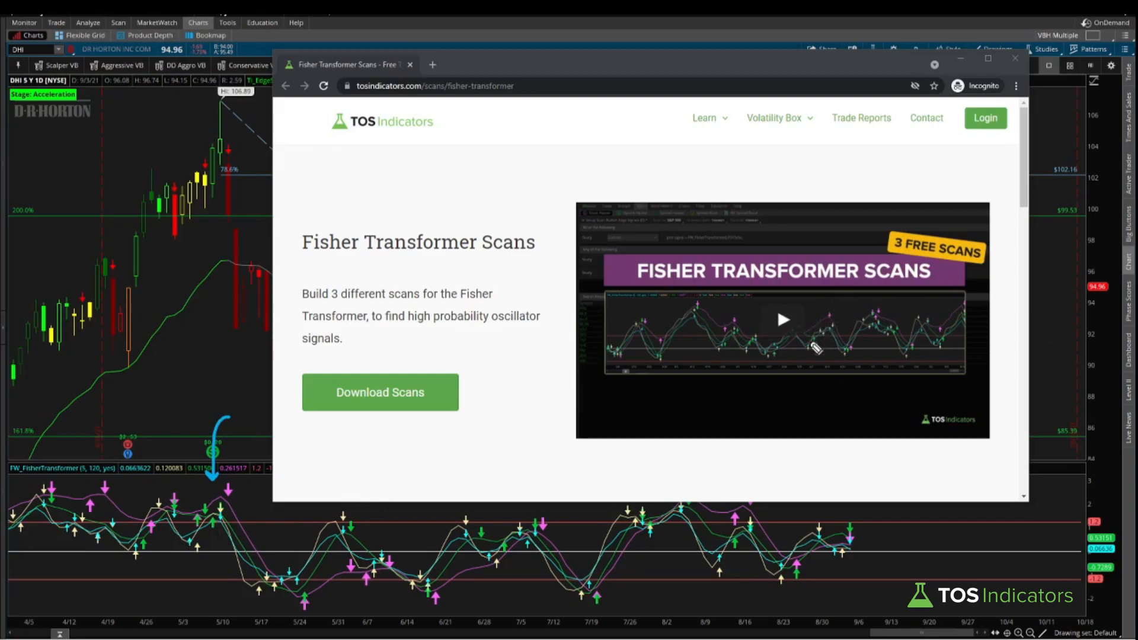
mouse_move(291, 501)
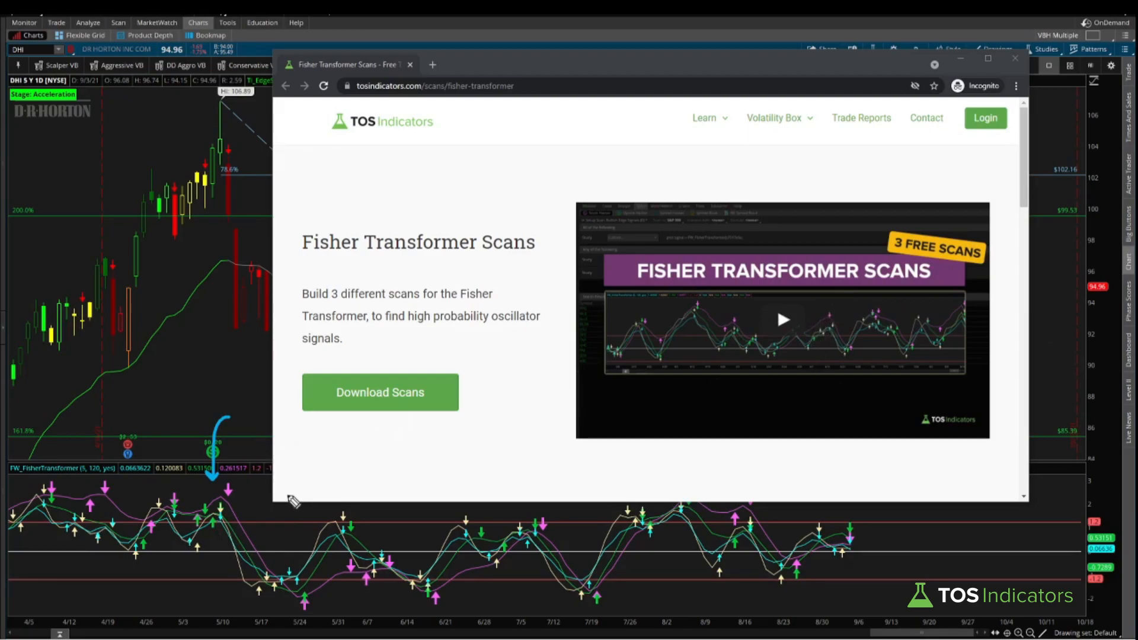
mouse_move(375, 505)
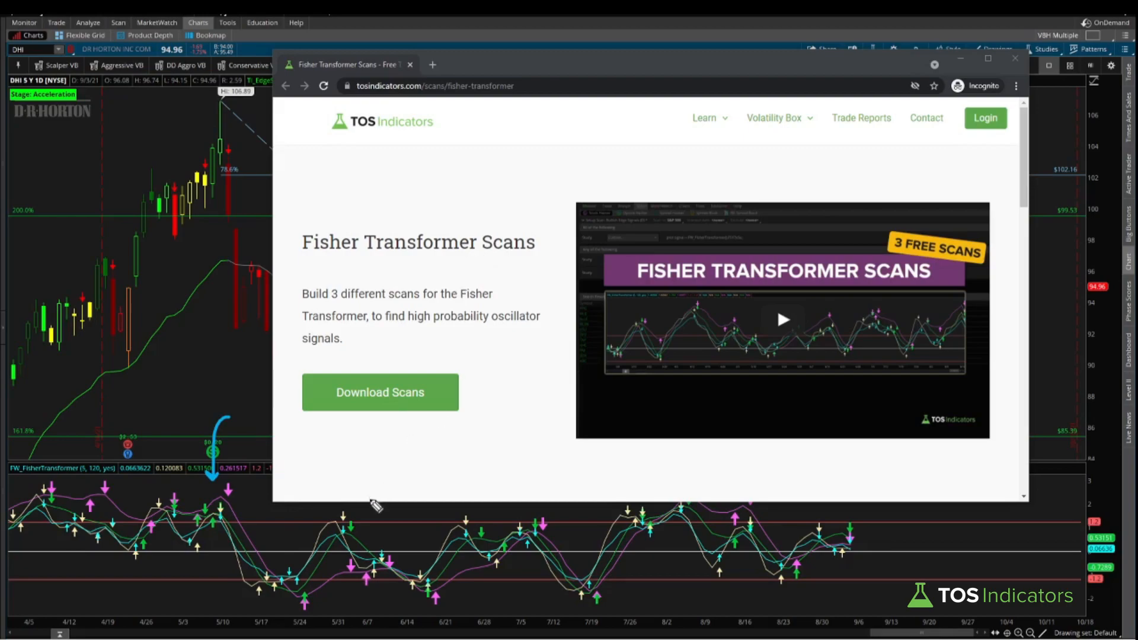
mouse_move(237, 515)
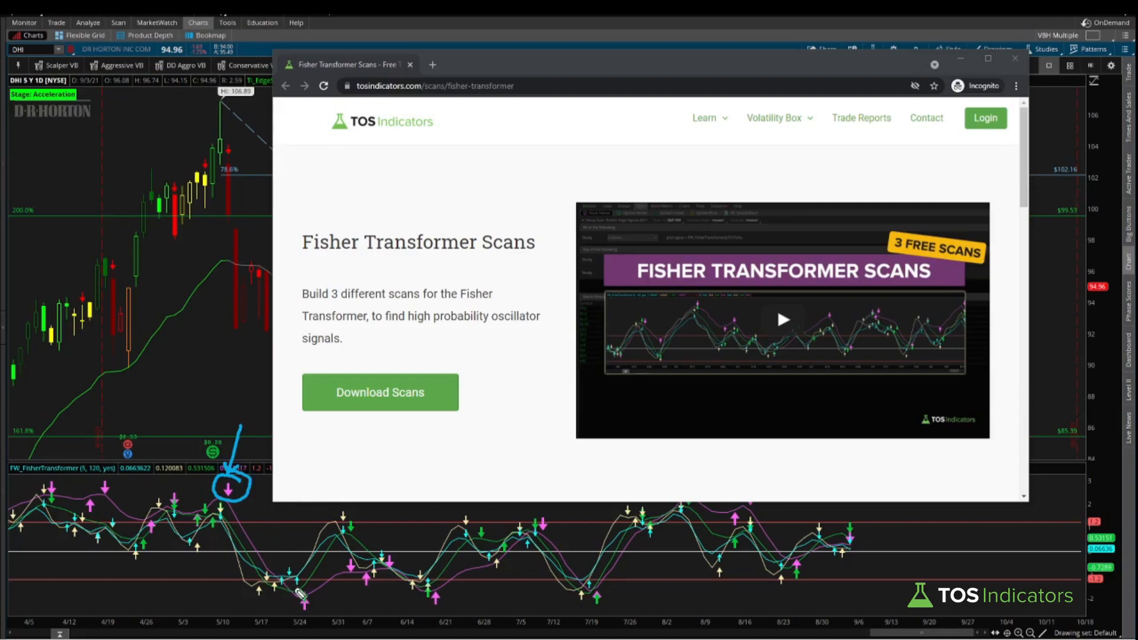
mouse_move(322, 609)
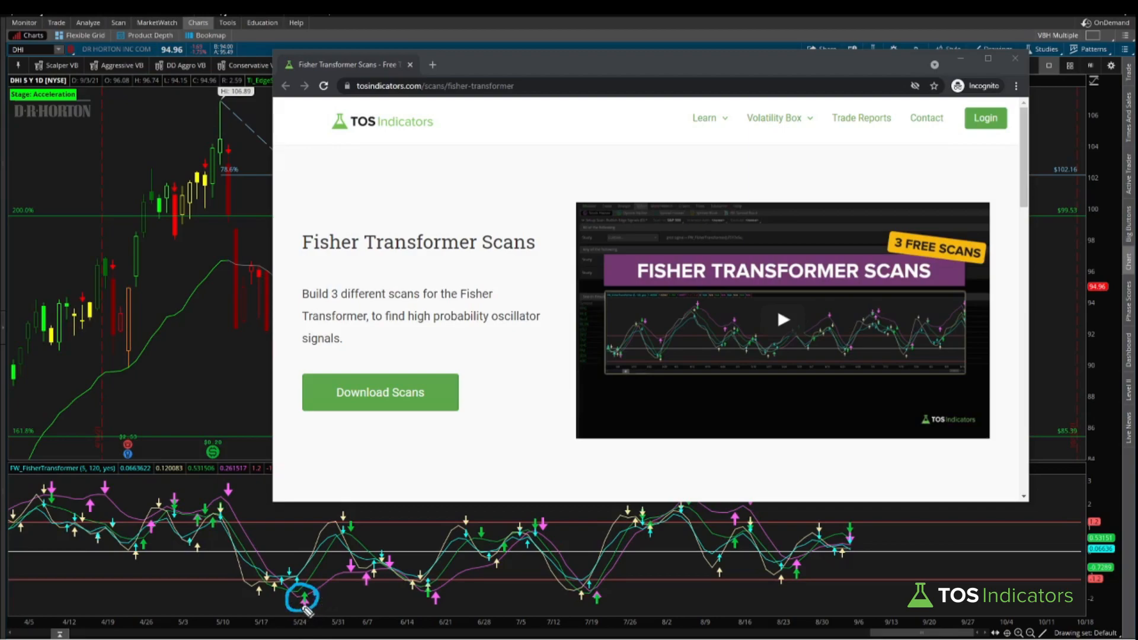
mouse_move(614, 596)
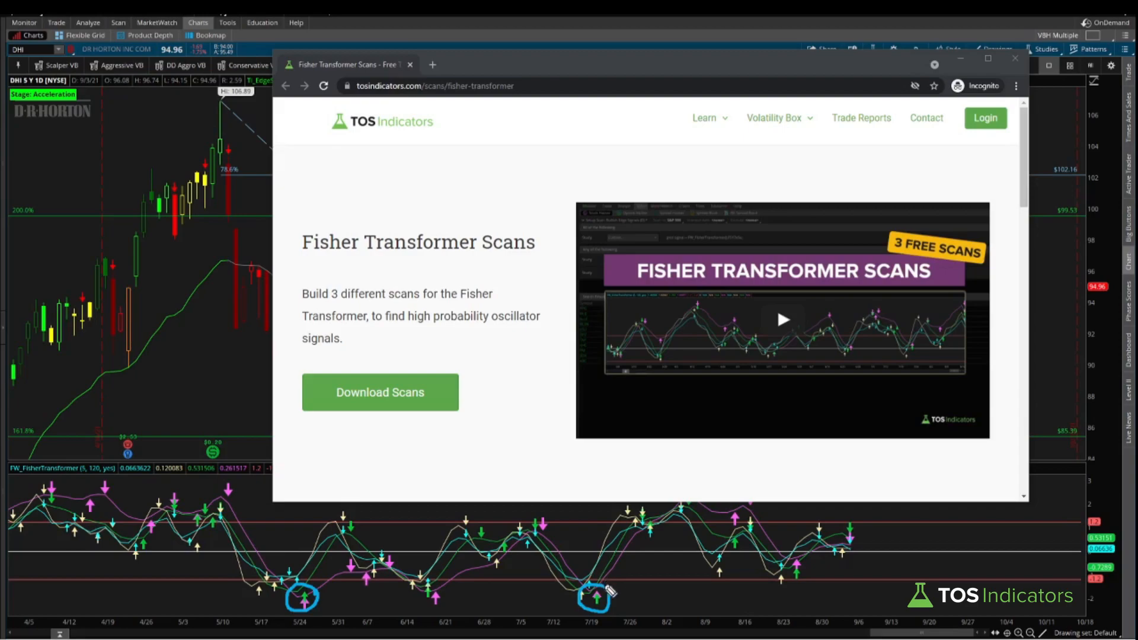
mouse_move(611, 573)
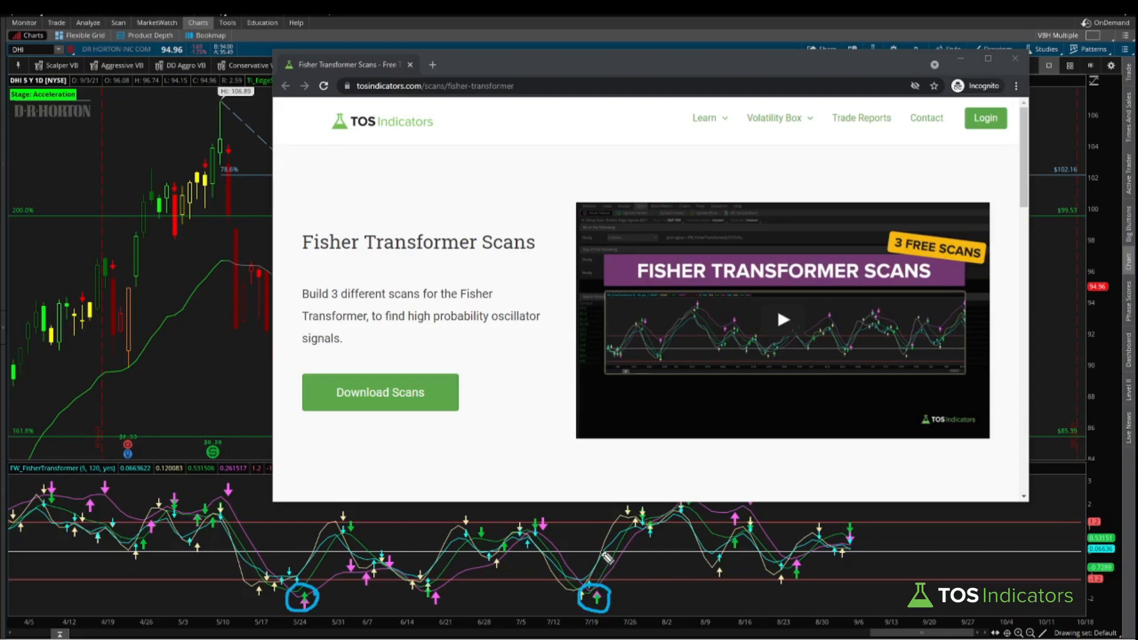
mouse_move(245, 590)
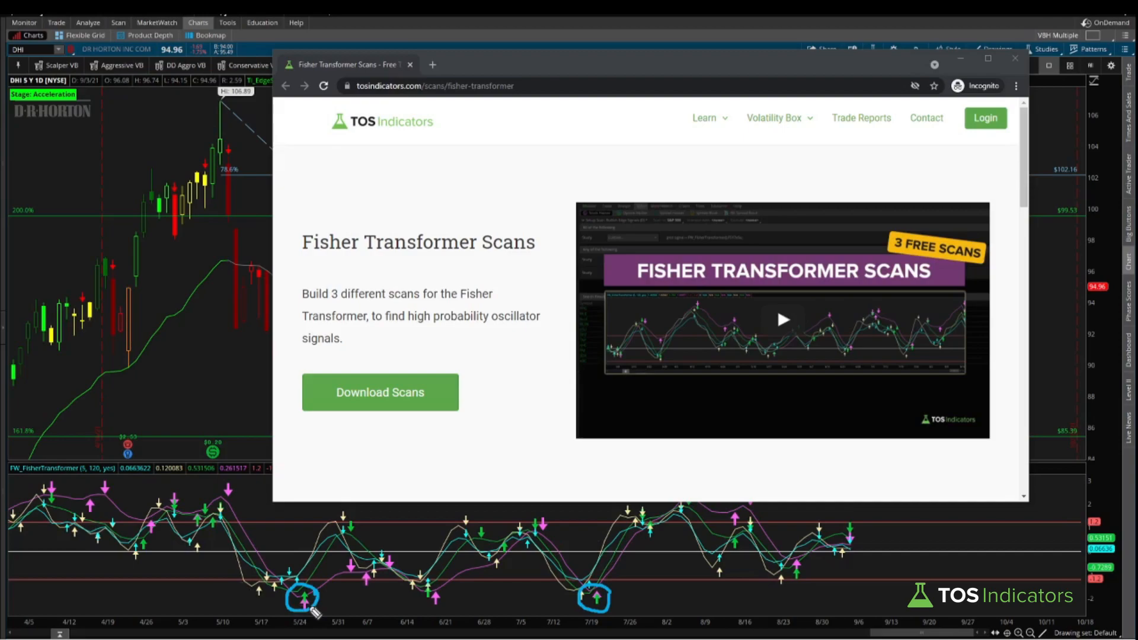
mouse_move(632, 487)
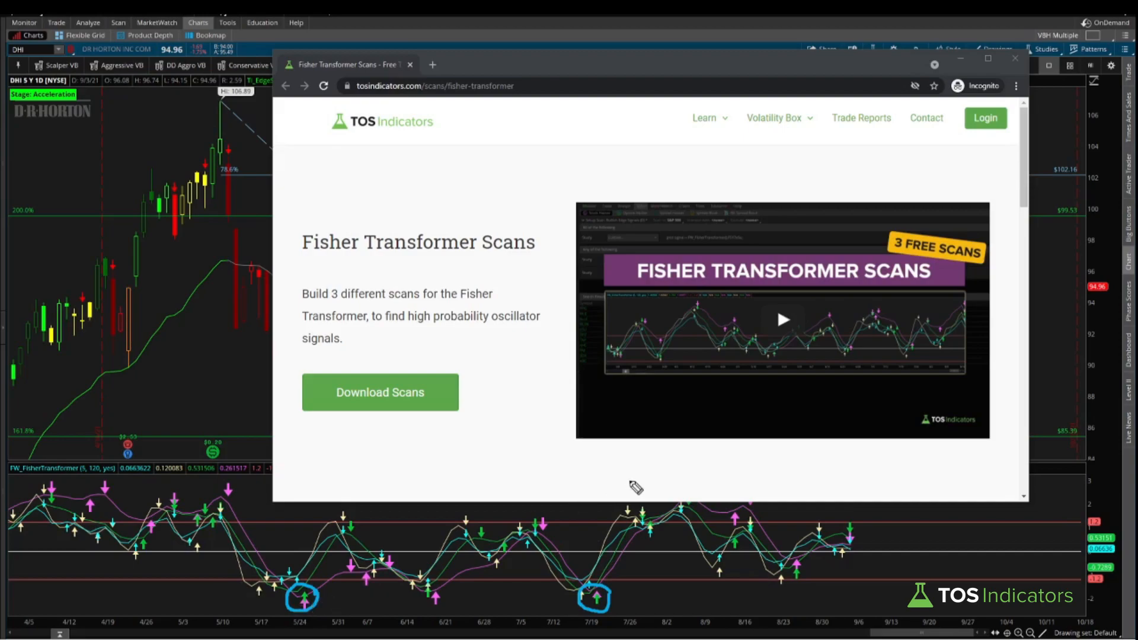
mouse_move(616, 486)
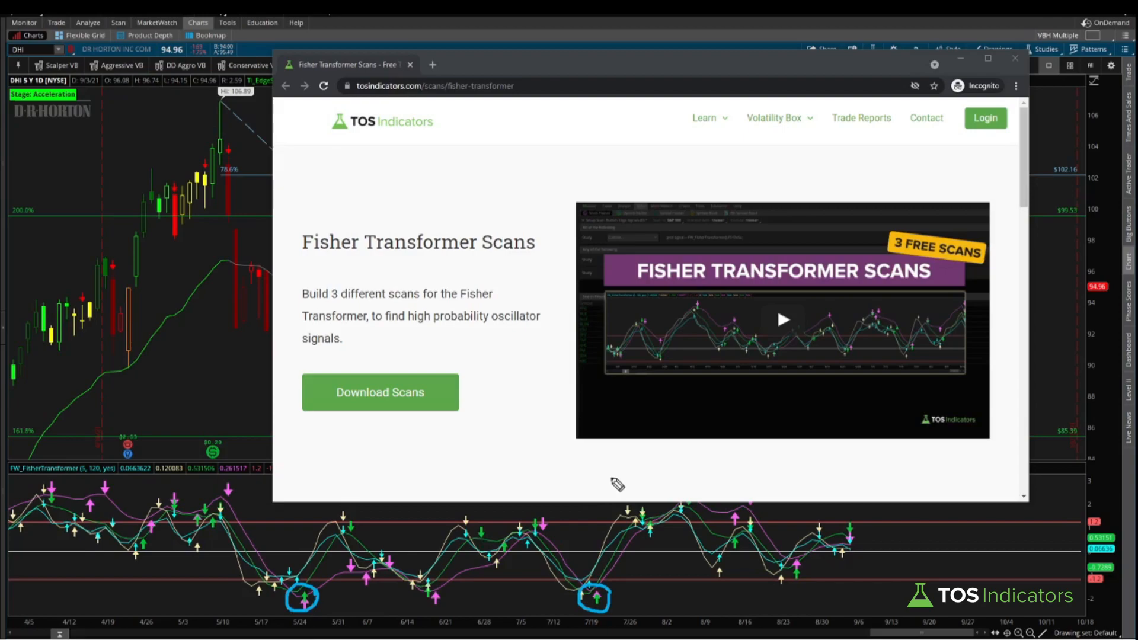
mouse_move(619, 477)
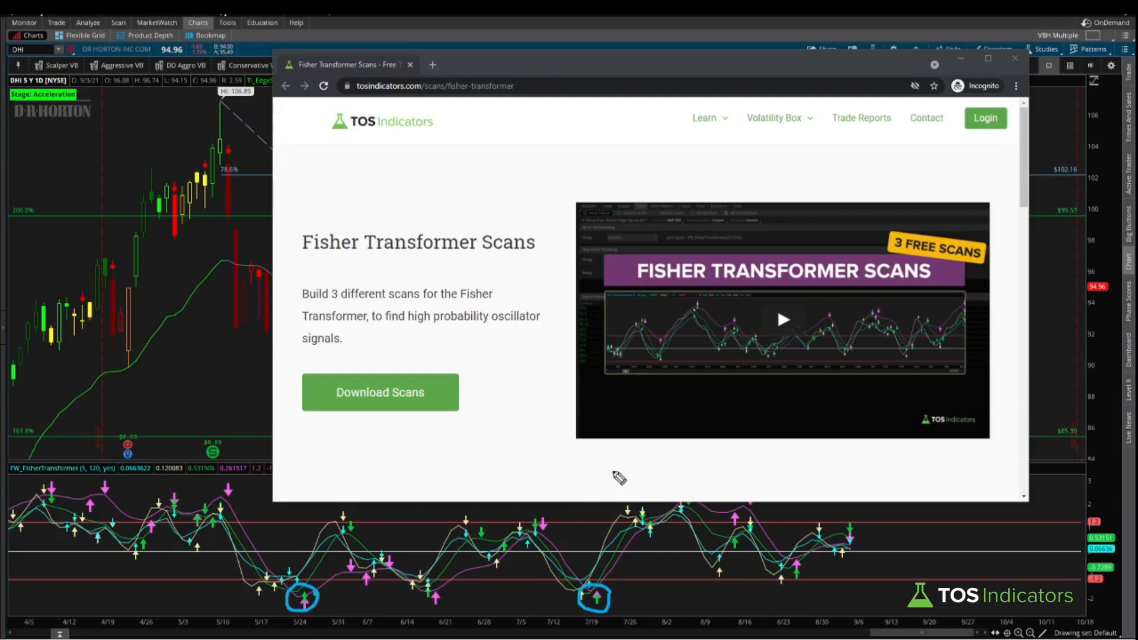
mouse_move(617, 606)
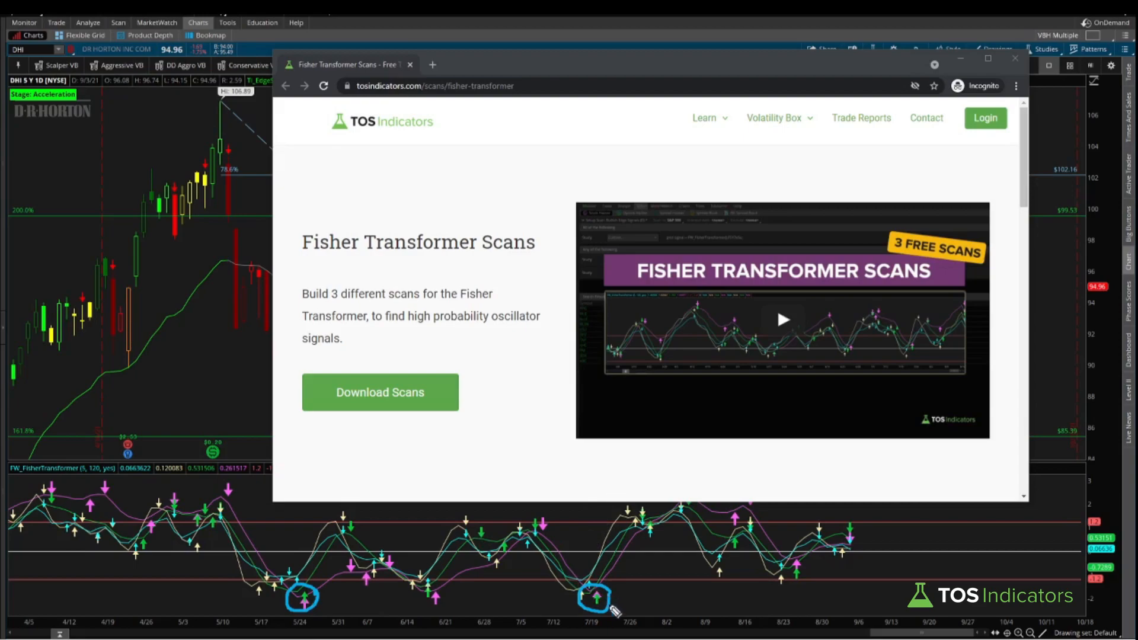
mouse_move(597, 597)
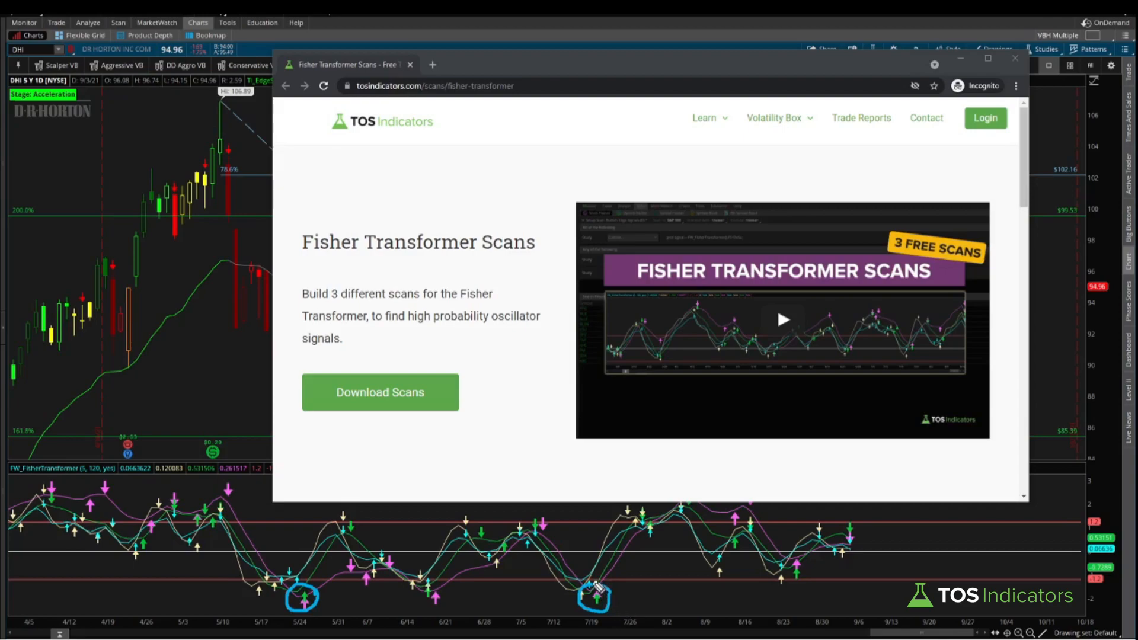
Step: Load the shared Fisher Transformer Magenta Scan in Stock Hacker, maximized with every study filter expanded
left_click_drag(595, 595, 642, 551)
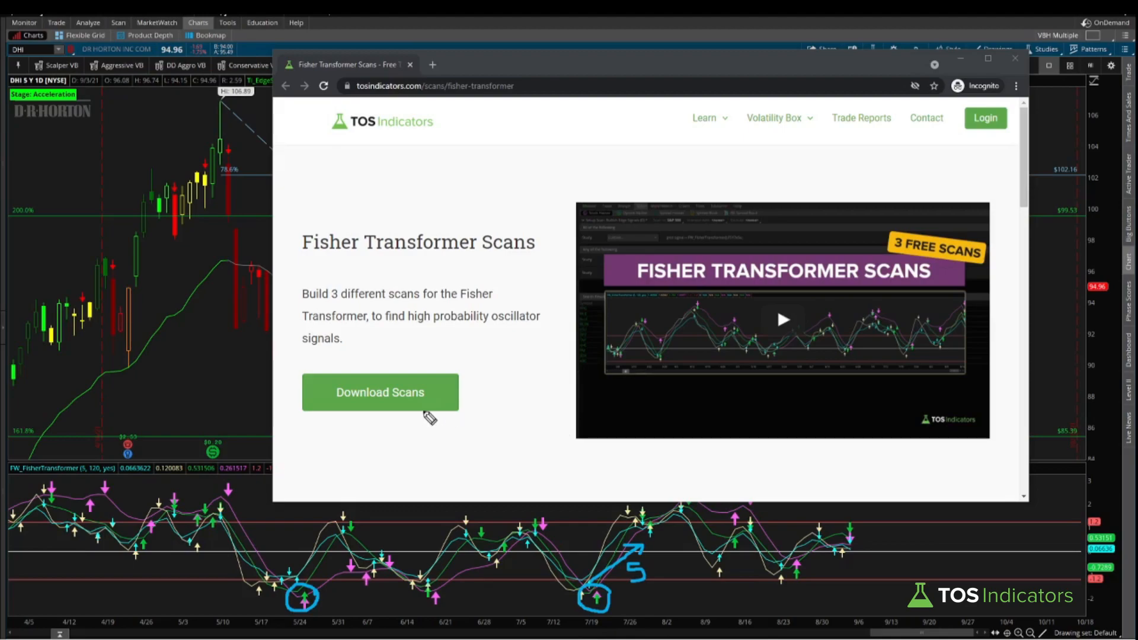
mouse_move(365, 543)
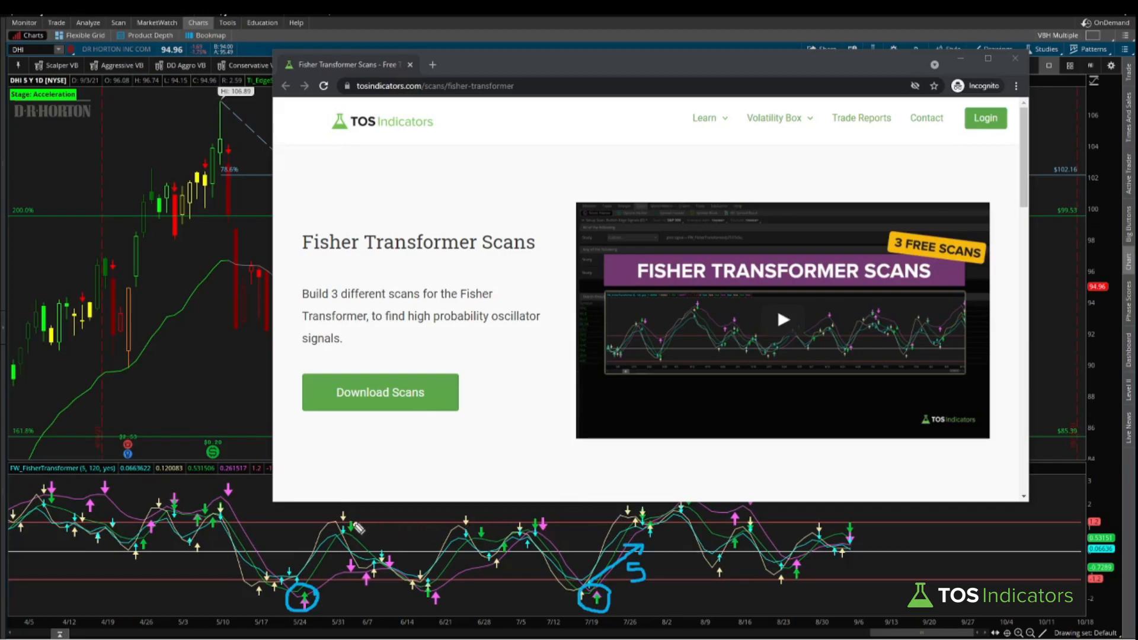
left_click(1014, 60)
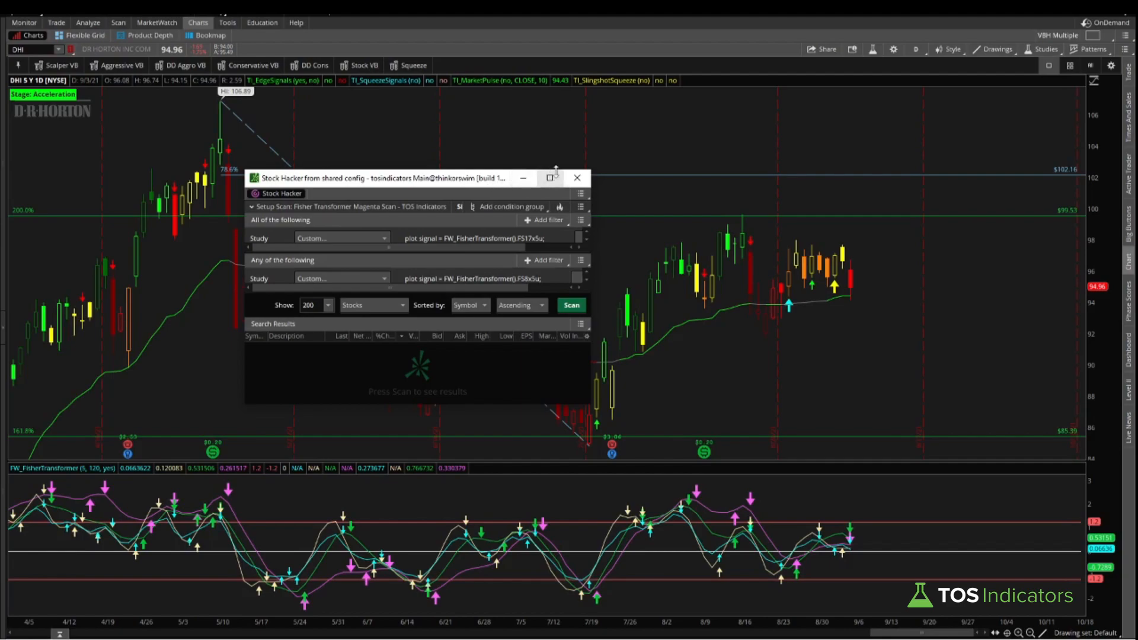
left_click(550, 178)
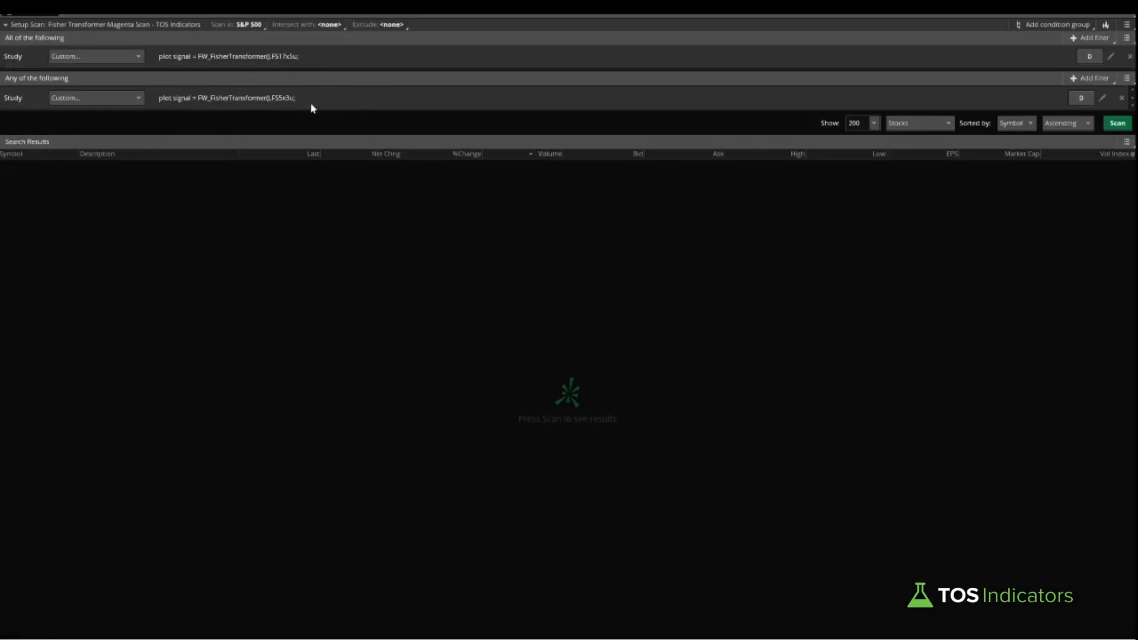
left_click(1085, 79)
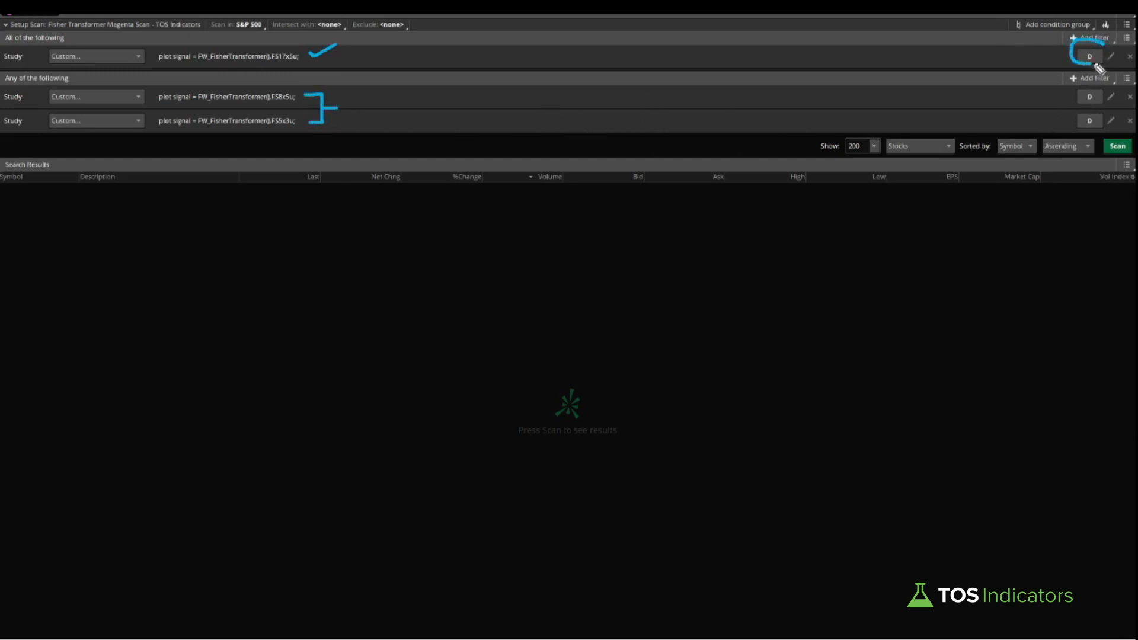
Step: Switch the Fisher Transformer filters from daily to weekly bars and run the S&P 500 scan
left_click(1086, 56)
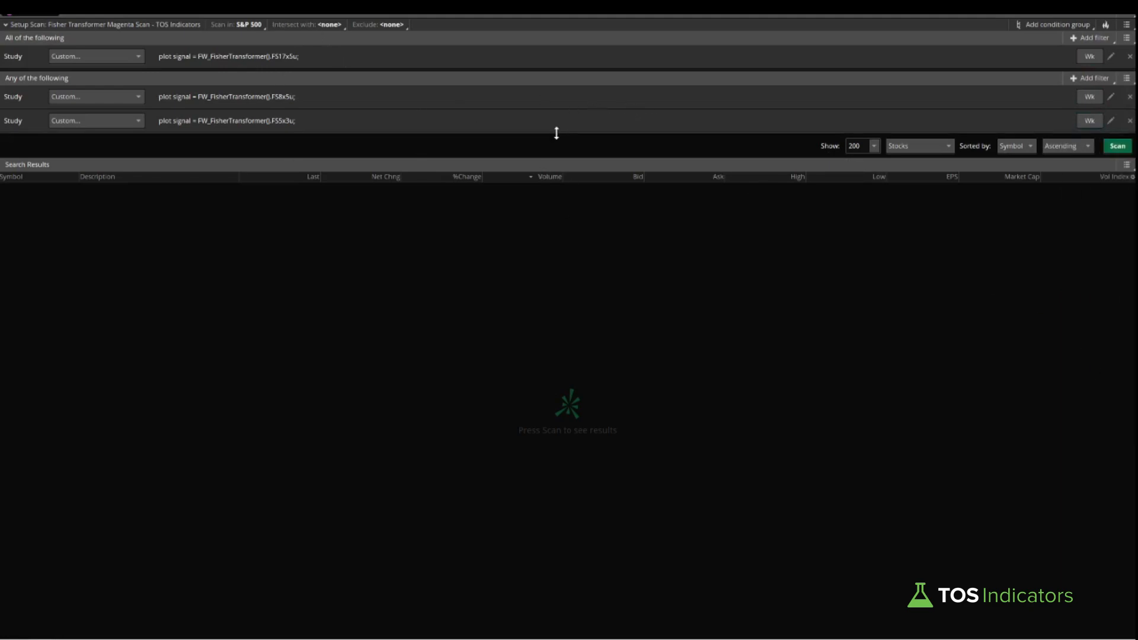
left_click(1119, 147)
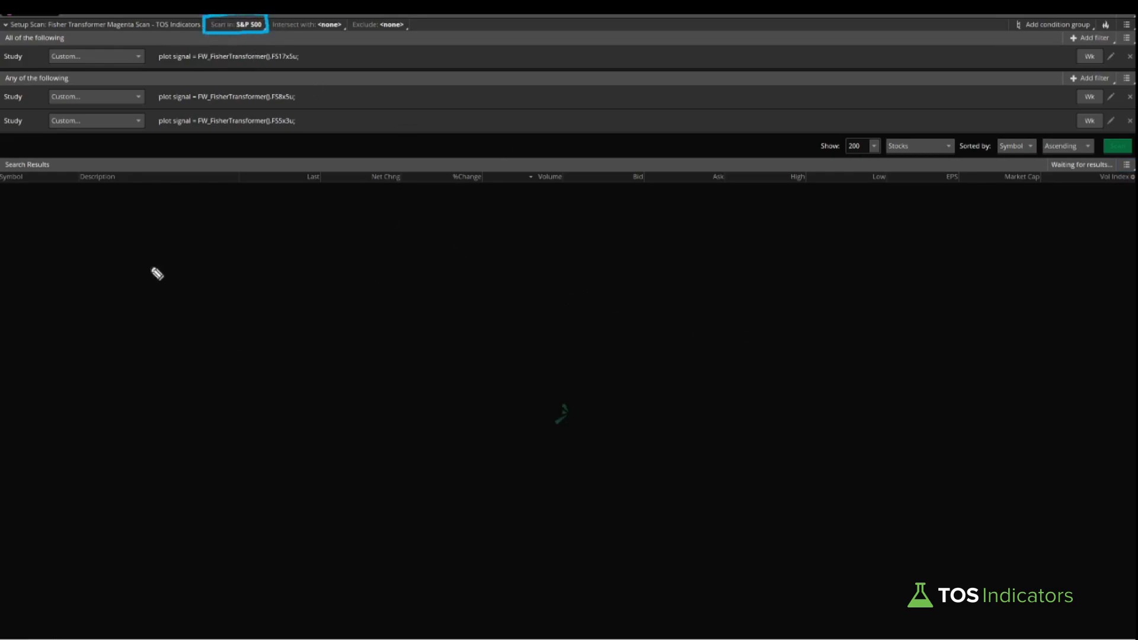
Step: Run the weekly scan and review its 21 matching S&P 500 stocks in Search Results
left_click(1116, 146)
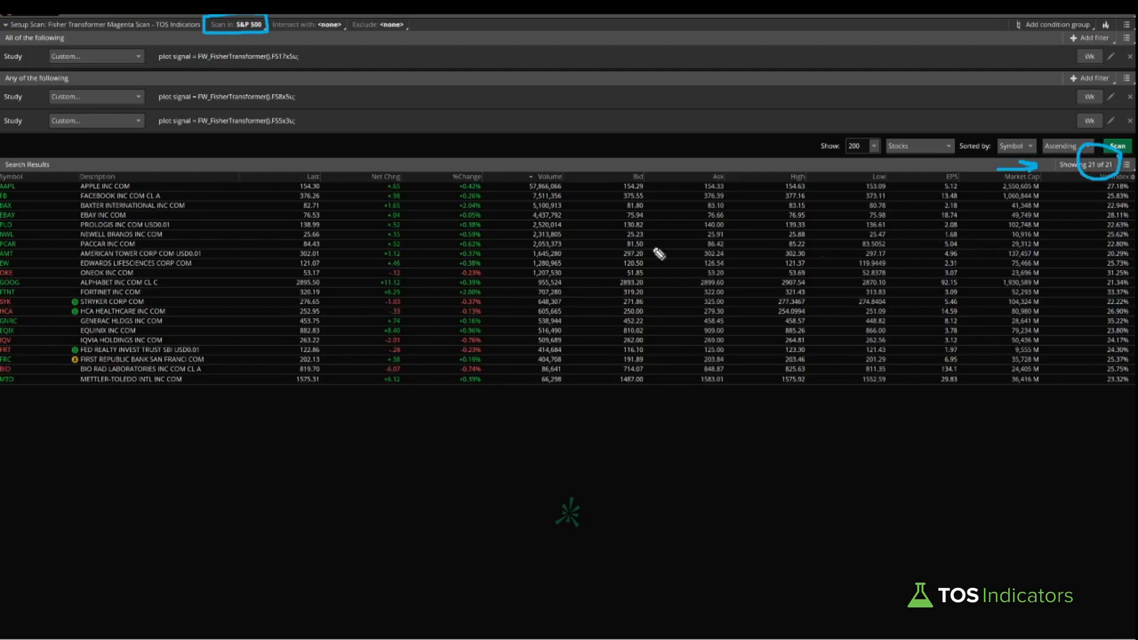
mouse_move(624, 294)
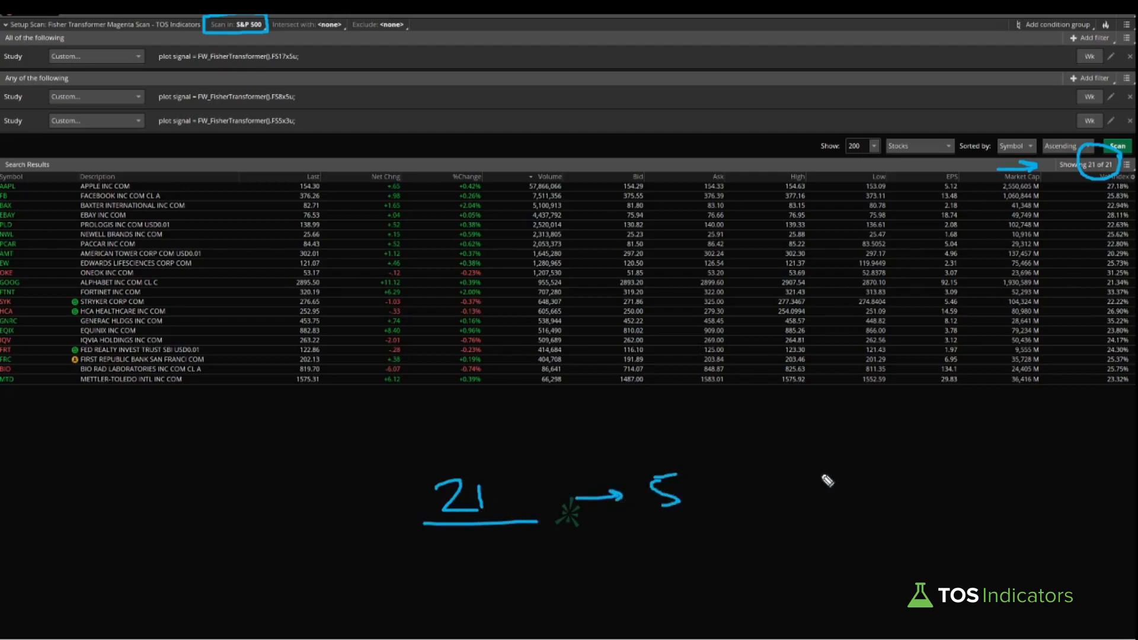
mouse_move(716, 442)
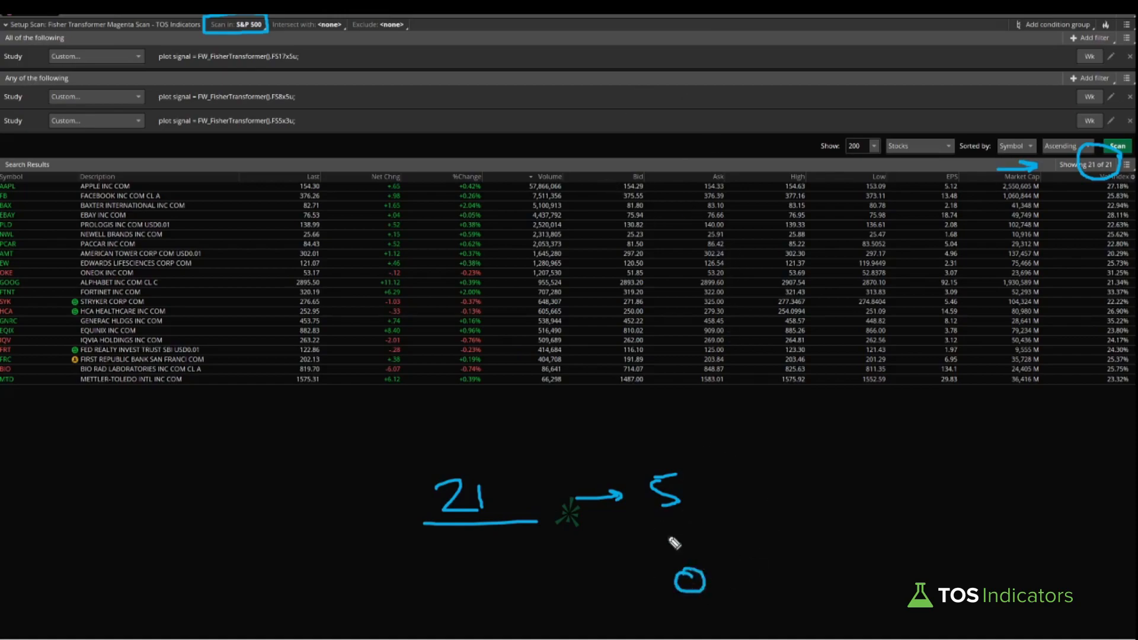
left_click_drag(693, 562, 762, 504)
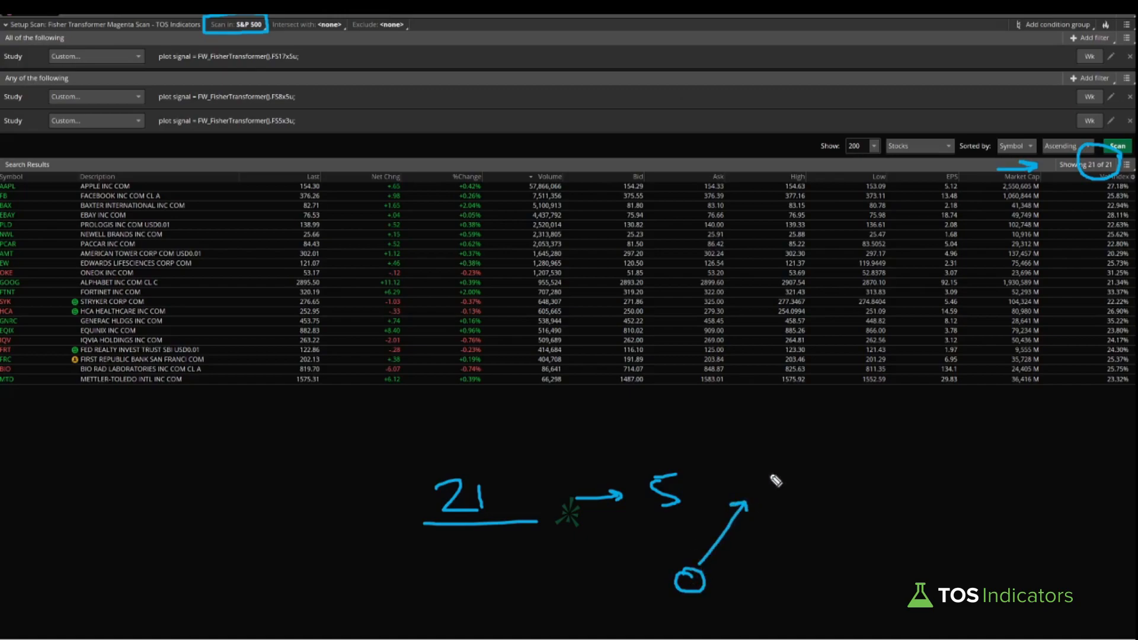
mouse_move(756, 494)
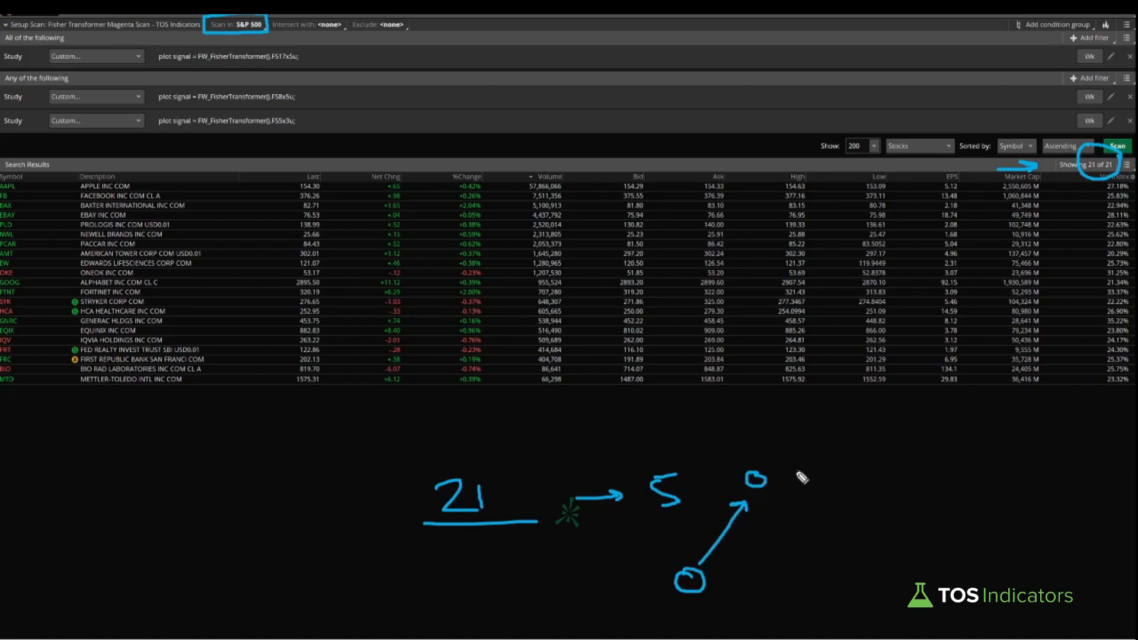
mouse_move(672, 608)
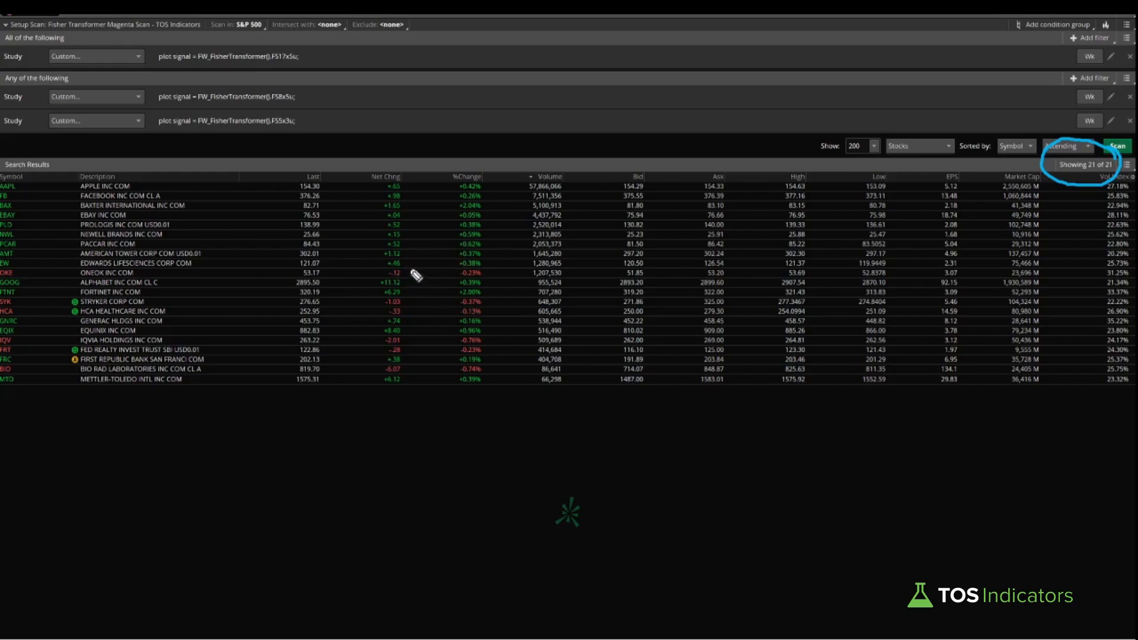
Step: Save the 21 results as a watchlist named Fisher Weekly Bullish signals
left_click_drag(341, 54, 341, 134)
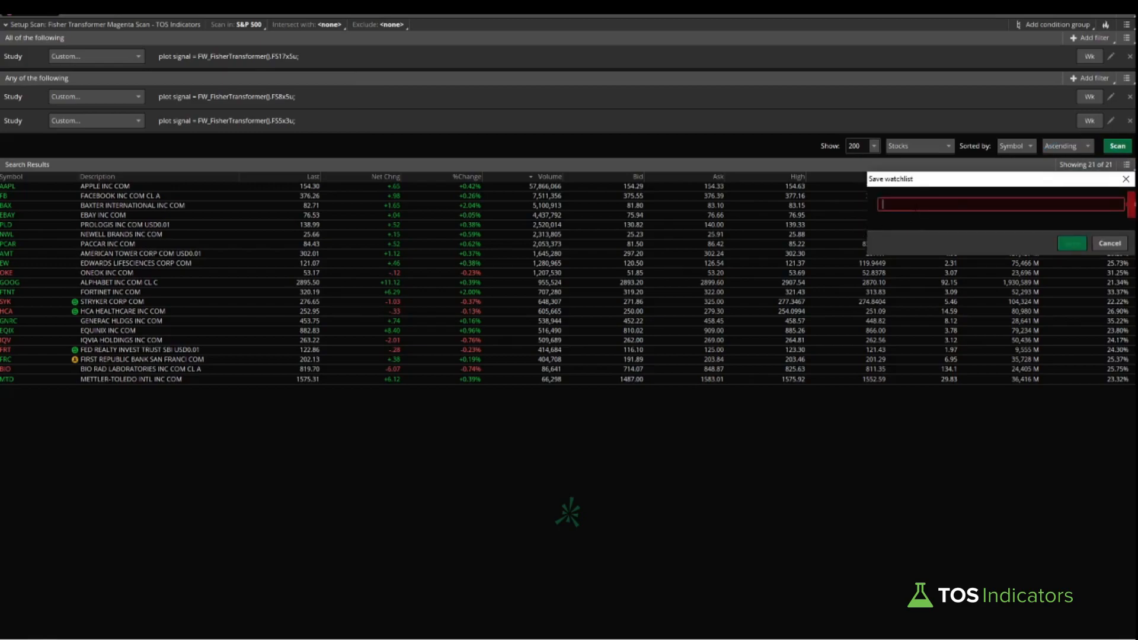
type("Fisher Transformer")
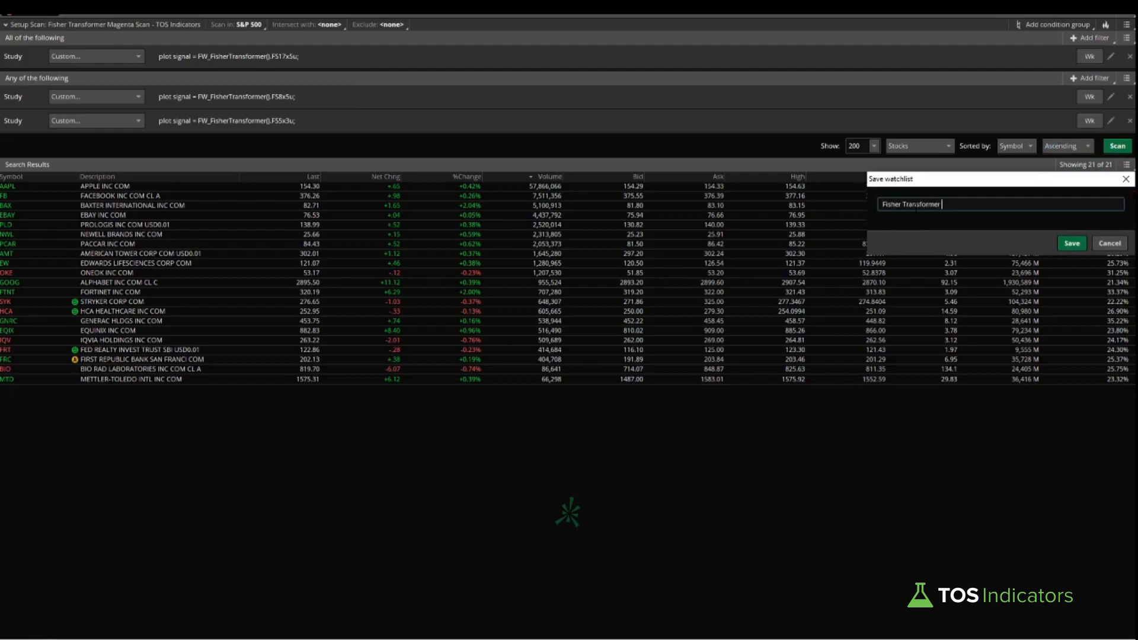
type("Weekly Bullish signals")
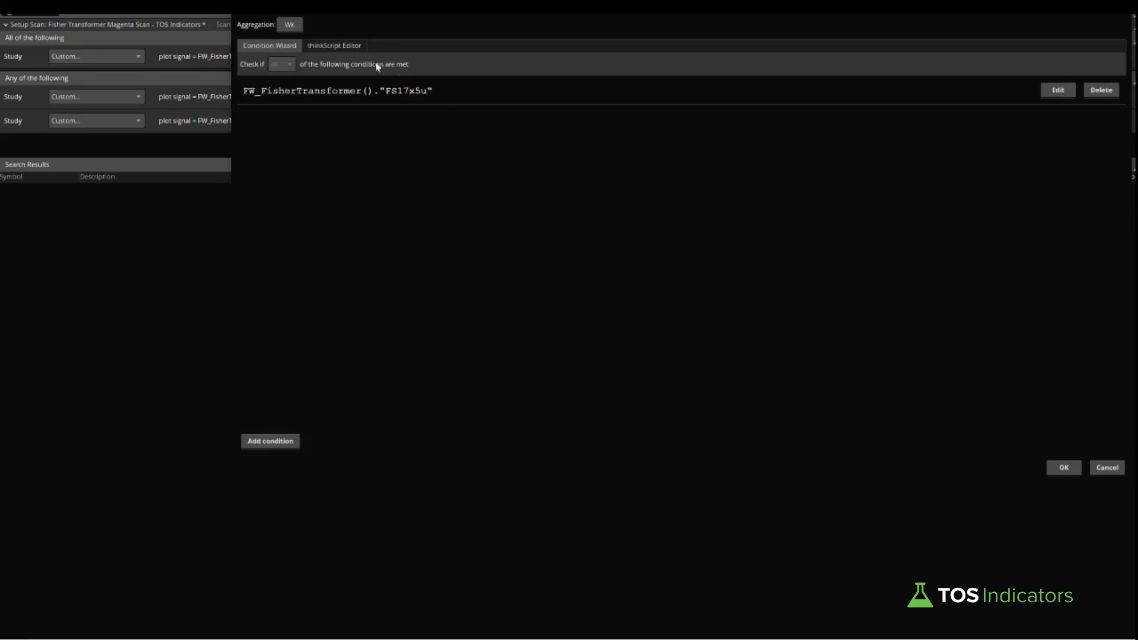
Step: Review the condition's thinkScript, cancel, and create a new strategy from the DHI chart's Edit Studies
left_click(333, 45)
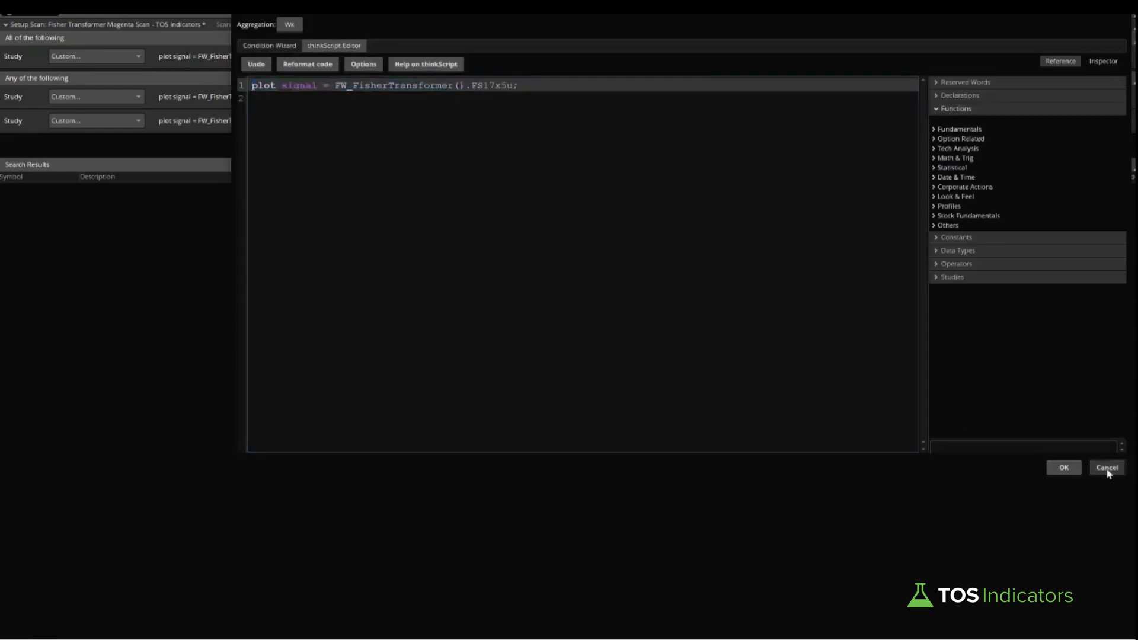
left_click(1107, 467)
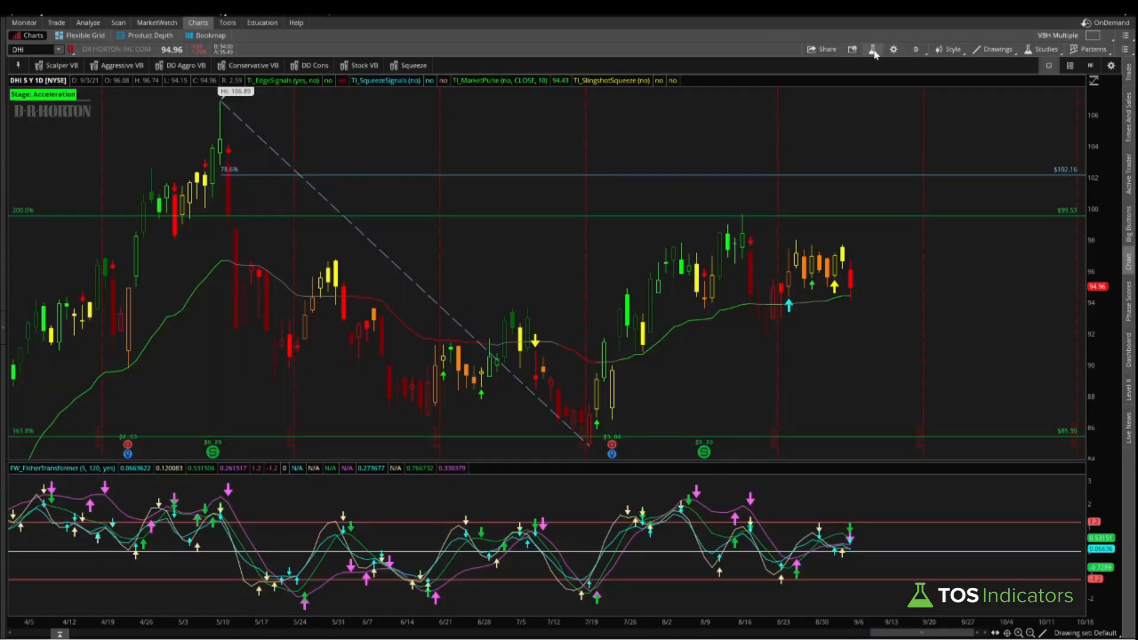
left_click(872, 49)
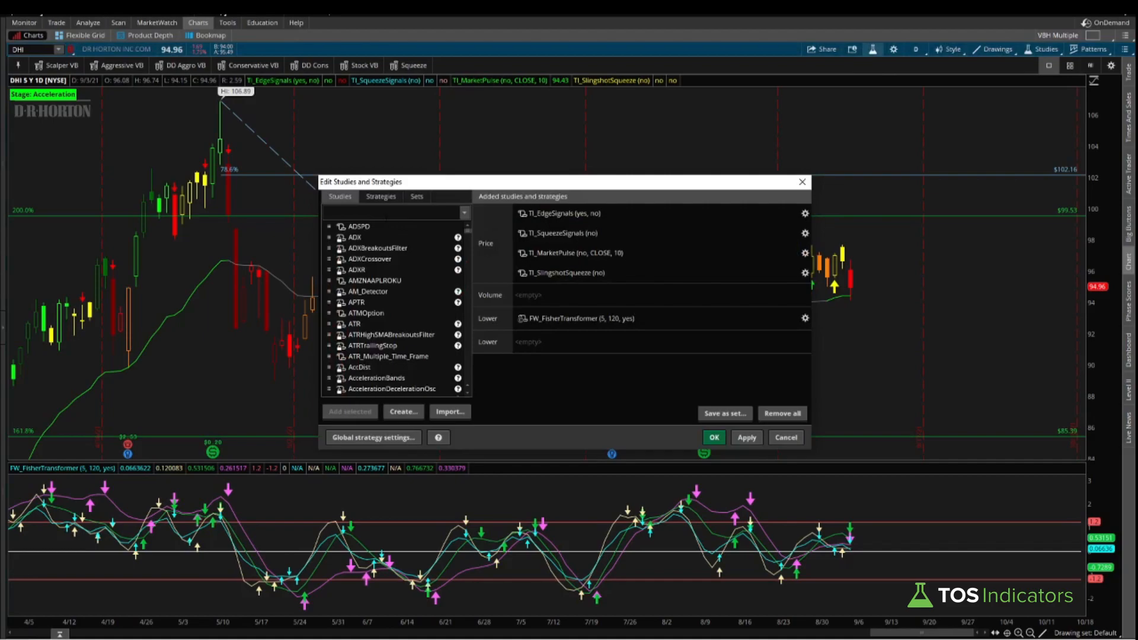
left_click(379, 196)
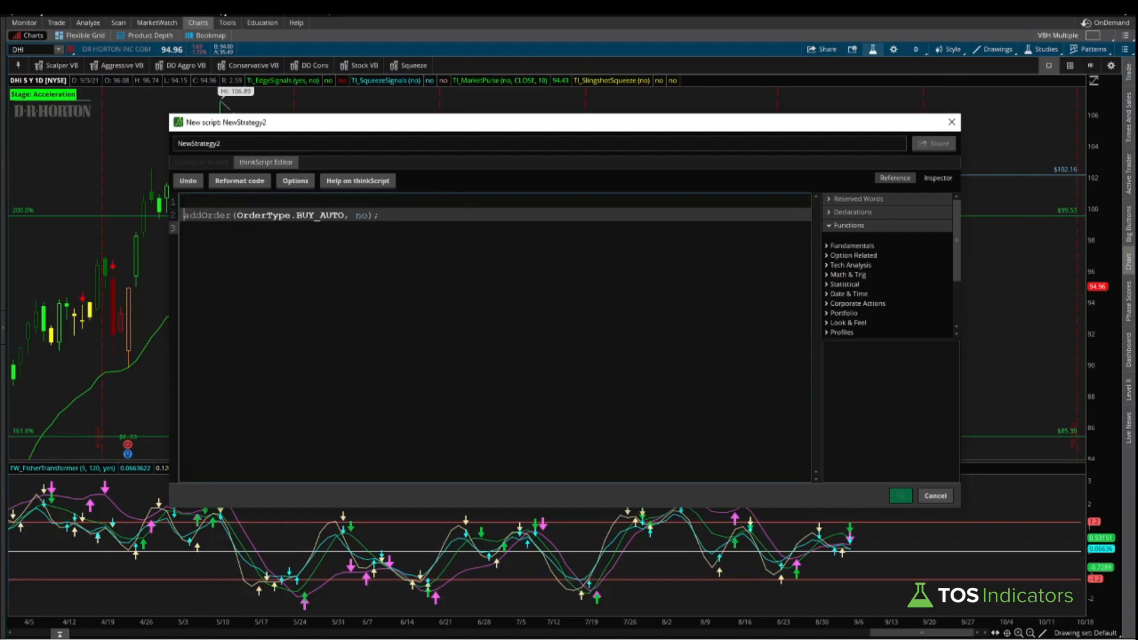
Step: Define signal as FW_FisherTransformer().FS17x5u and (FS8x5u or FS5x3u) using def instead of plot
type("plot signal = FW_FisherTransformer().FS17x5u;")
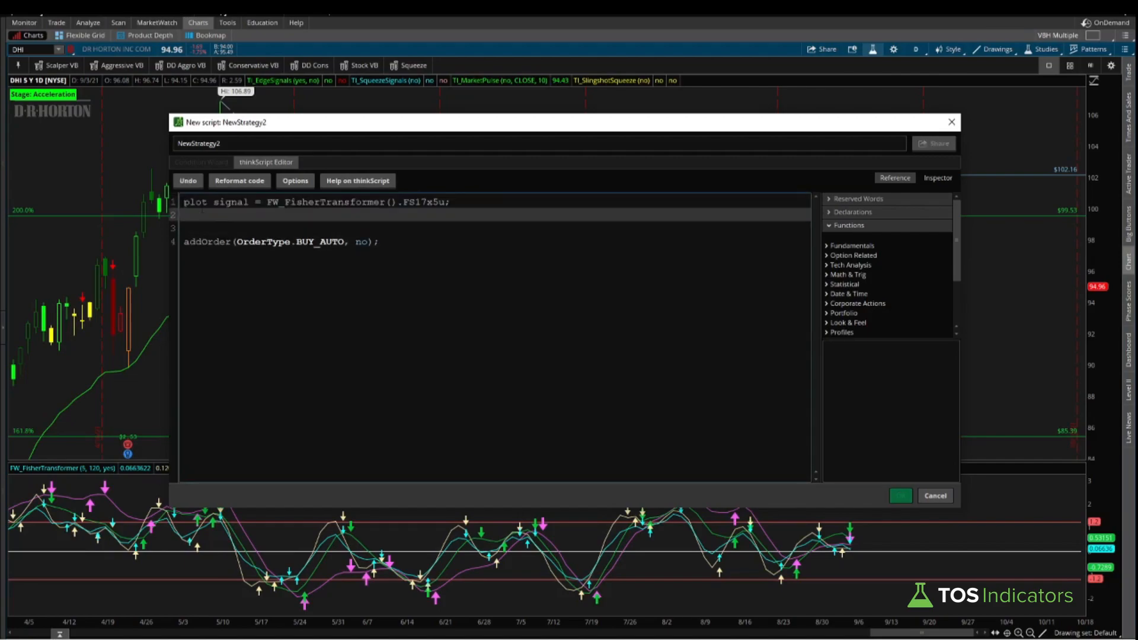
double_click(229, 201)
type("def")
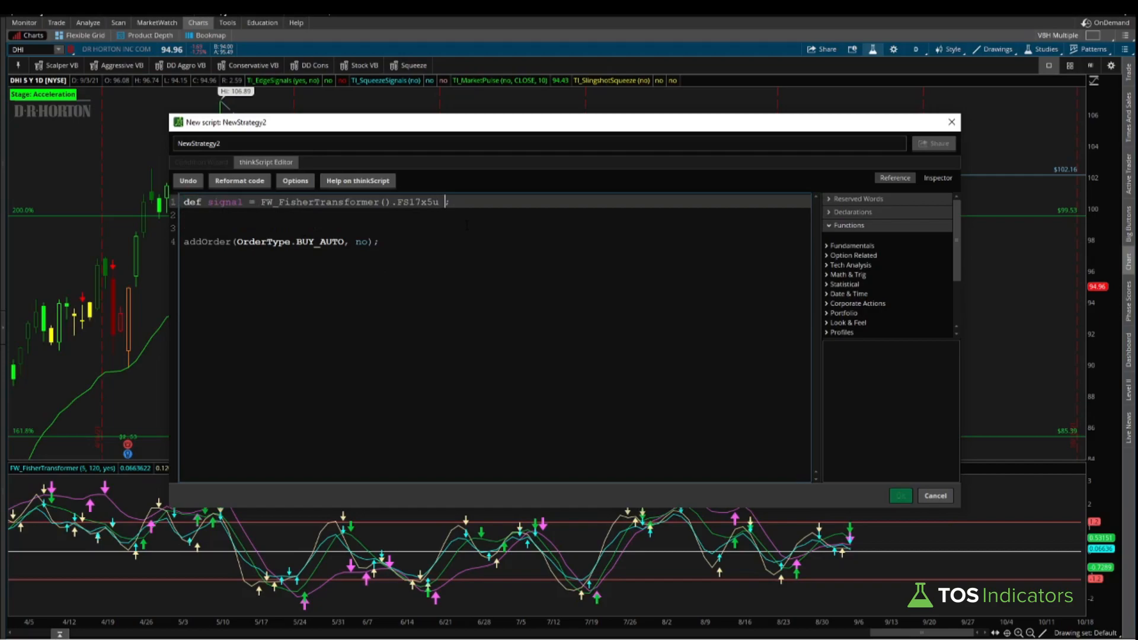
type("and ( )")
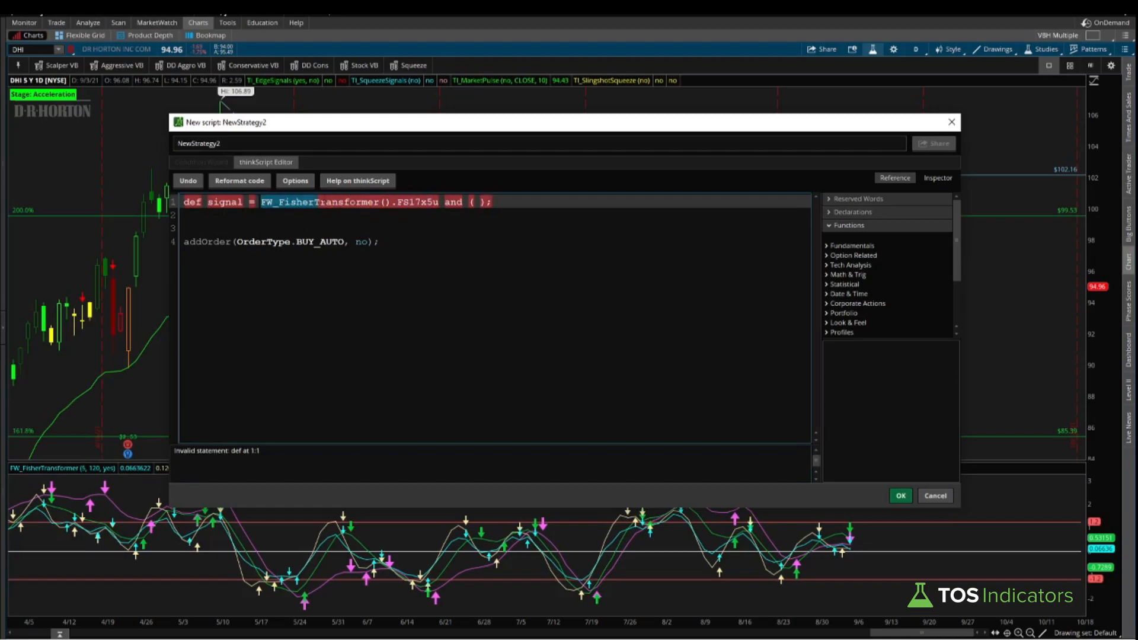
type("FW_FisherTransformer().FS17x5u")
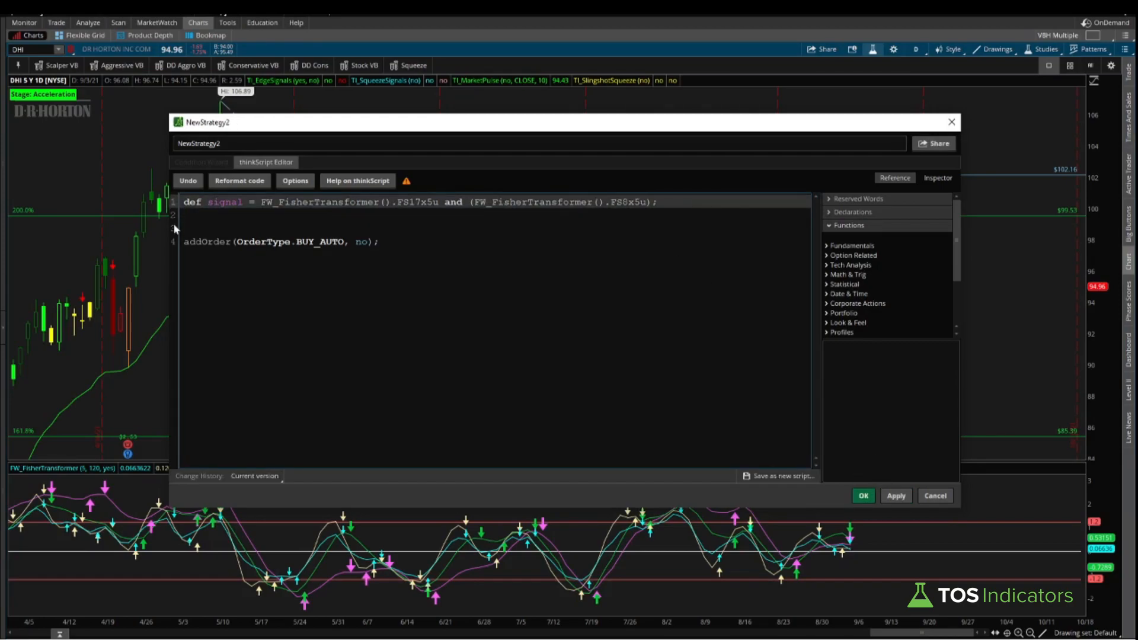
type("or FW_FisherTransformer().FS5x3u")
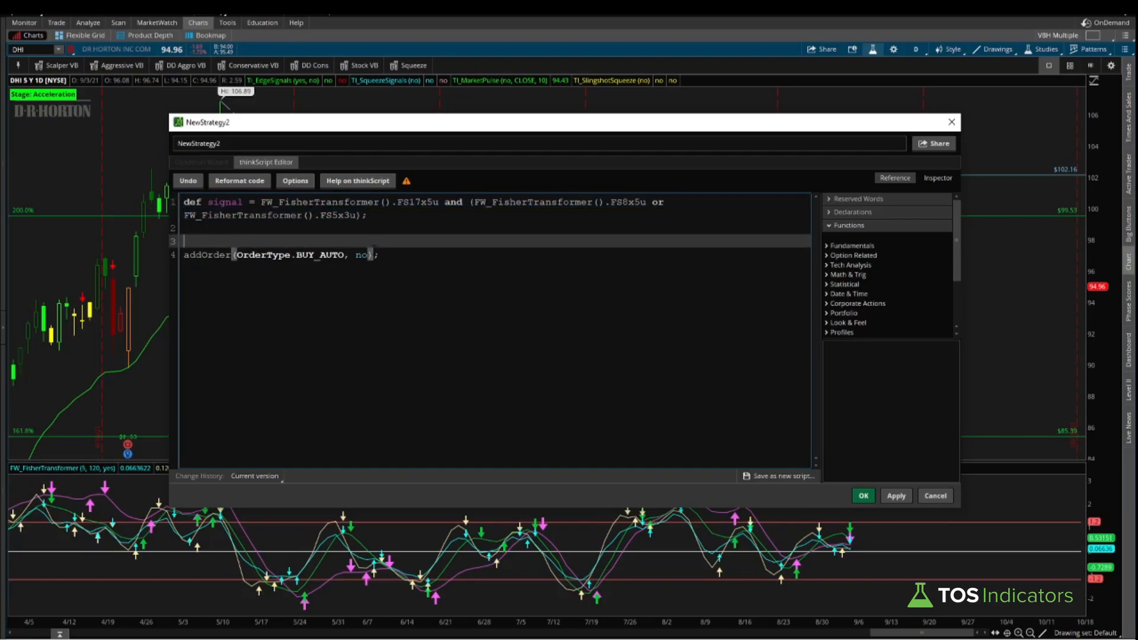
Step: Add a BUY_TO_OPEN order on signal at the close with quantity 1
type("AddOrder(OrderType.BUY_TO_OPEN,")
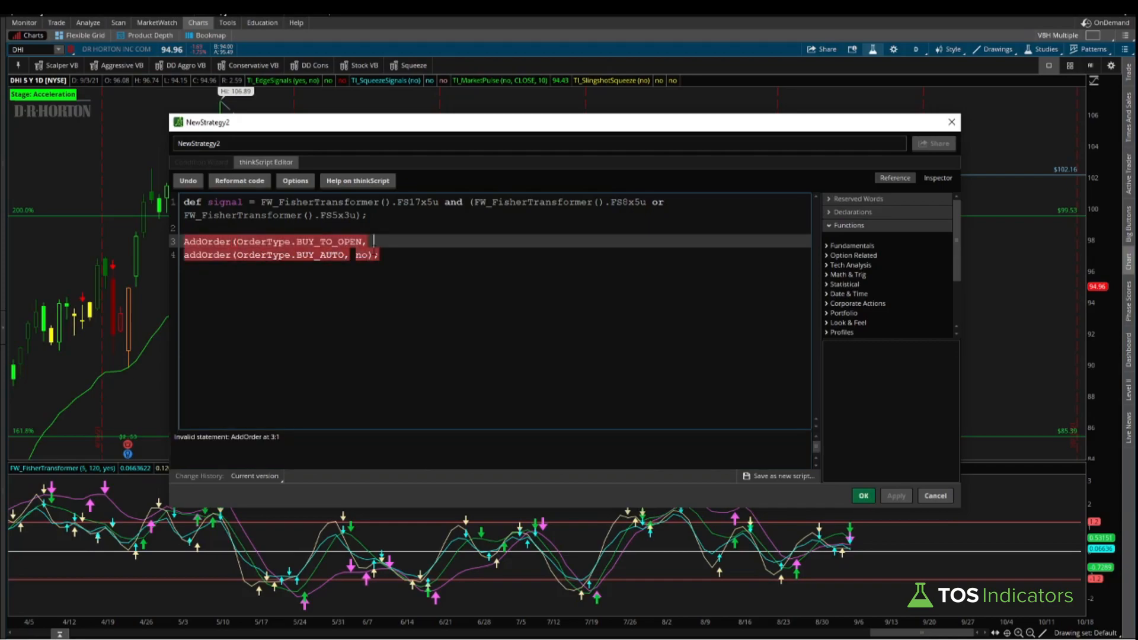
type("signal")
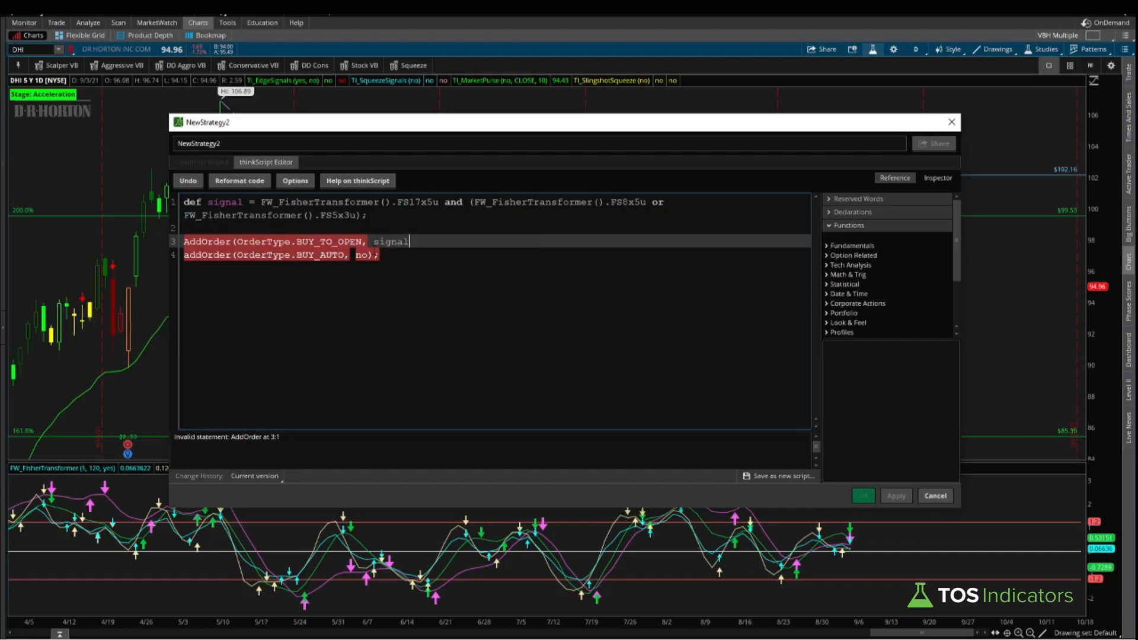
type(", clos")
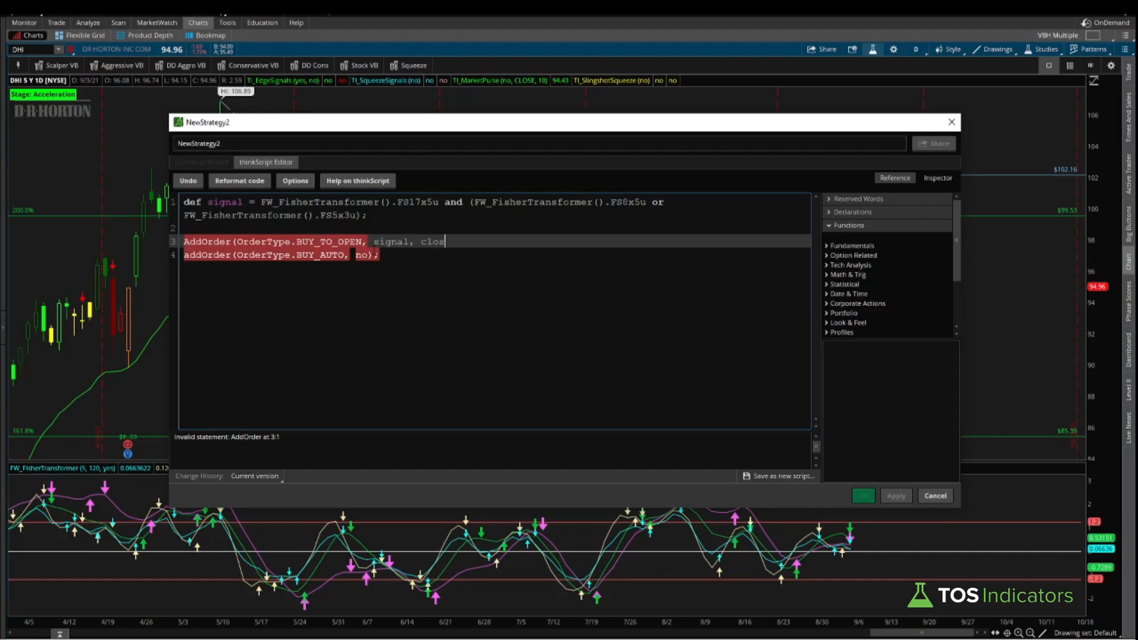
type("e")
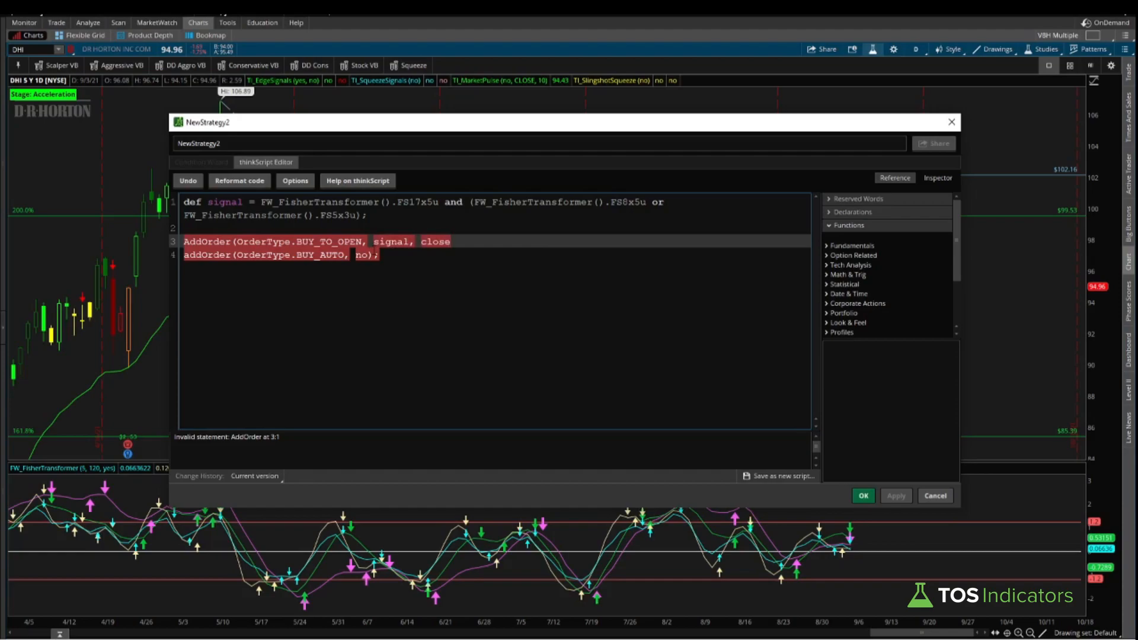
type(", 1);")
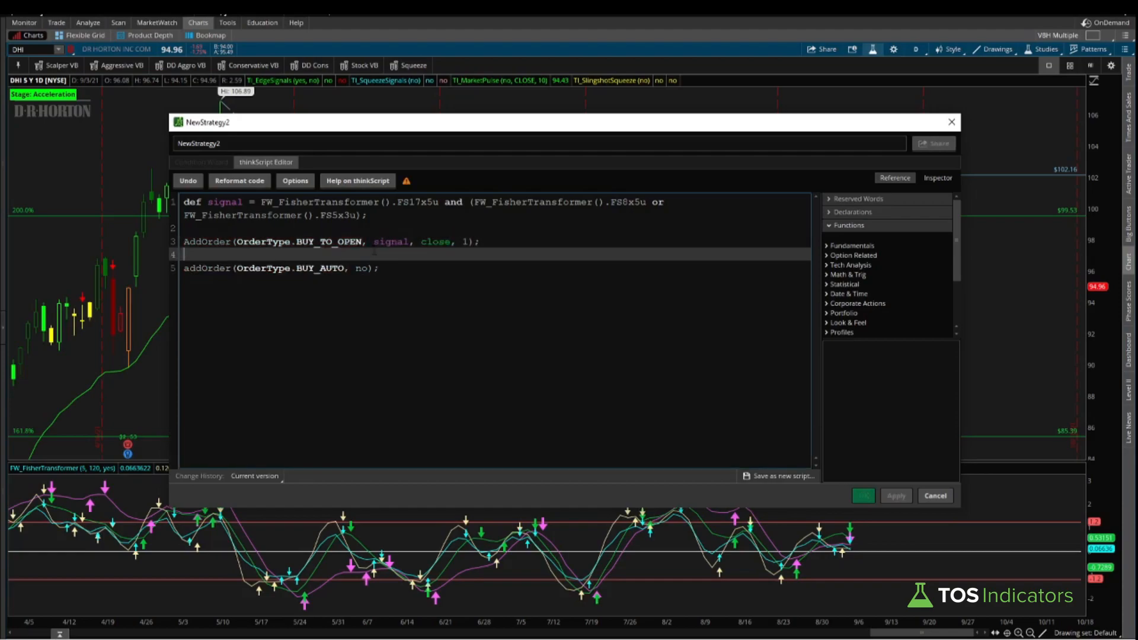
Step: Add a SELL_TO_CLOSE order on signal[5] at the close with quantity 1
type("AddOrder")
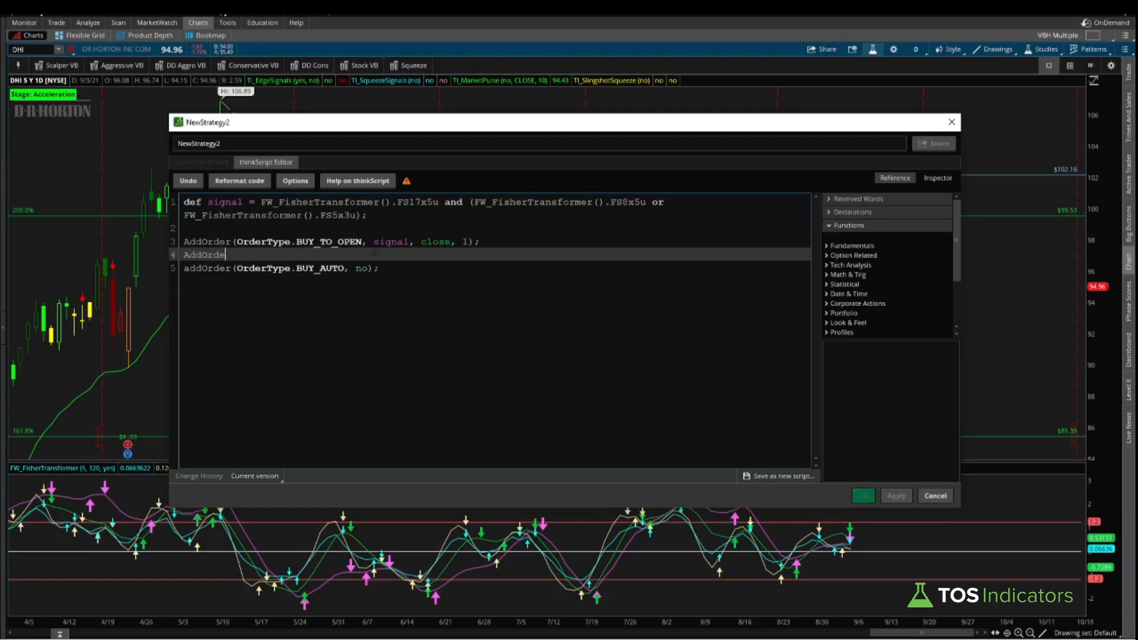
type("(ORDER")
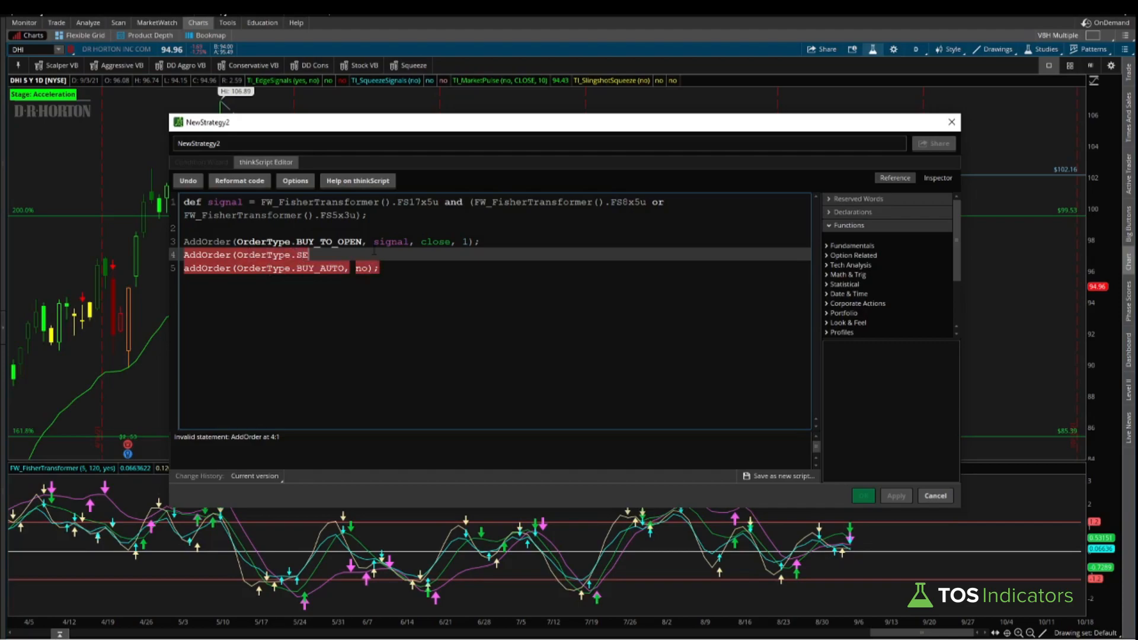
type("LL_TO_CLOSE,")
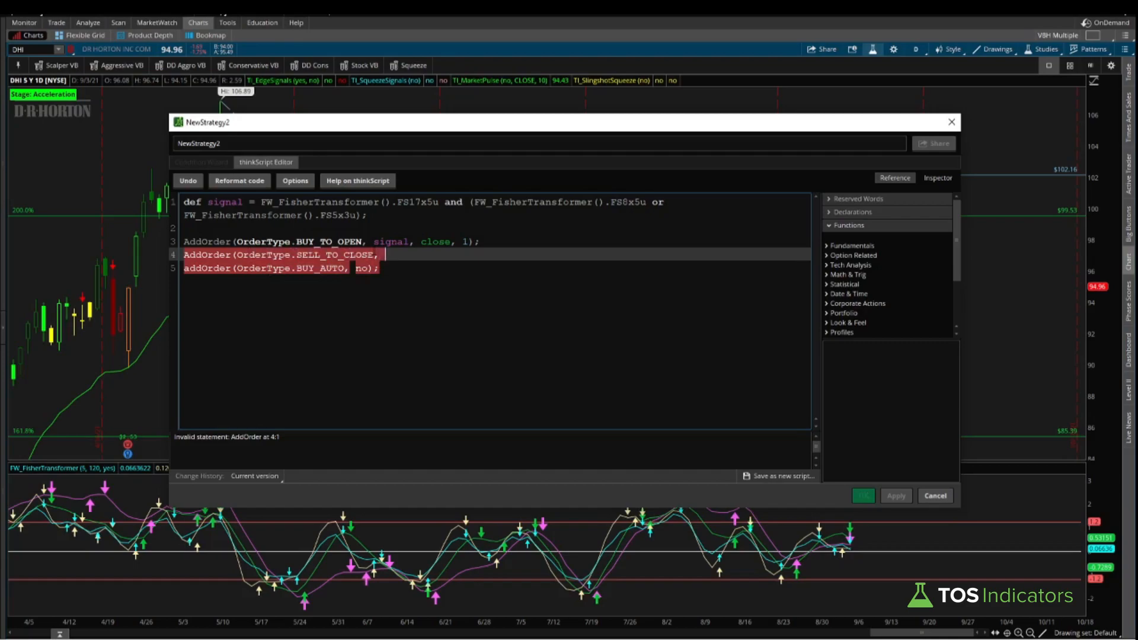
type("signal[5]")
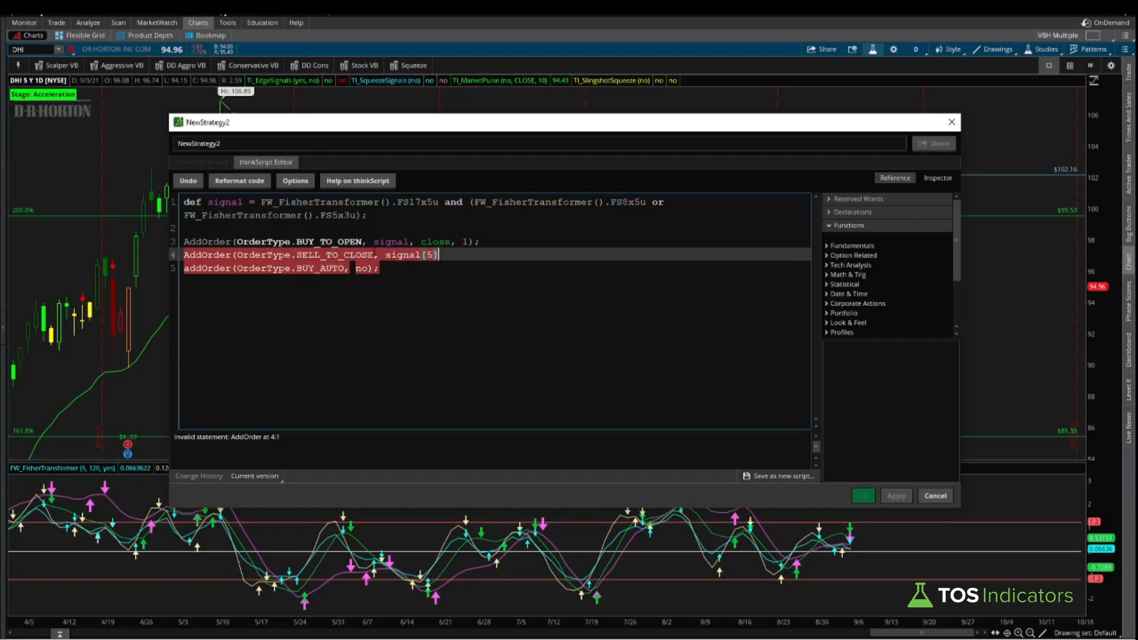
type(",")
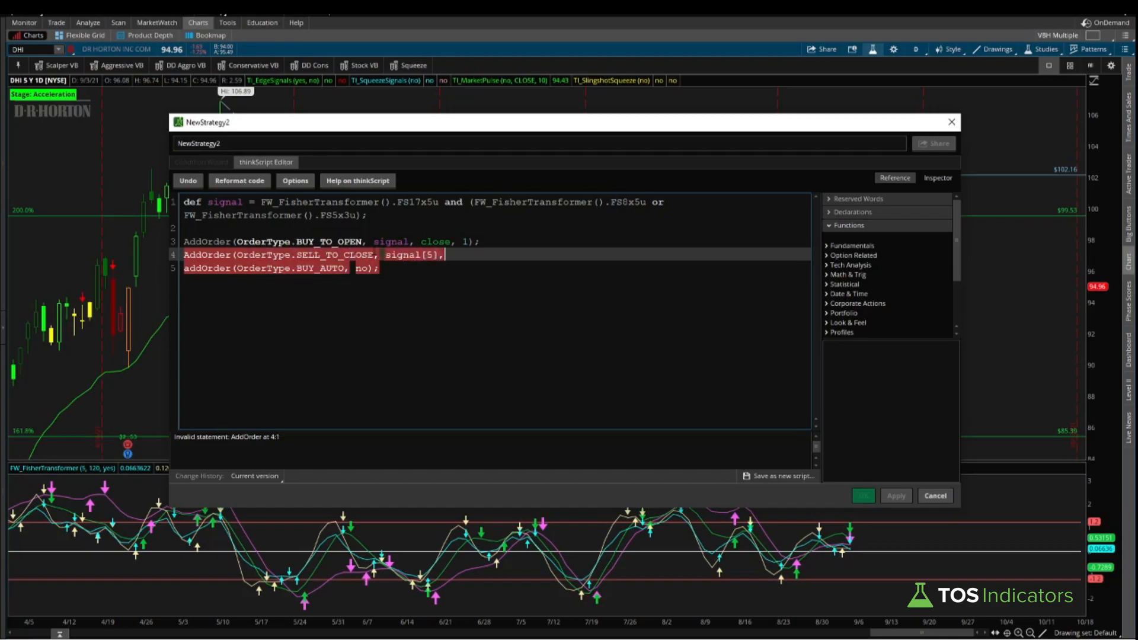
type("close, 1);")
left_click(281, 267)
type("#")
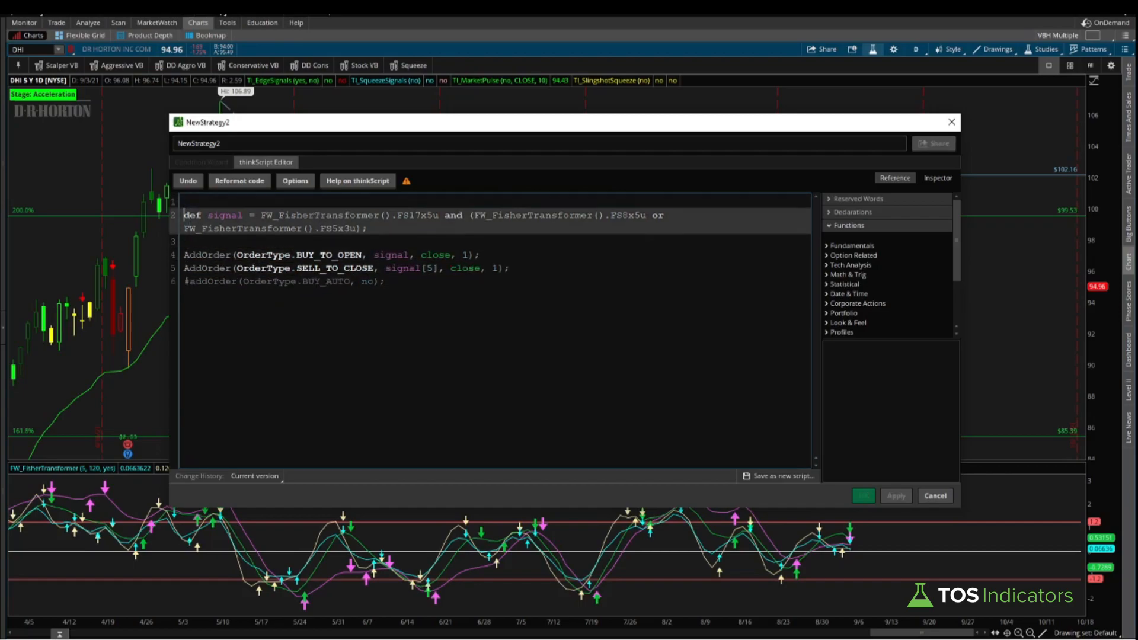
Step: Add input barsForward = 5 and use signal[barsForward] in the sell-to-close order
type("input")
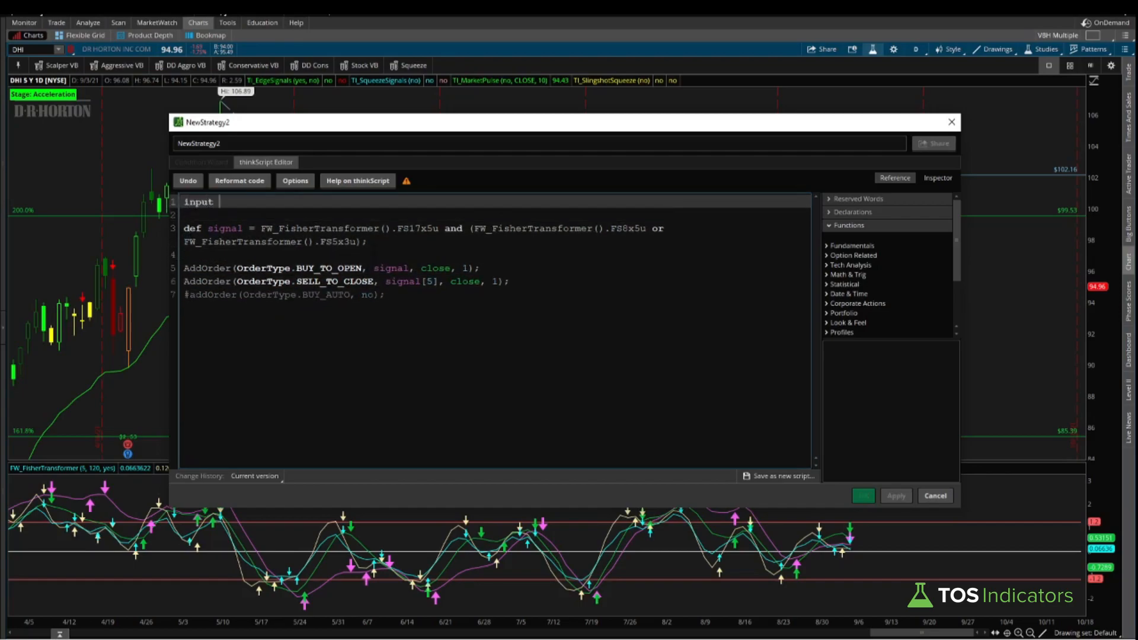
type("d = 5;")
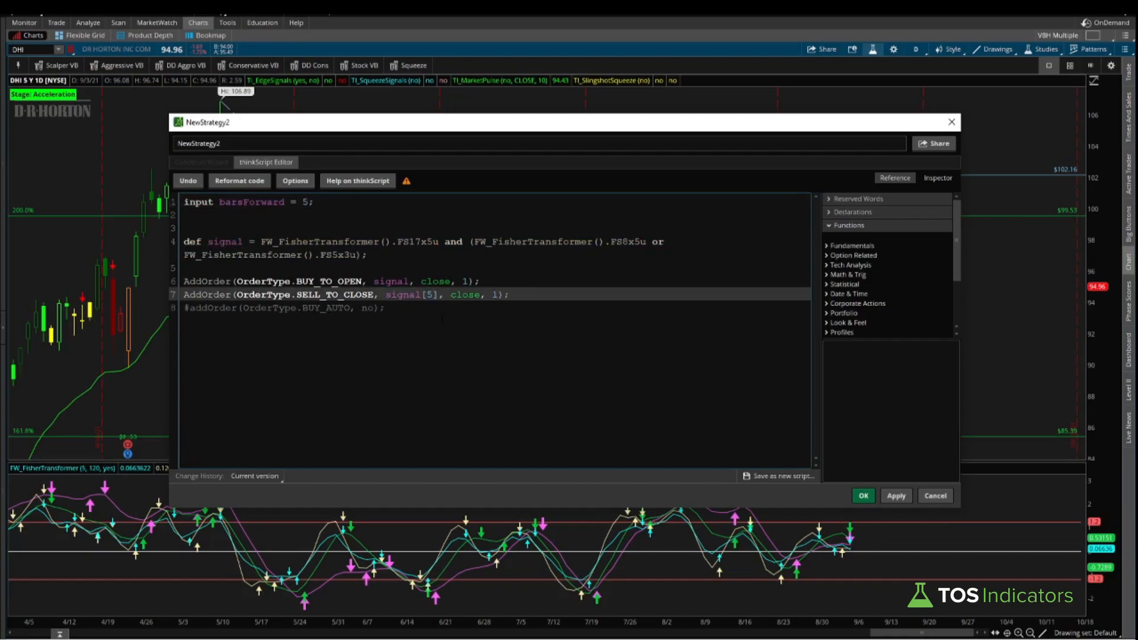
type("barsForward")
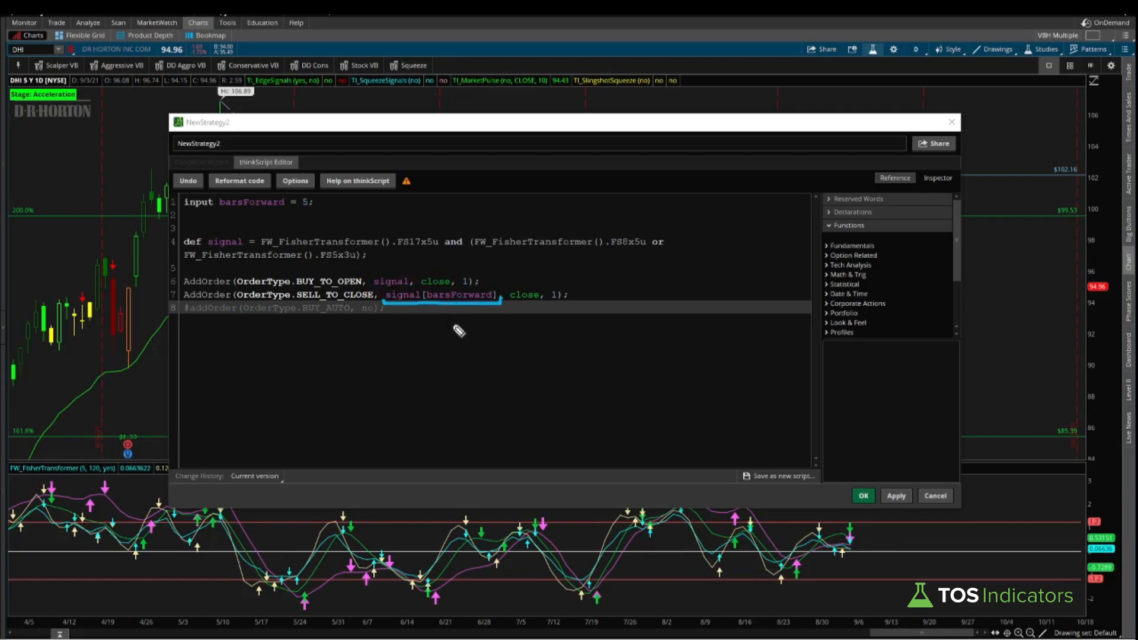
mouse_move(518, 353)
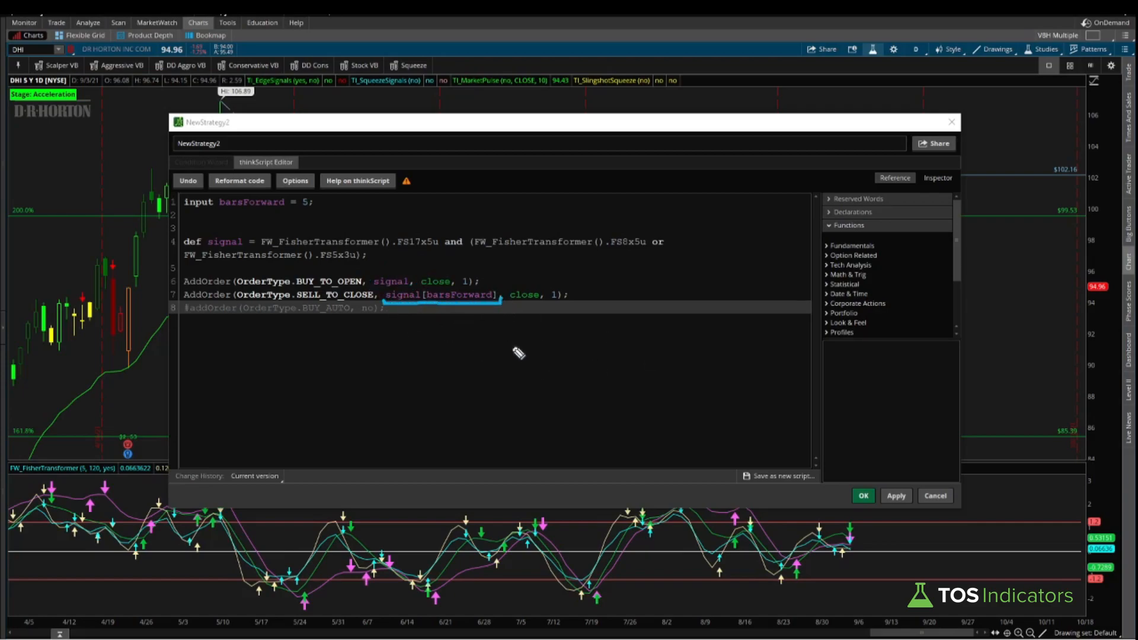
mouse_move(501, 270)
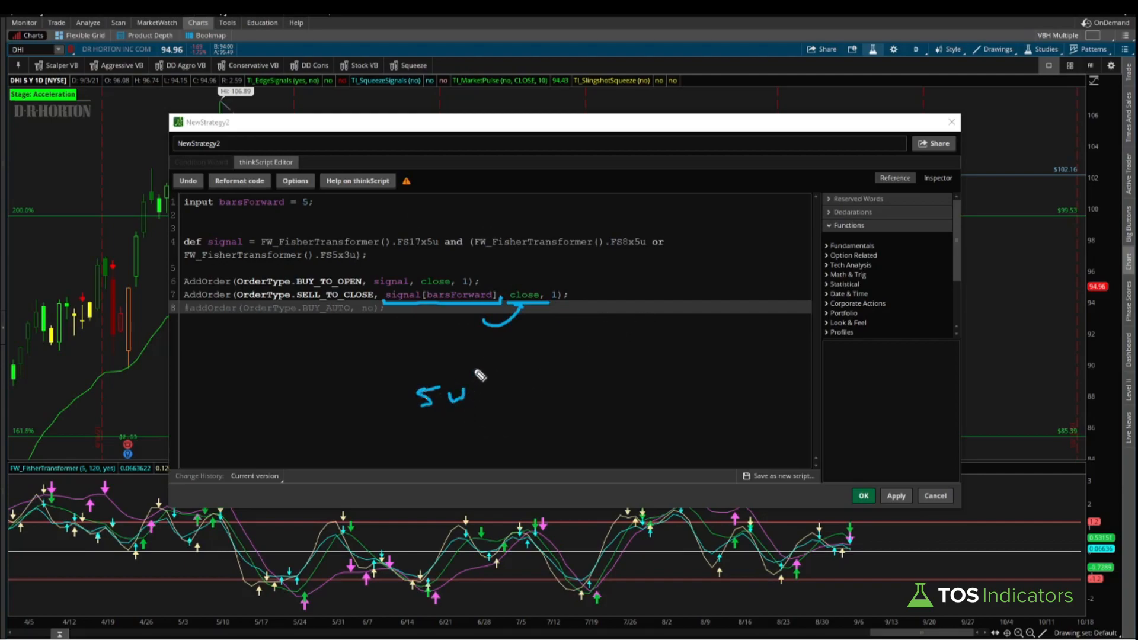
left_click_drag(472, 380, 530, 407)
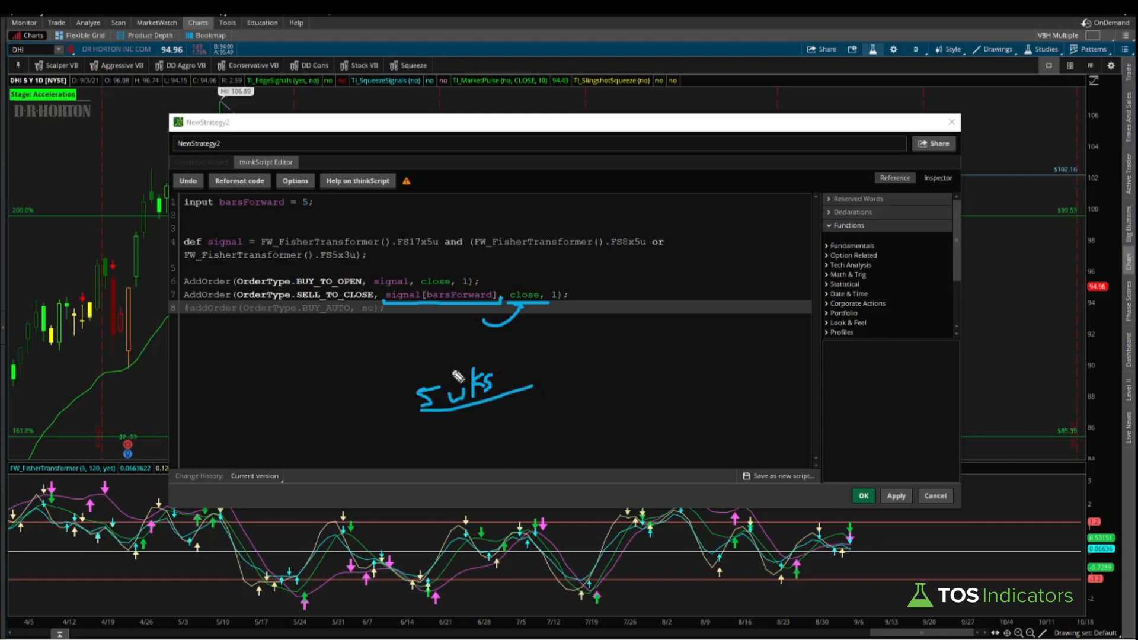
mouse_move(667, 465)
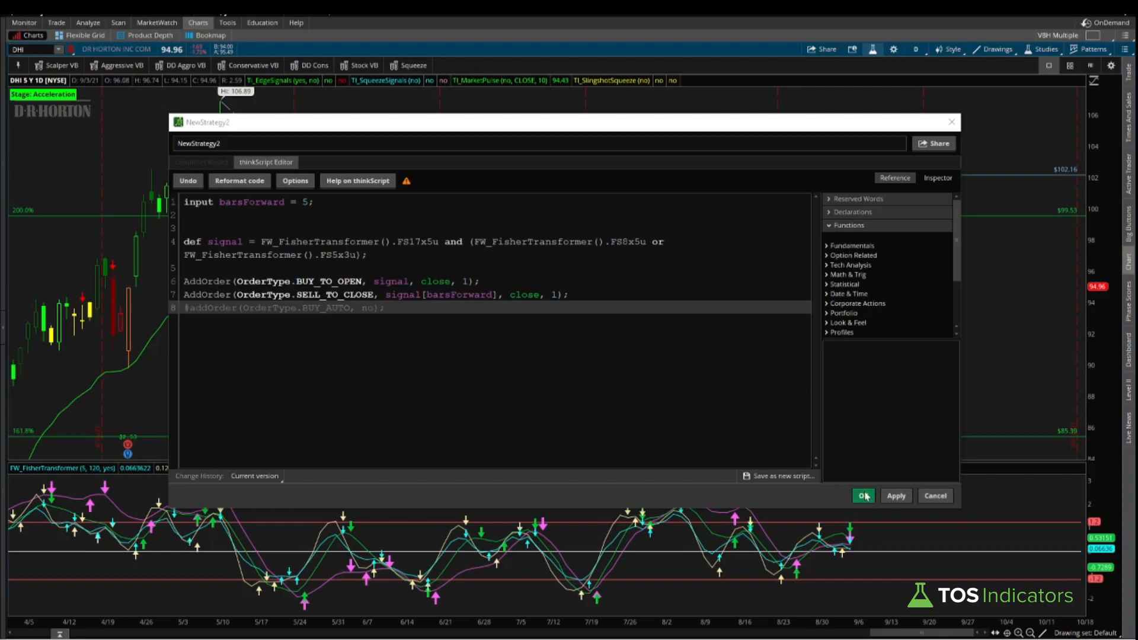
Step: Save NewStrategy2, remove TI_SlingshotSqueeze, enable Display FloatingPL study globally, and apply to the chart
left_click(862, 496)
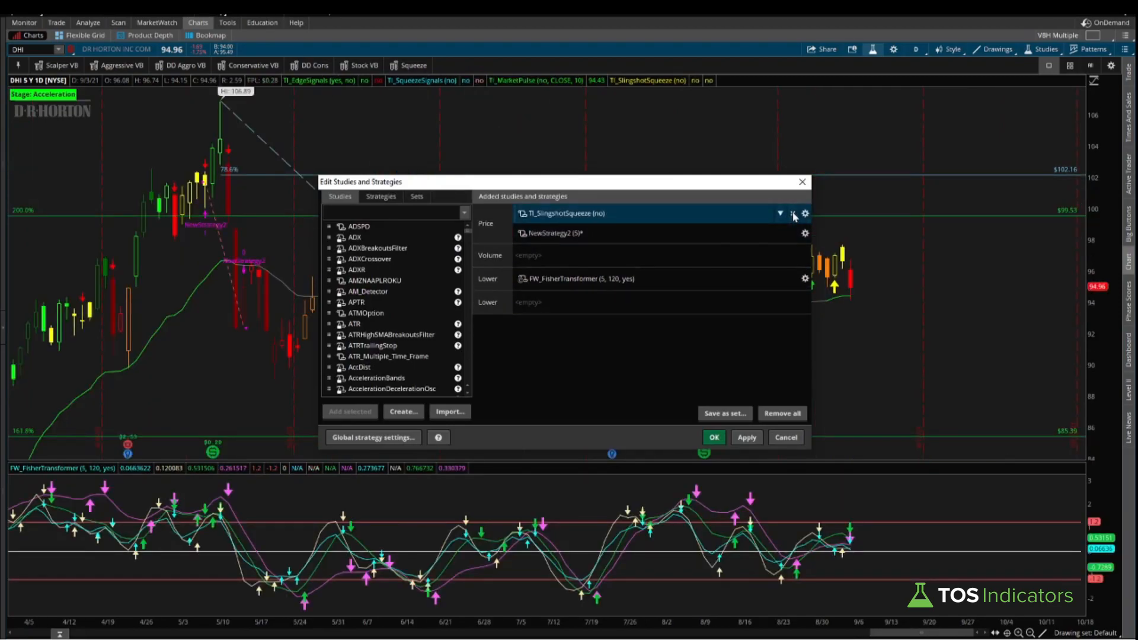
left_click(792, 213)
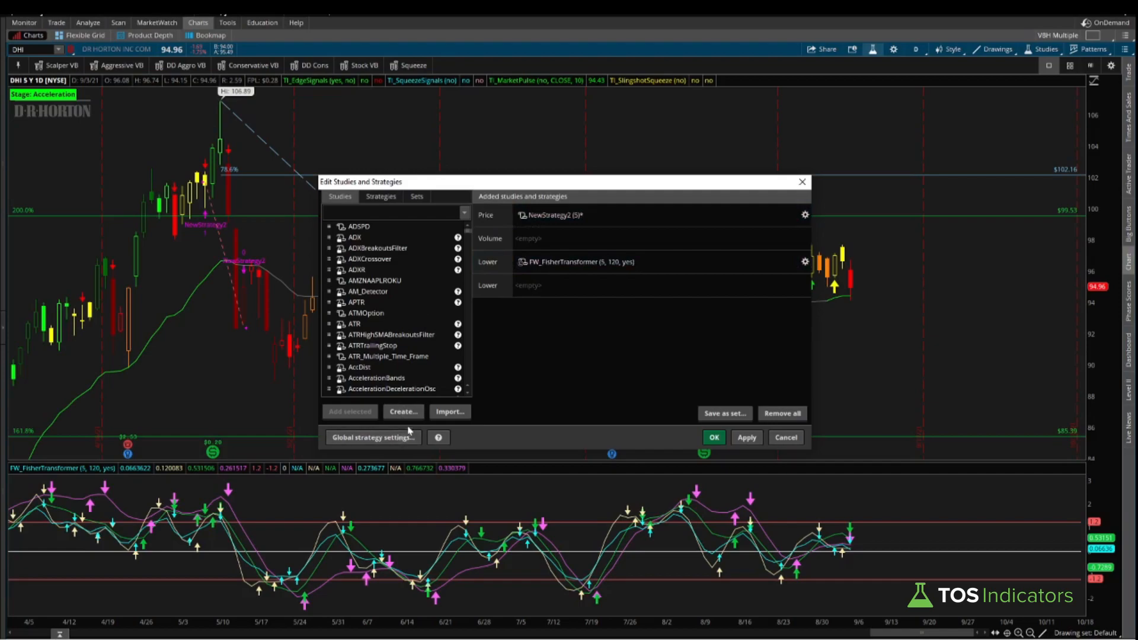
left_click(373, 437)
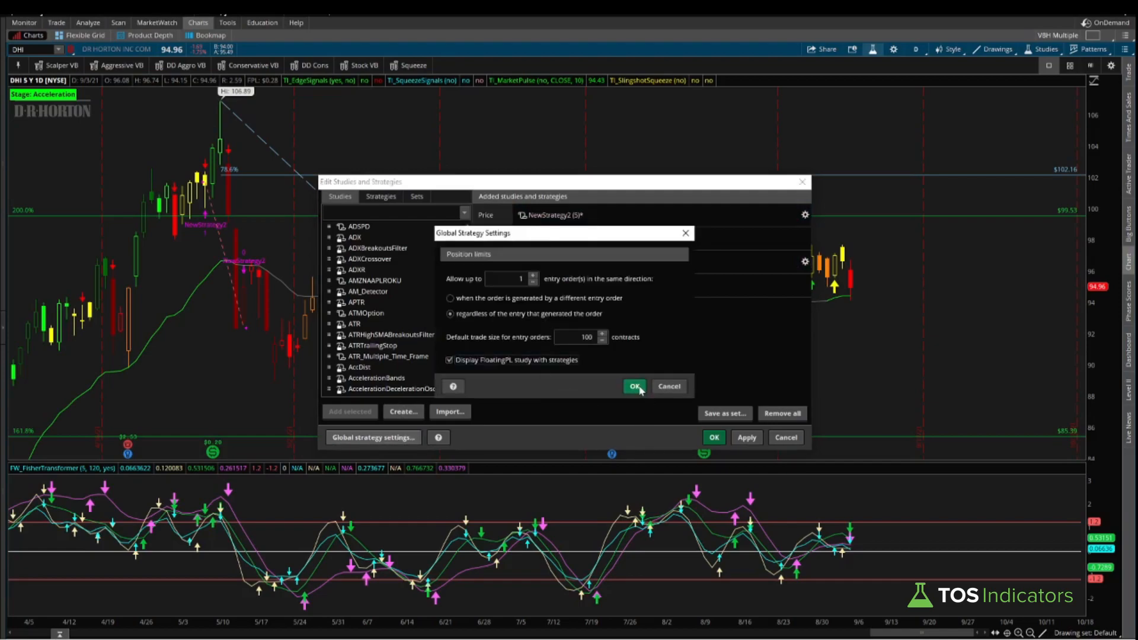
left_click(634, 386)
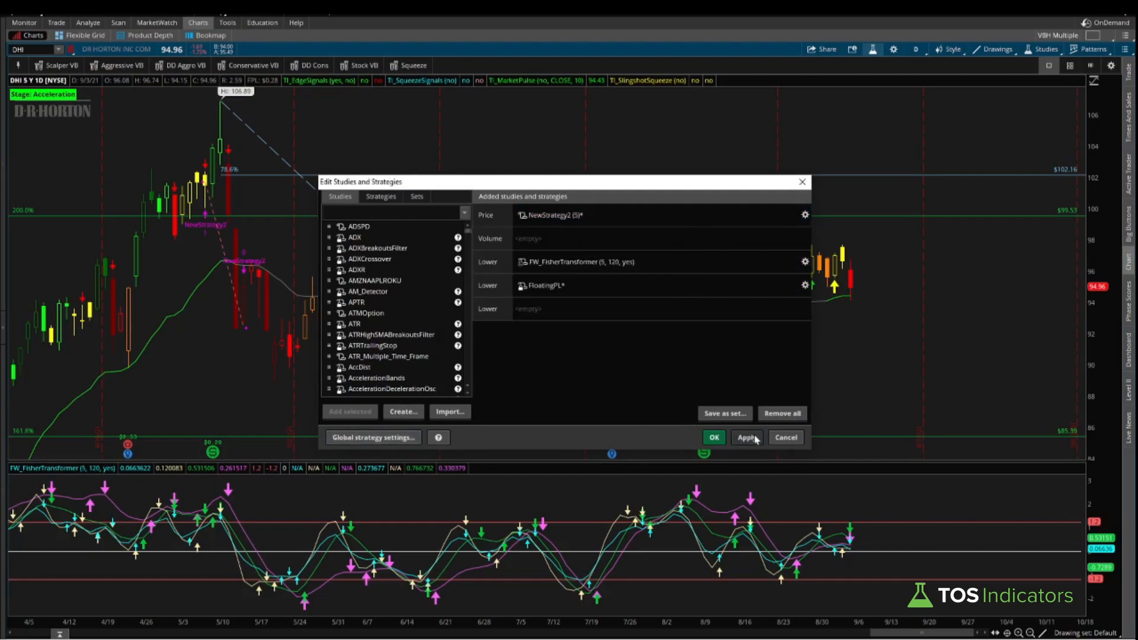
left_click(713, 437)
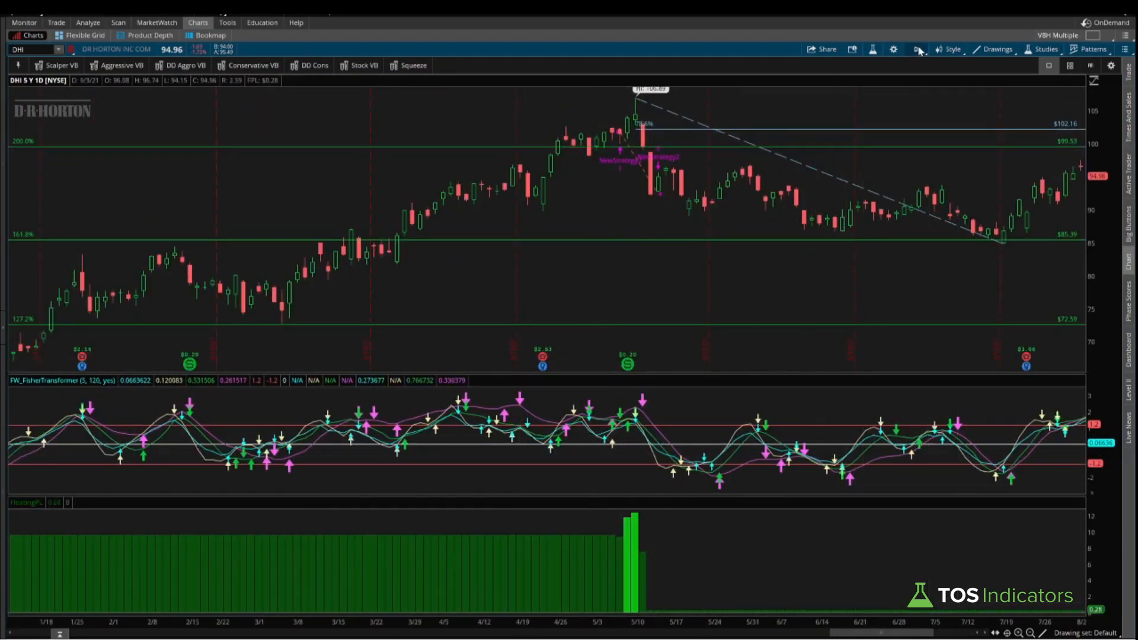
Step: Set the DHI chart to the 20 Y : W time frame to see the early-2021 trade and FloatingPL
left_click(915, 50)
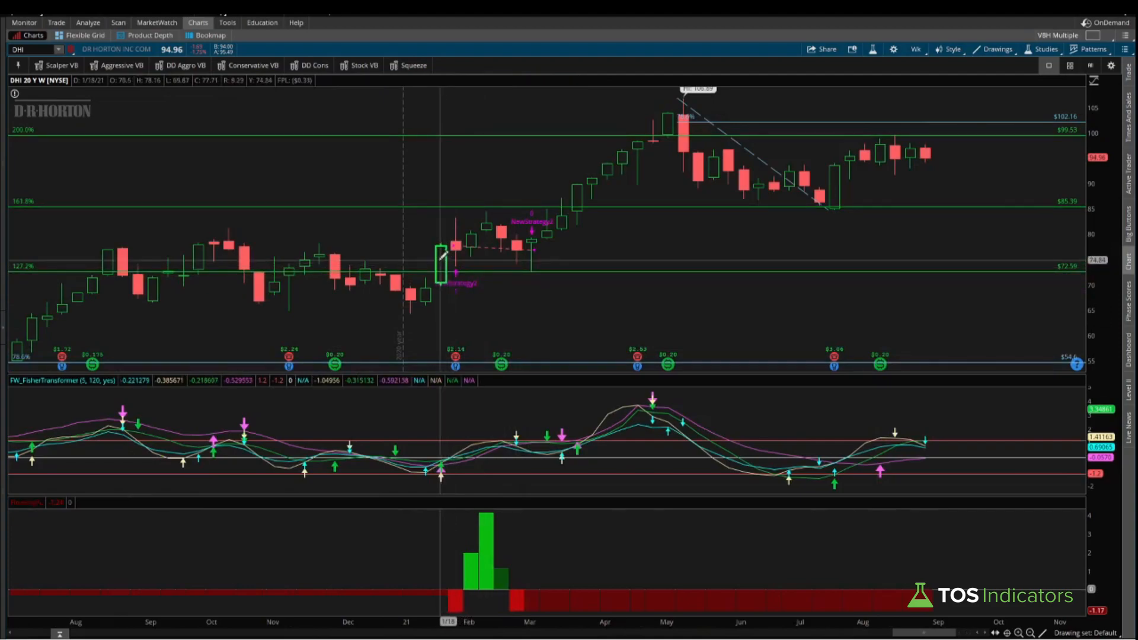
mouse_move(453, 466)
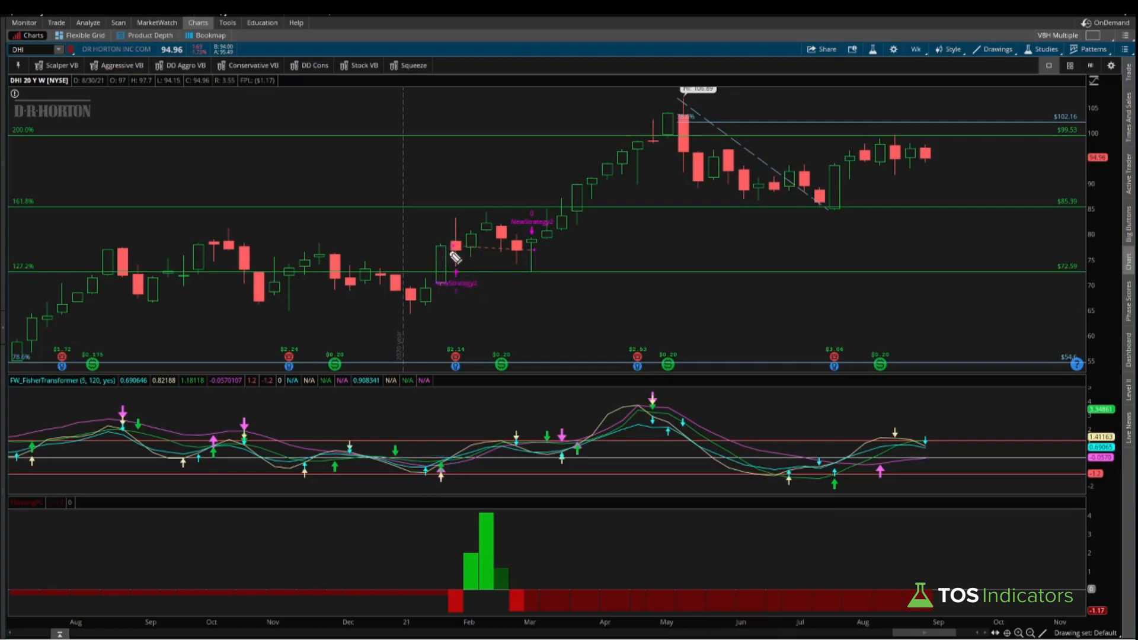
mouse_move(471, 249)
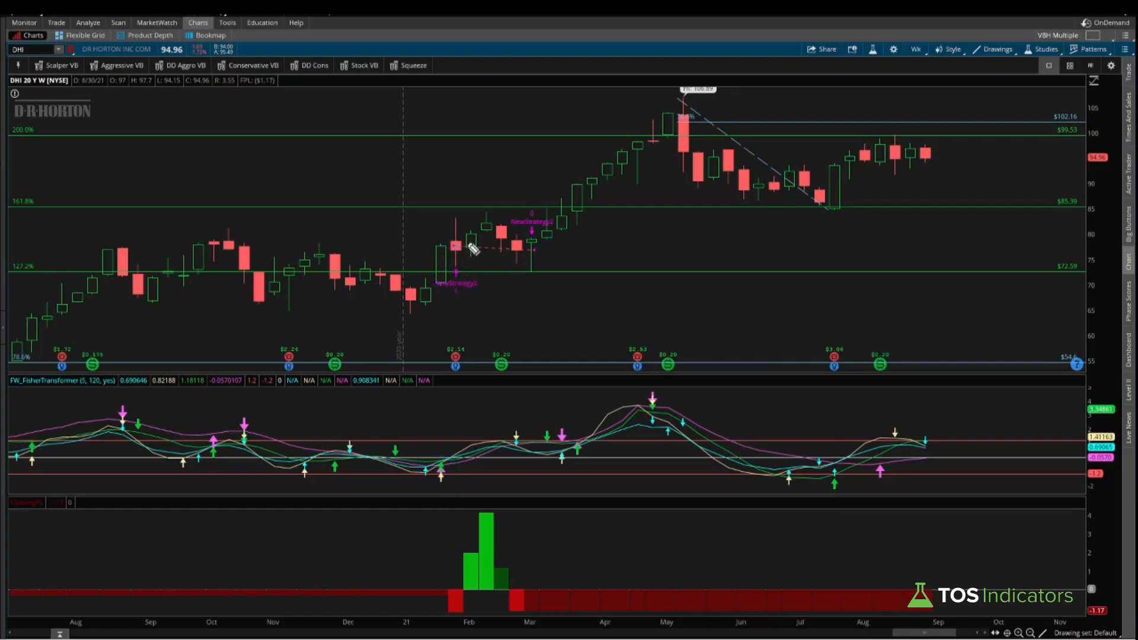
mouse_move(517, 268)
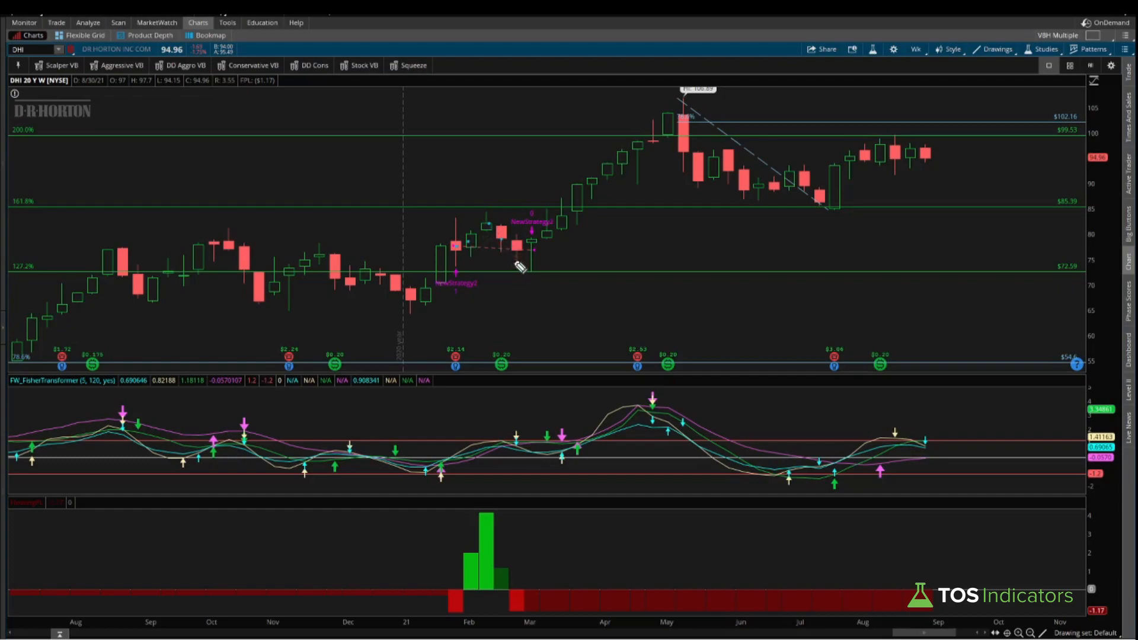
left_click_drag(509, 251, 555, 250)
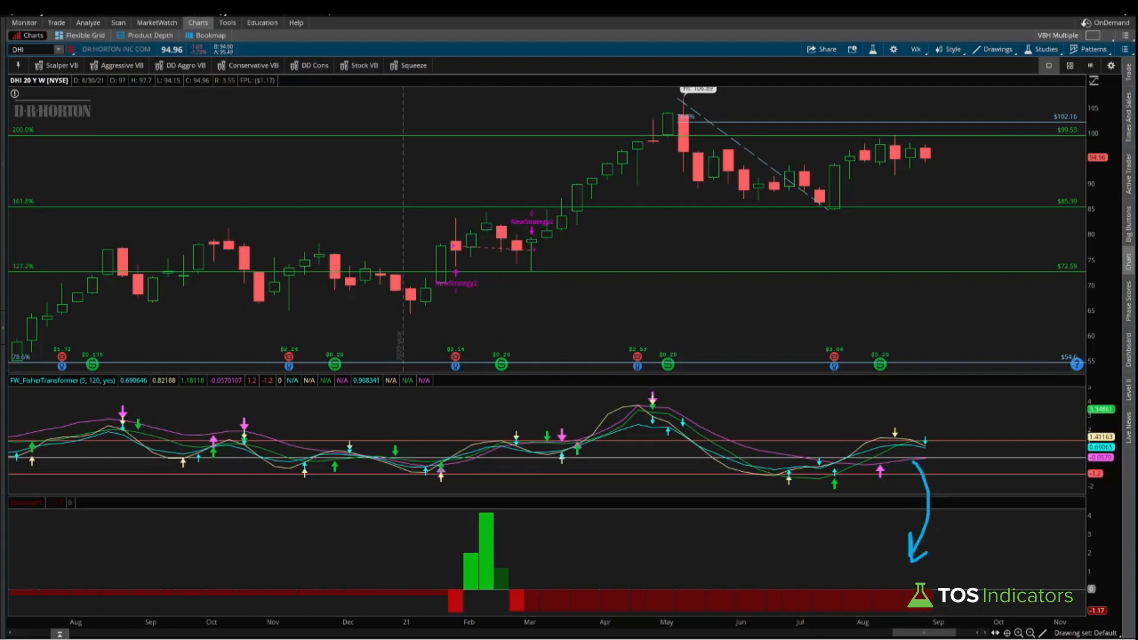
mouse_move(422, 296)
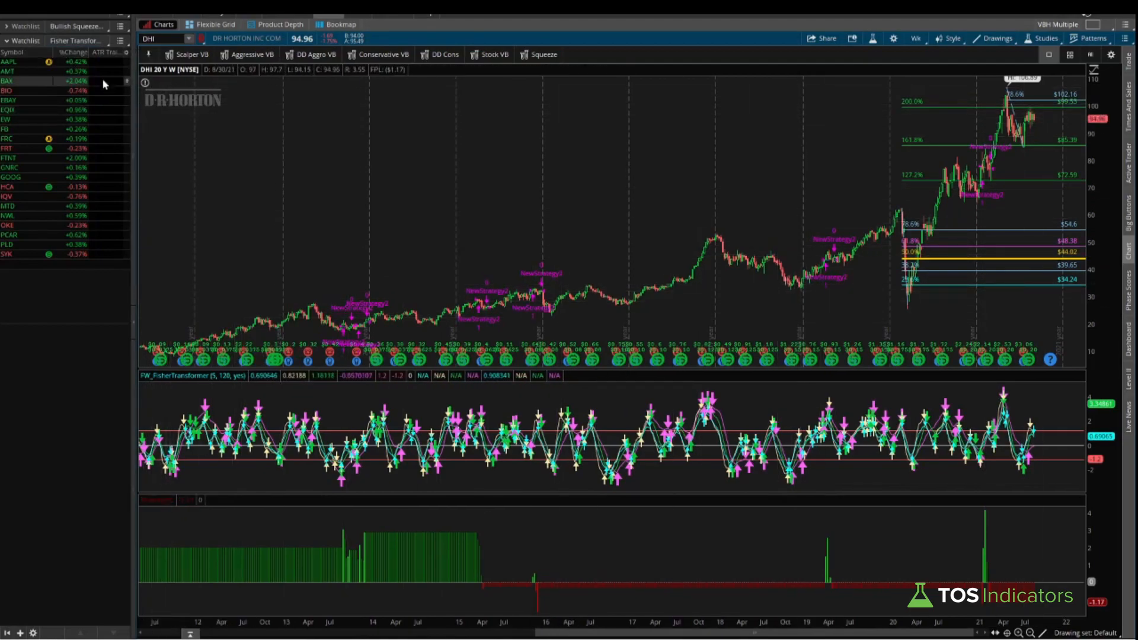
Step: Load the AAPL, AMT and then BAX 20-year weekly charts from the Fisher Transformer watchlist
left_click(915, 37)
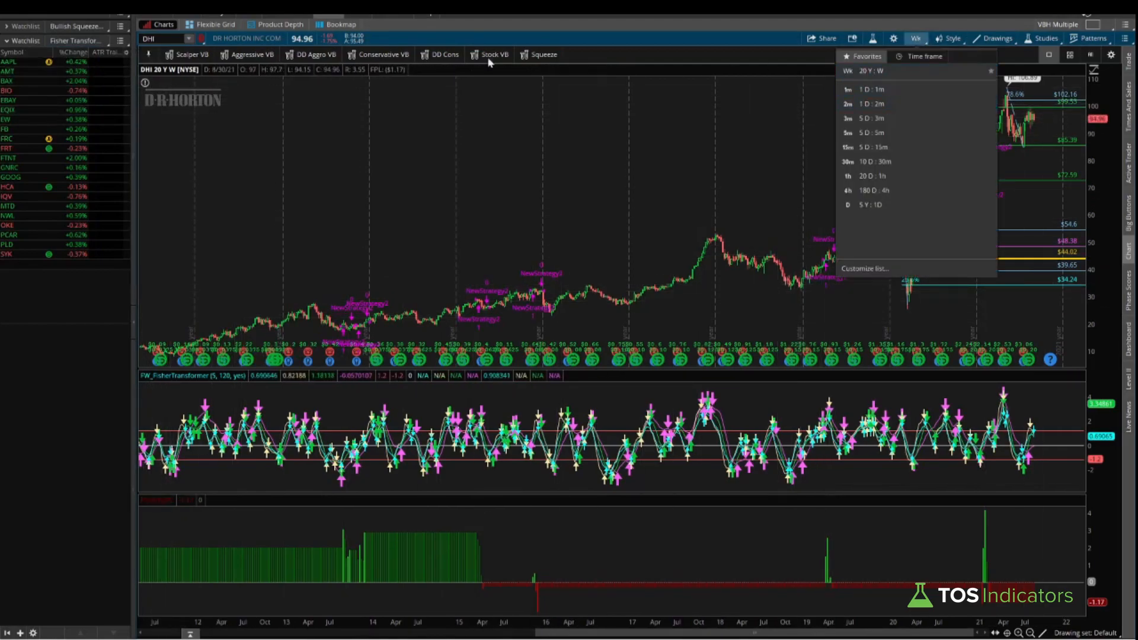
left_click(24, 61)
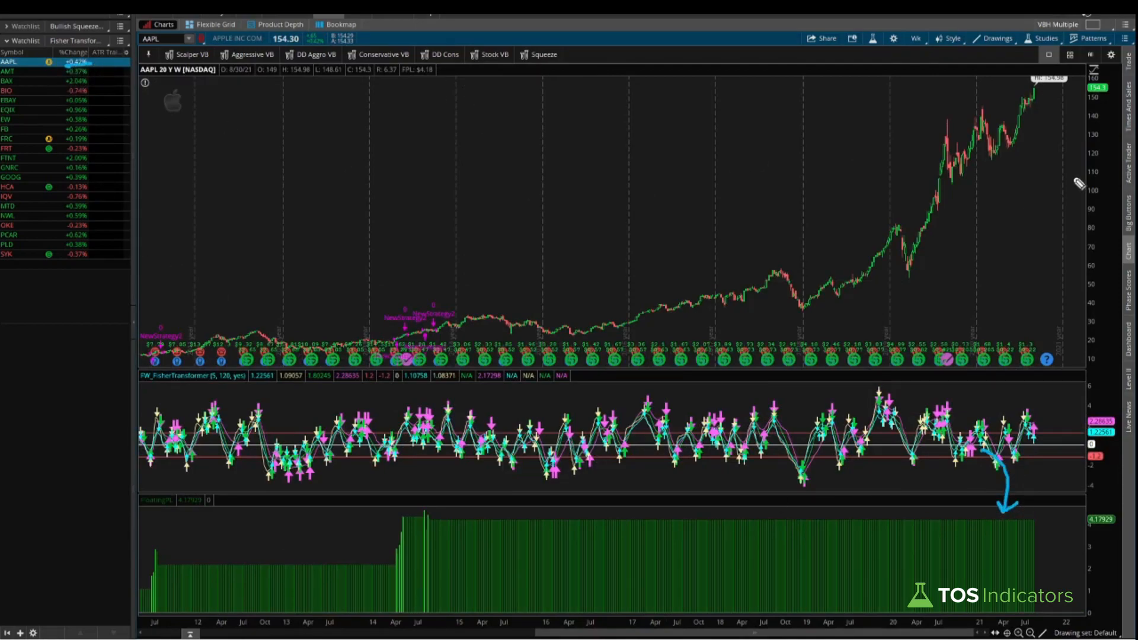
mouse_move(85, 90)
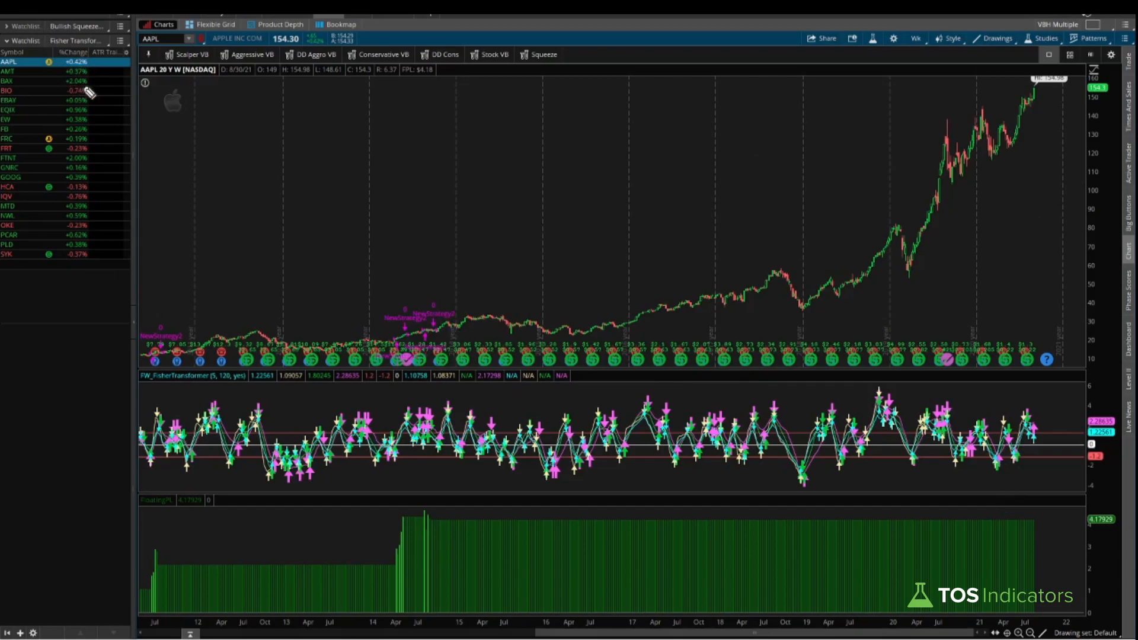
left_click(18, 71)
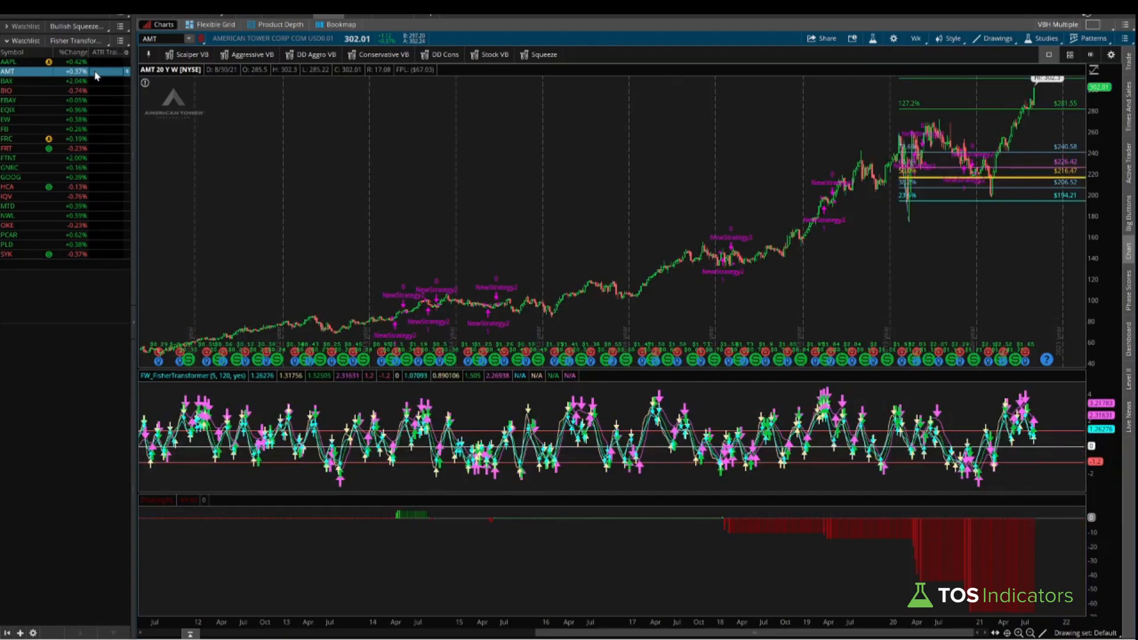
left_click(18, 80)
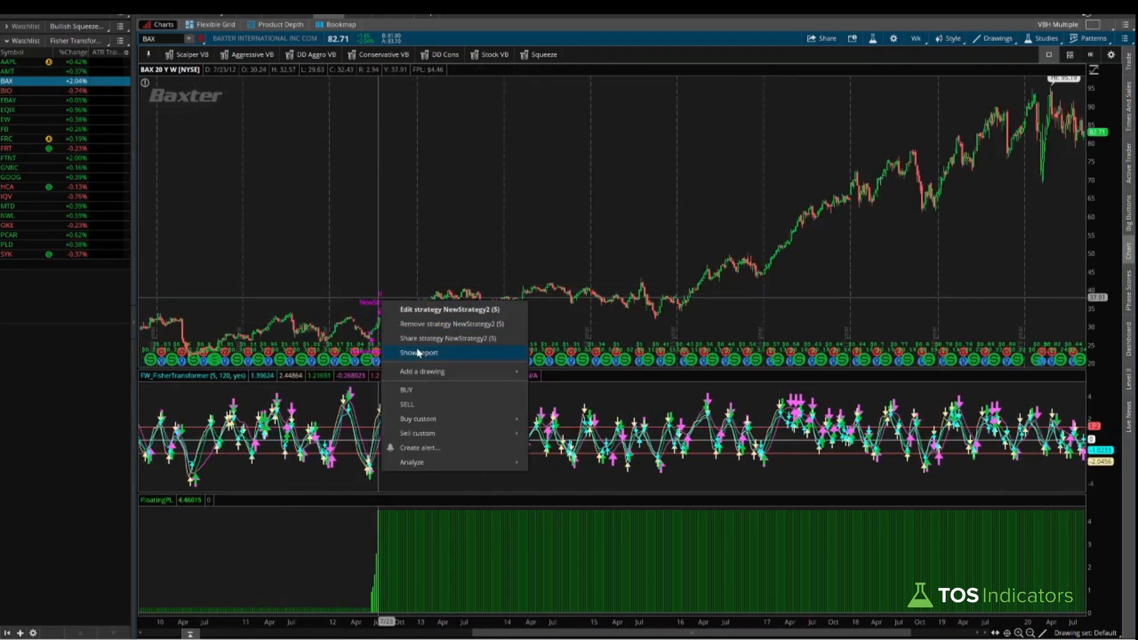
Step: Show the BAX strategy report with its $4.46 total P/L over six orders, then close it
left_click(418, 353)
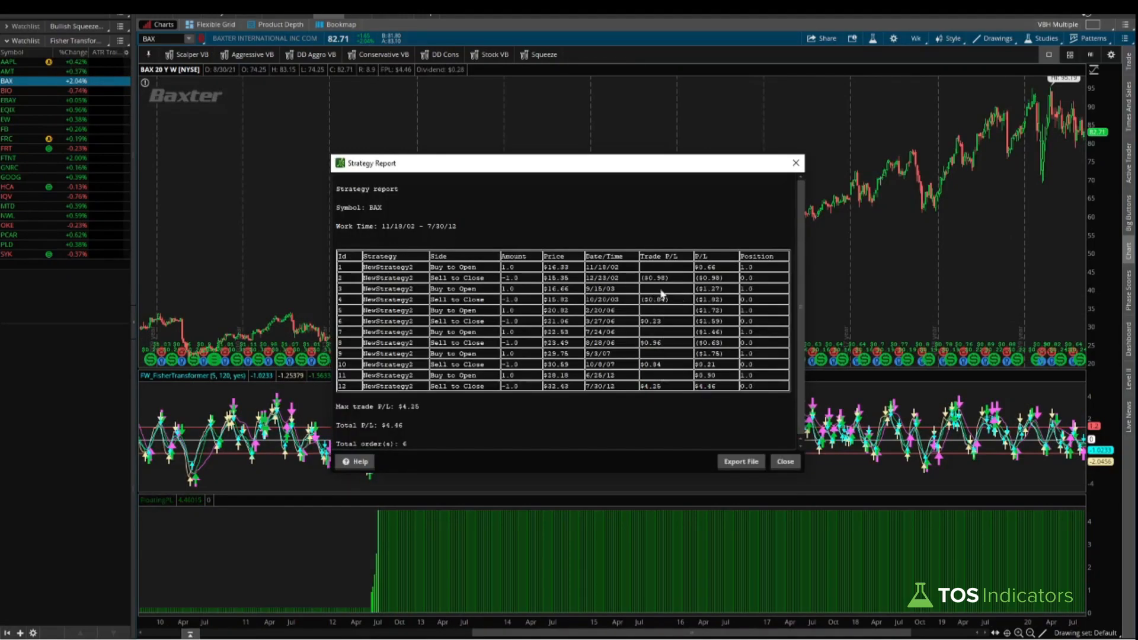
mouse_move(704, 322)
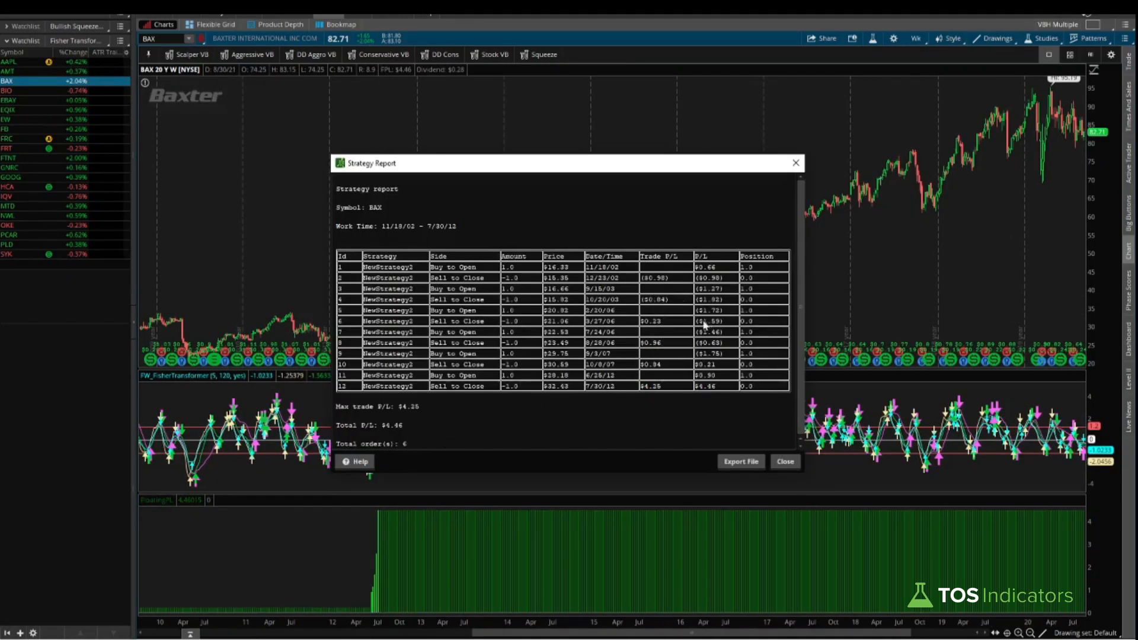
left_click(784, 461)
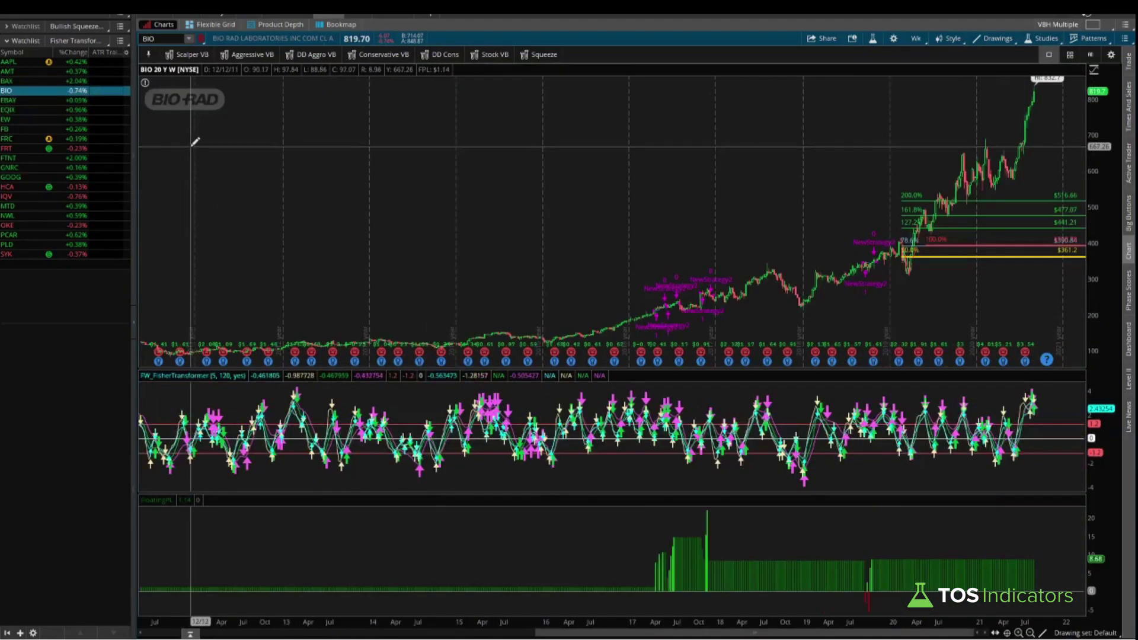
Step: Flip through the EQIX, EW, FB, FRC, FRT and FTNT weekly charts, ending on GNRC
left_click(18, 98)
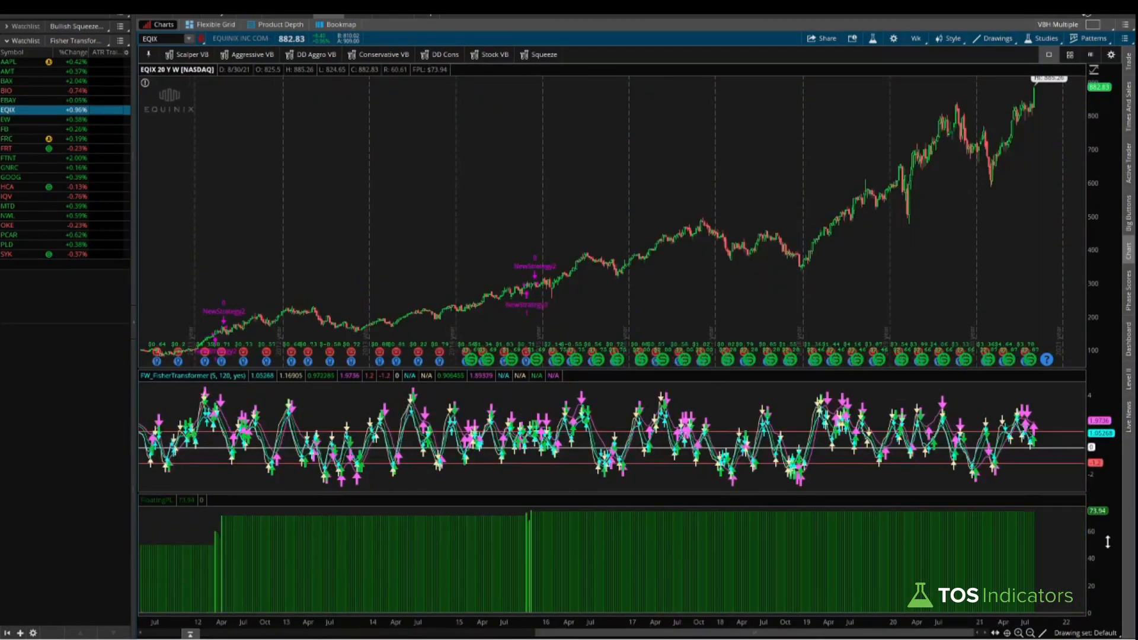
left_click(11, 125)
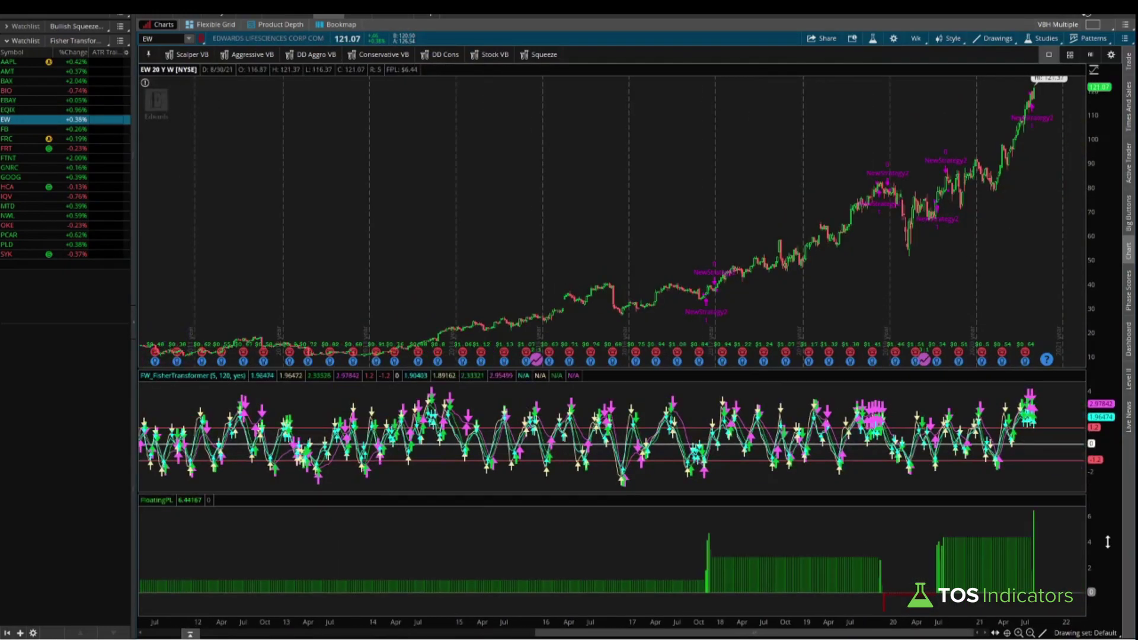
left_click(12, 128)
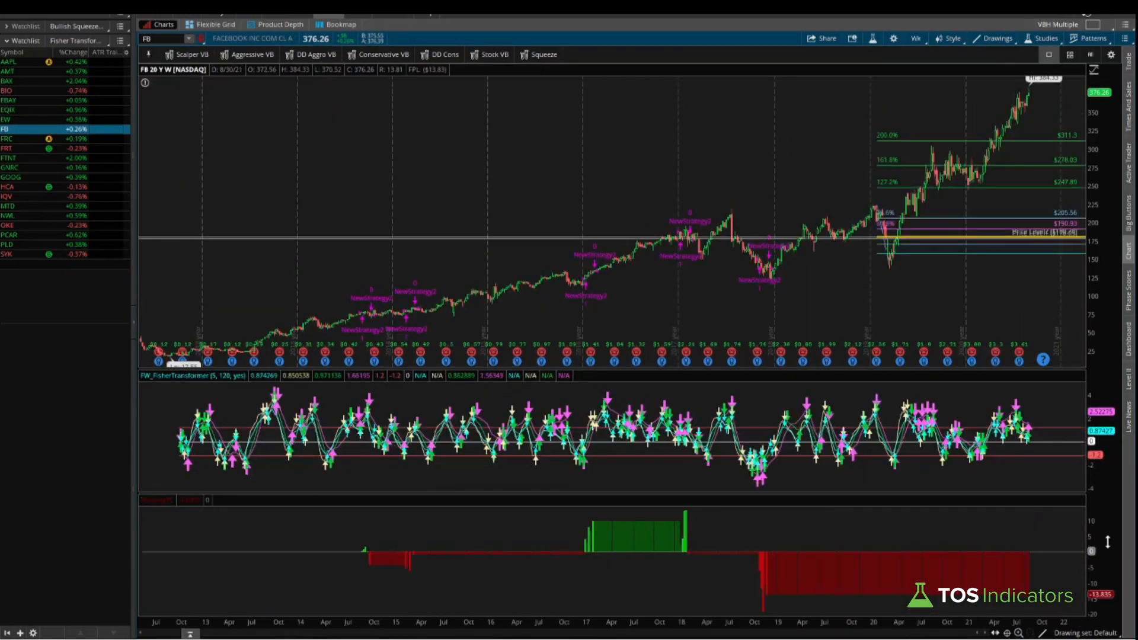
left_click(11, 147)
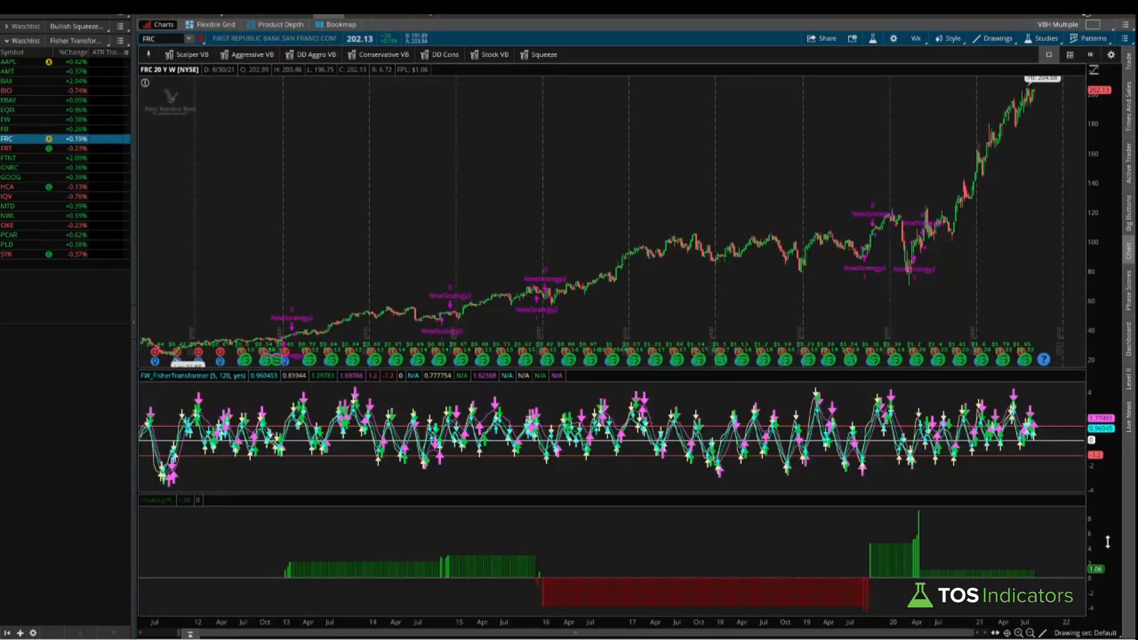
left_click(18, 148)
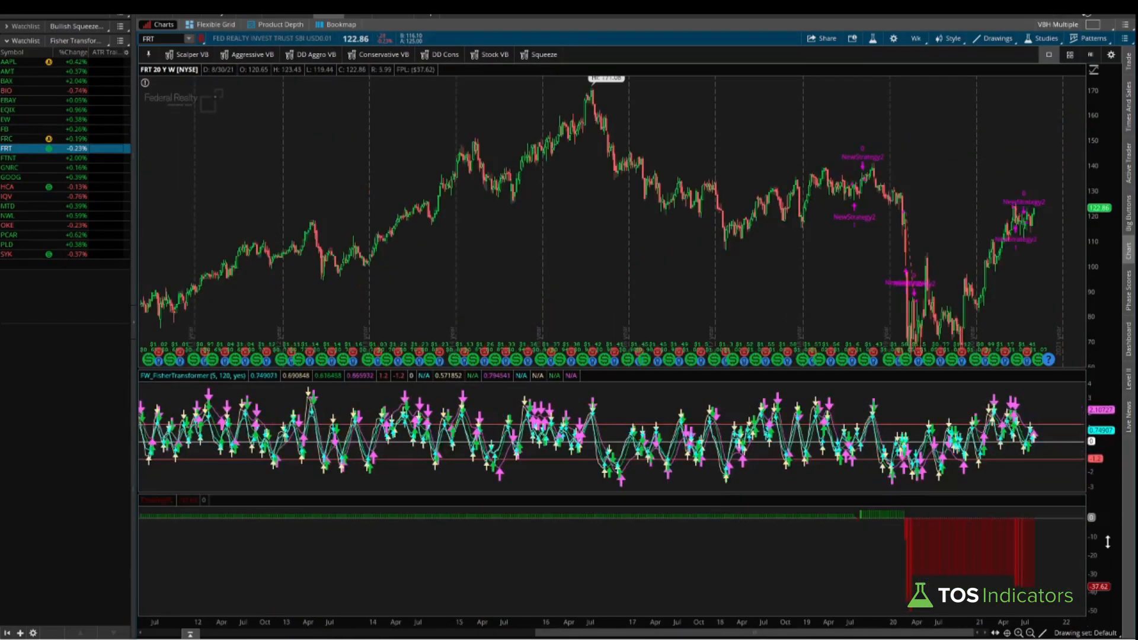
left_click(12, 159)
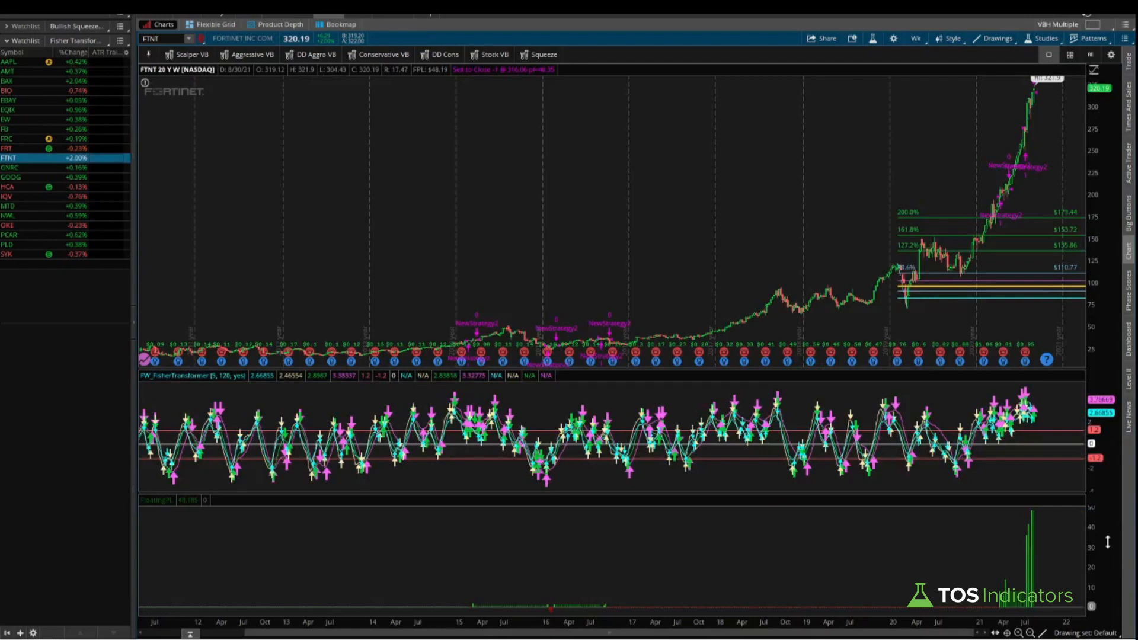
left_click(18, 169)
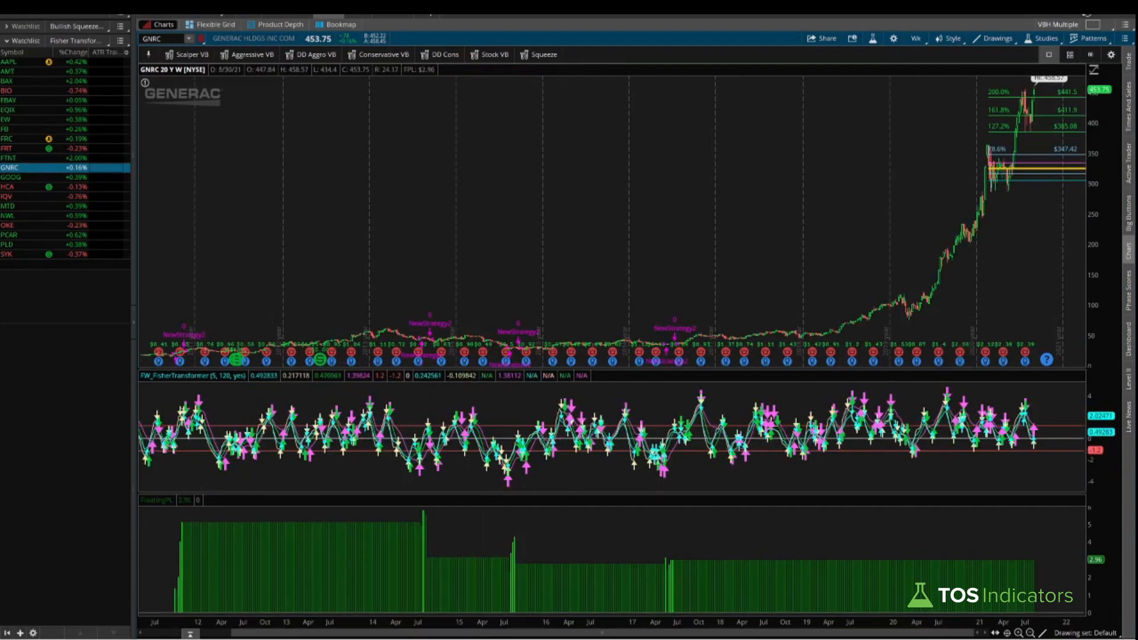
Step: Flip through the GOOG, IQV, MTD, NWL, OKE and PLD weekly charts, ending on SYK
left_click_drag(355, 513, 461, 517)
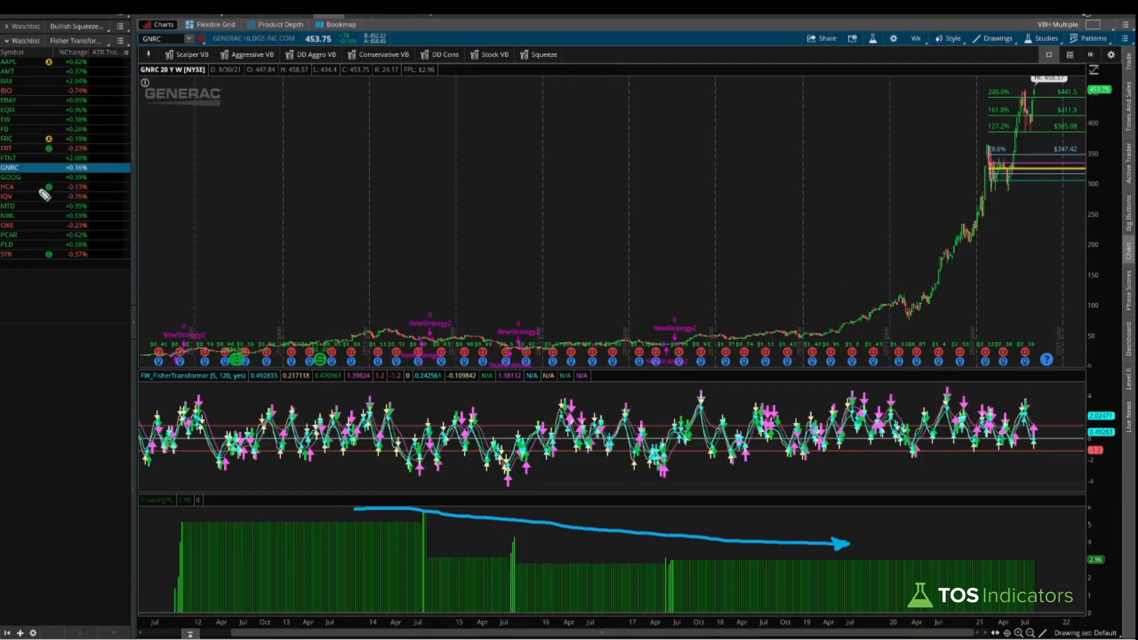
left_click(11, 178)
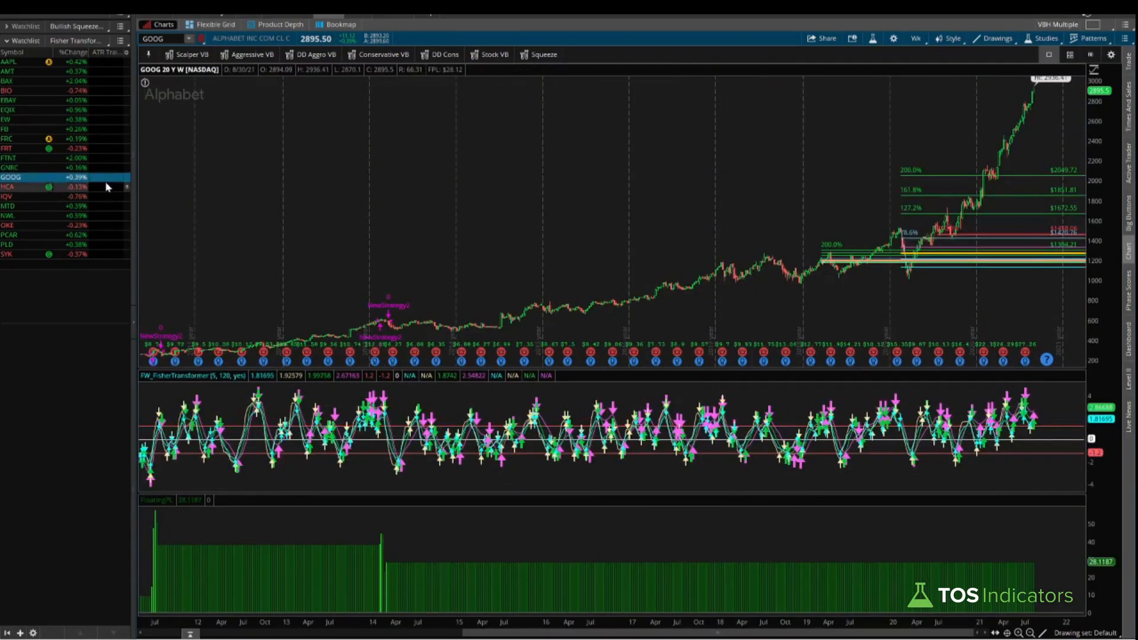
mouse_move(101, 190)
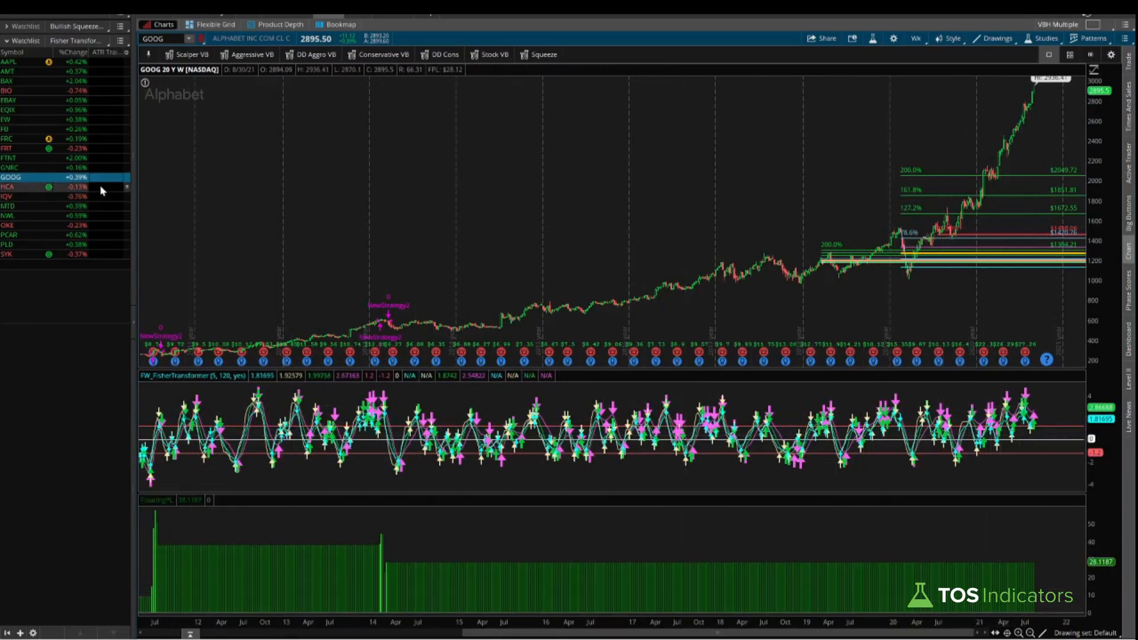
left_click(18, 188)
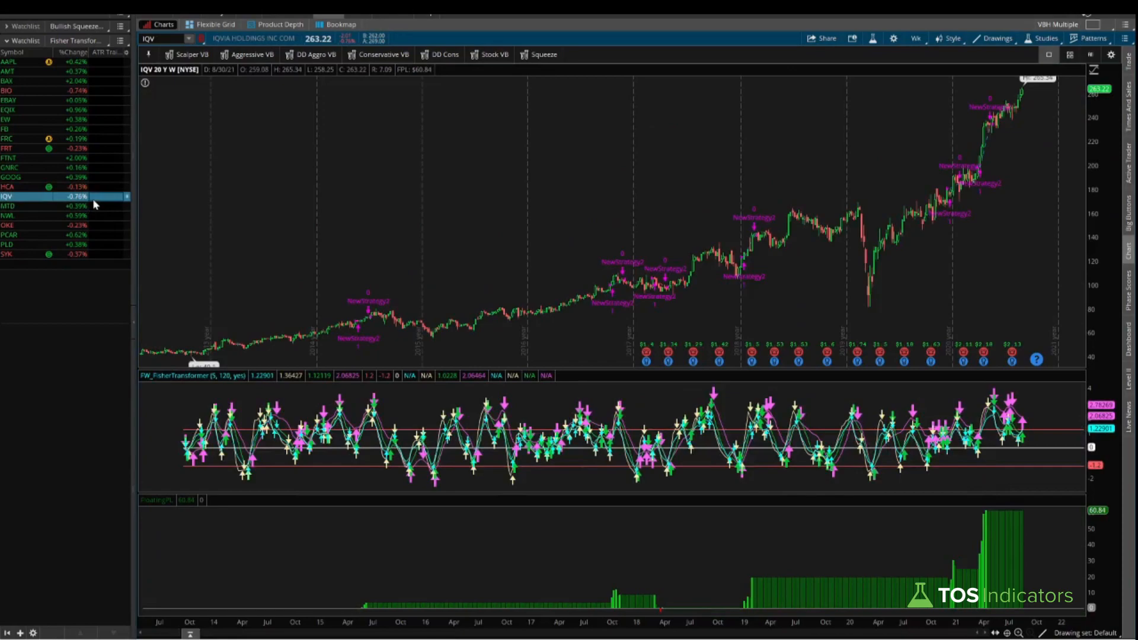
left_click(13, 205)
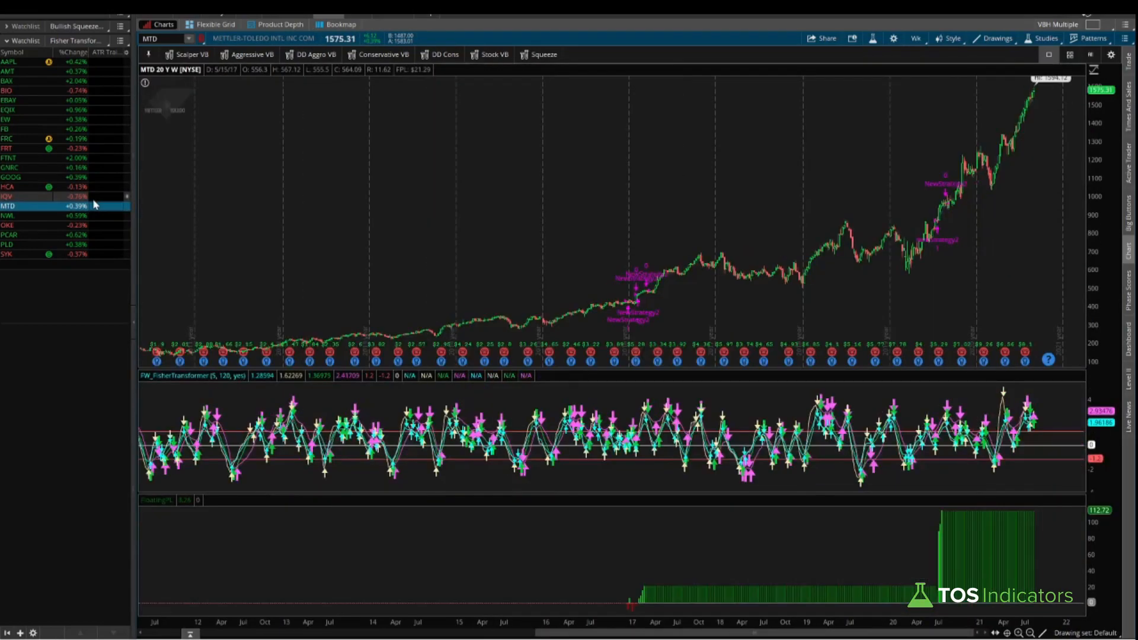
left_click(15, 215)
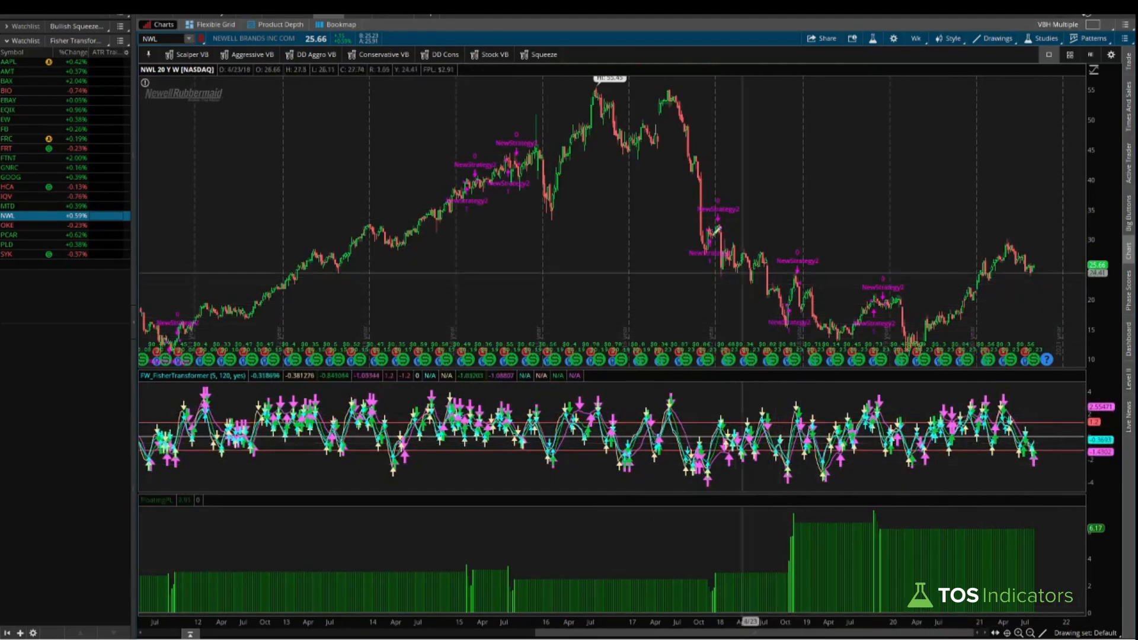
mouse_move(398, 577)
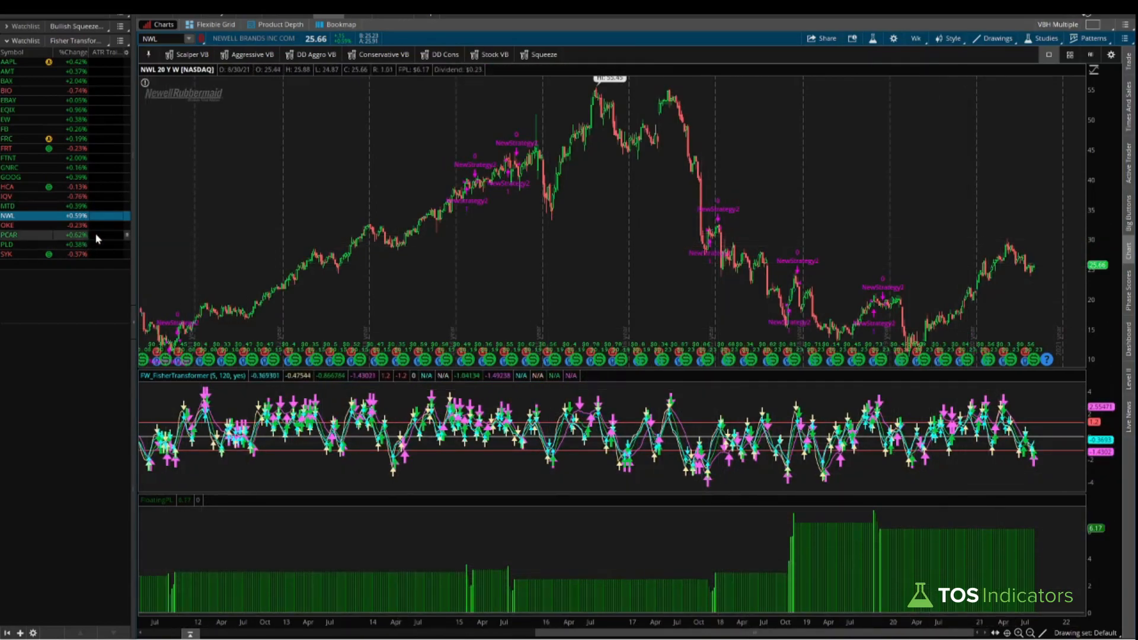
left_click(7, 225)
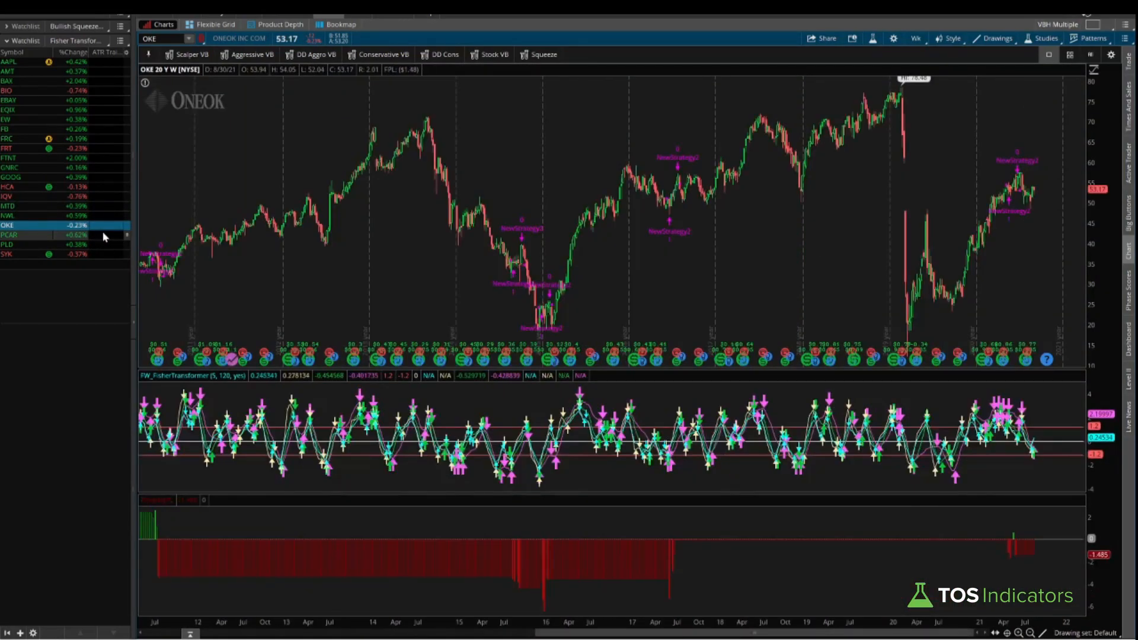
left_click(18, 235)
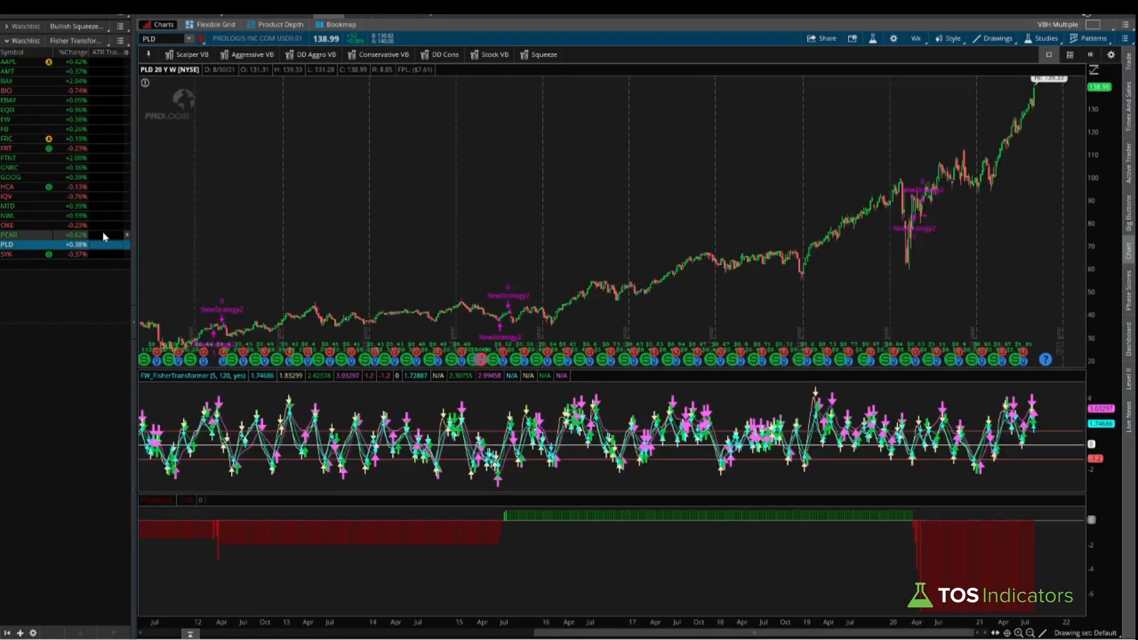
left_click(14, 254)
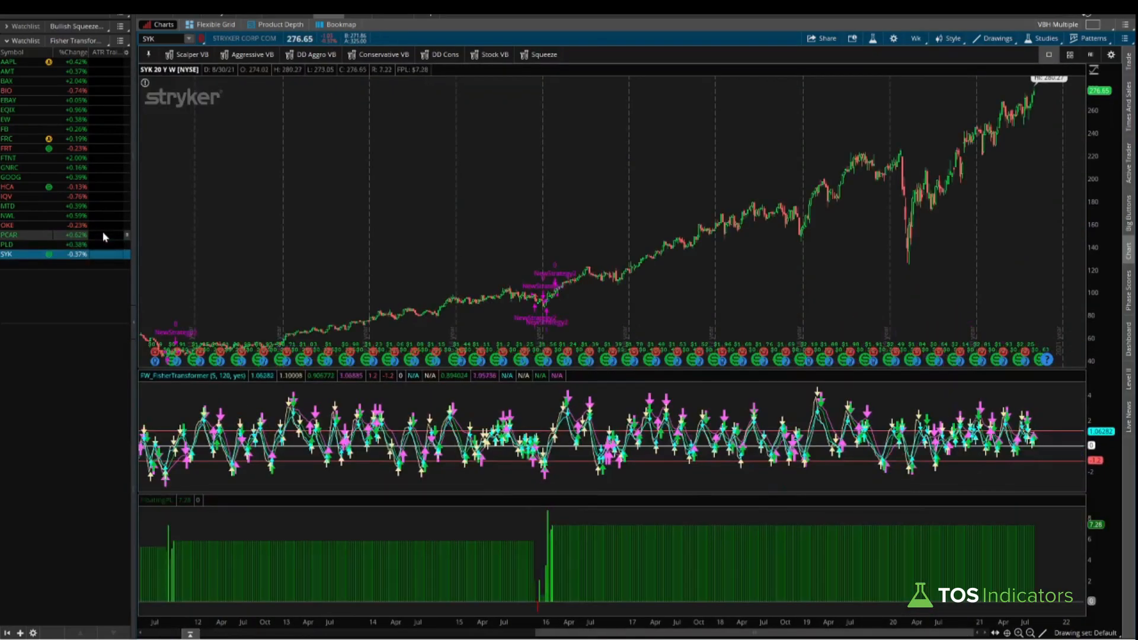
mouse_move(555, 573)
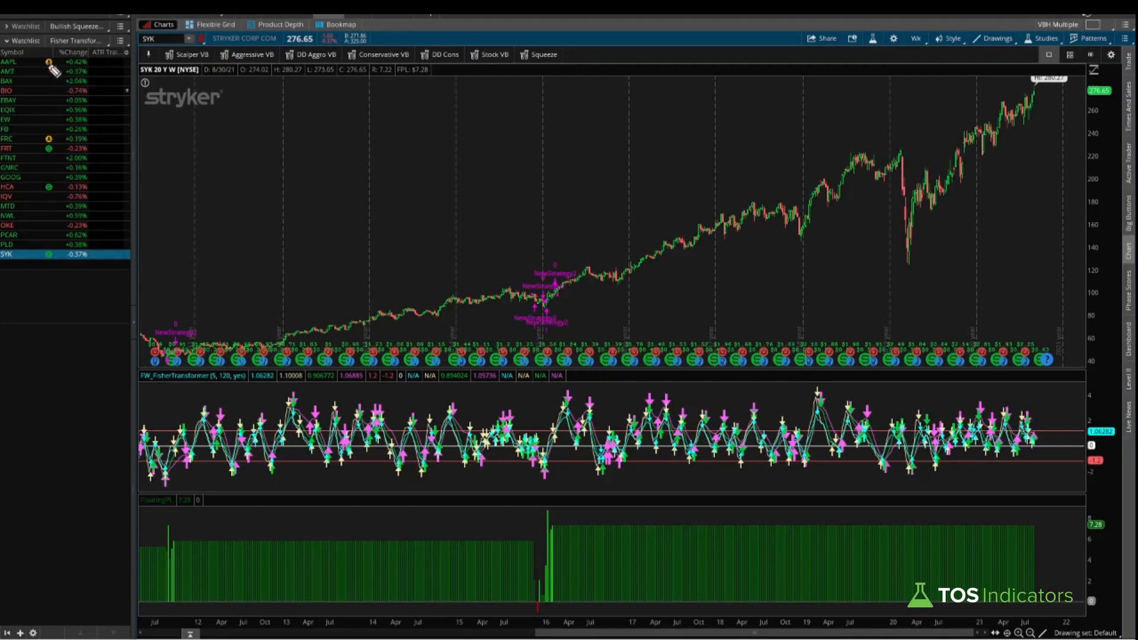
mouse_move(15, 76)
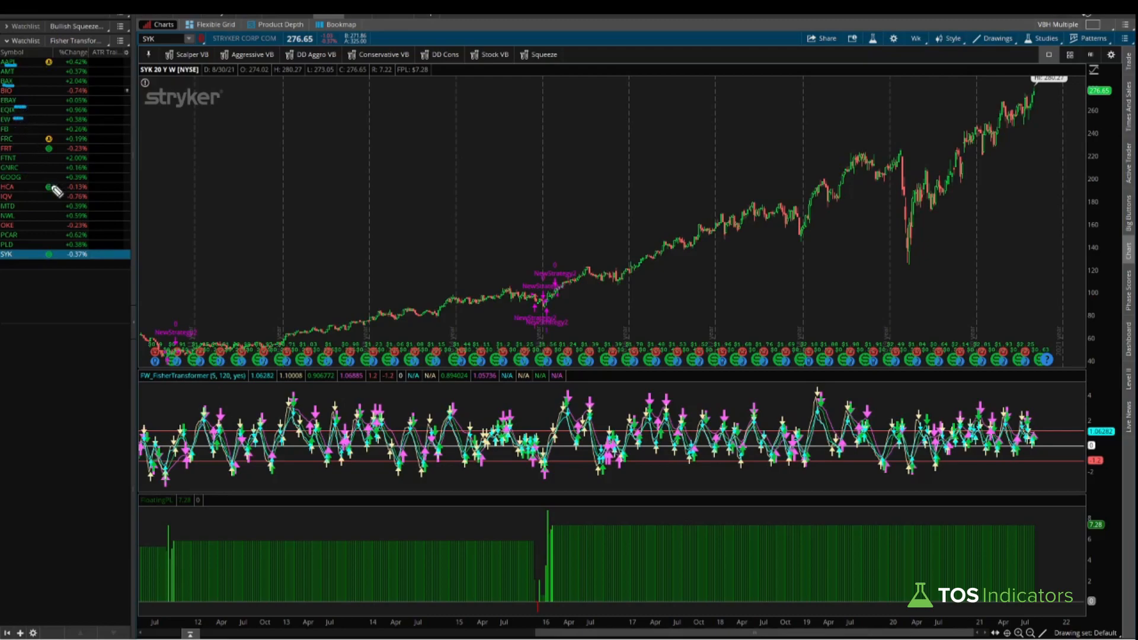
mouse_move(26, 244)
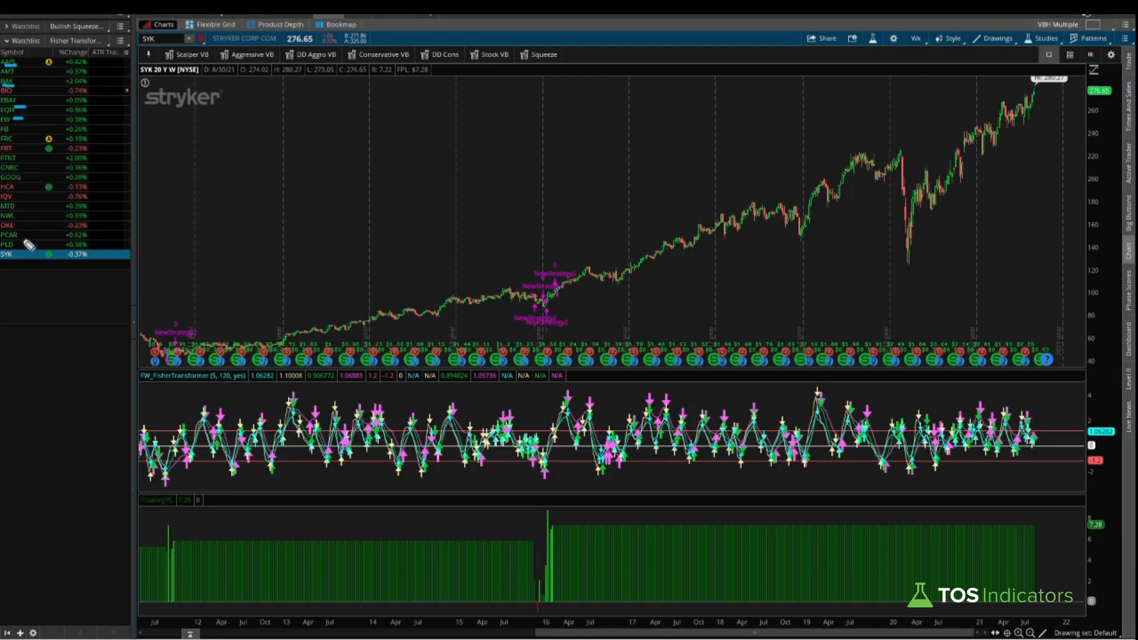
mouse_move(34, 275)
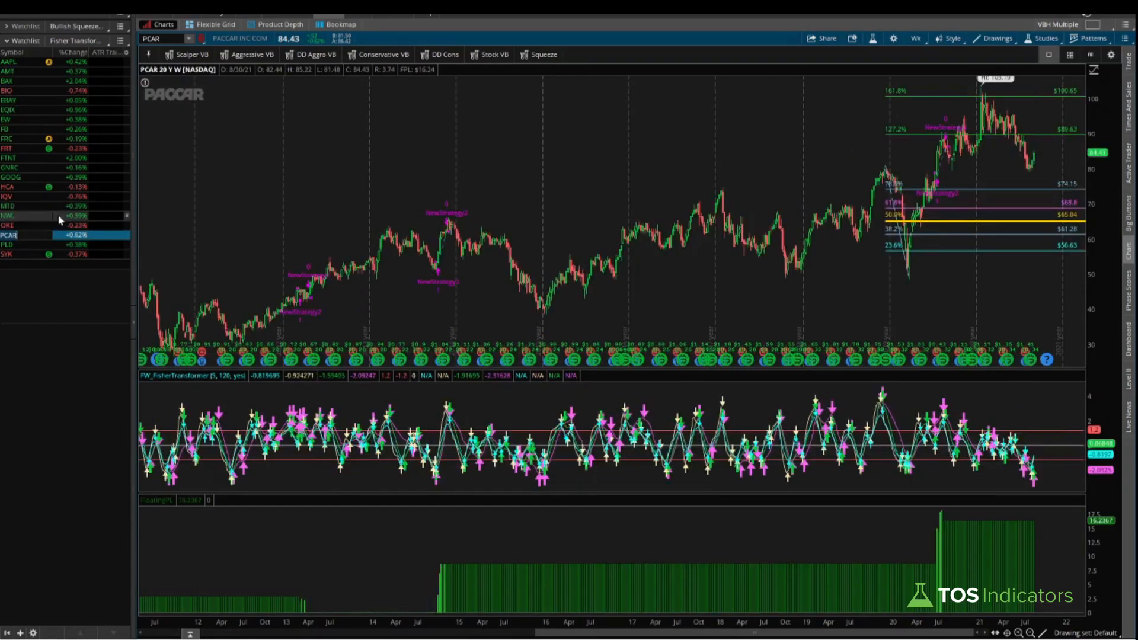
Step: Reload the NWL 20-year weekly chart from the watchlist
left_click(9, 214)
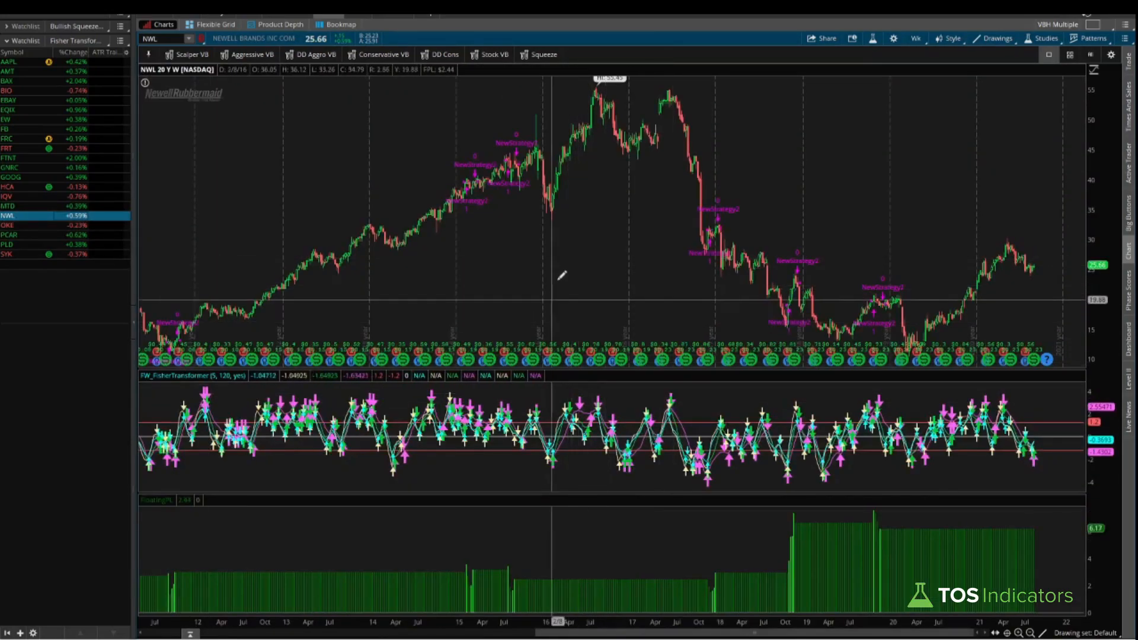
mouse_move(477, 223)
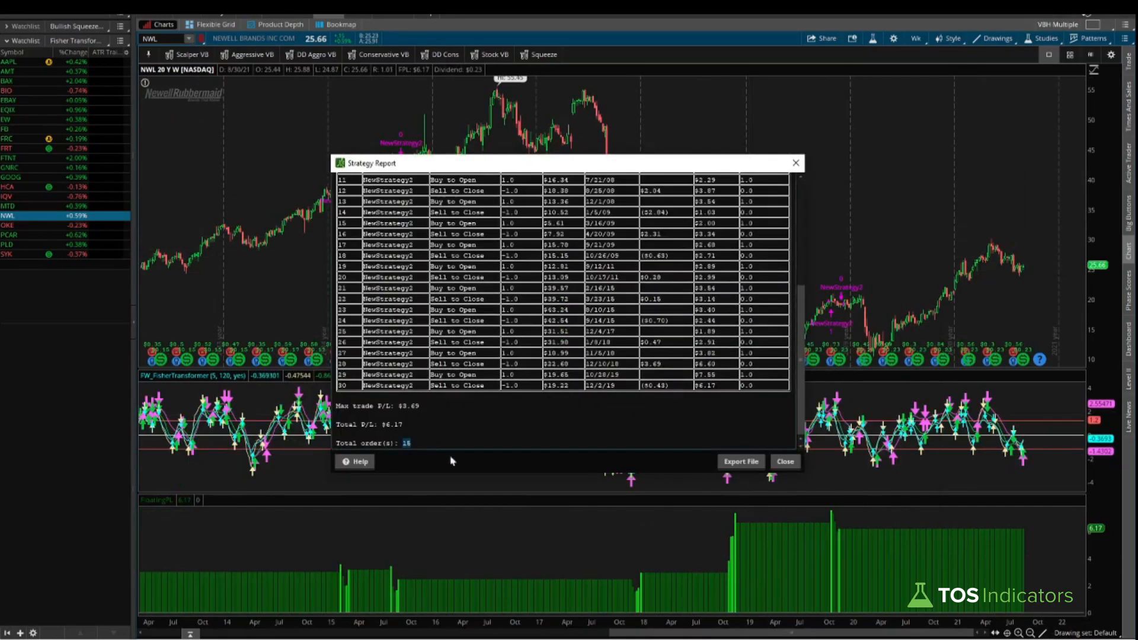
mouse_move(657, 328)
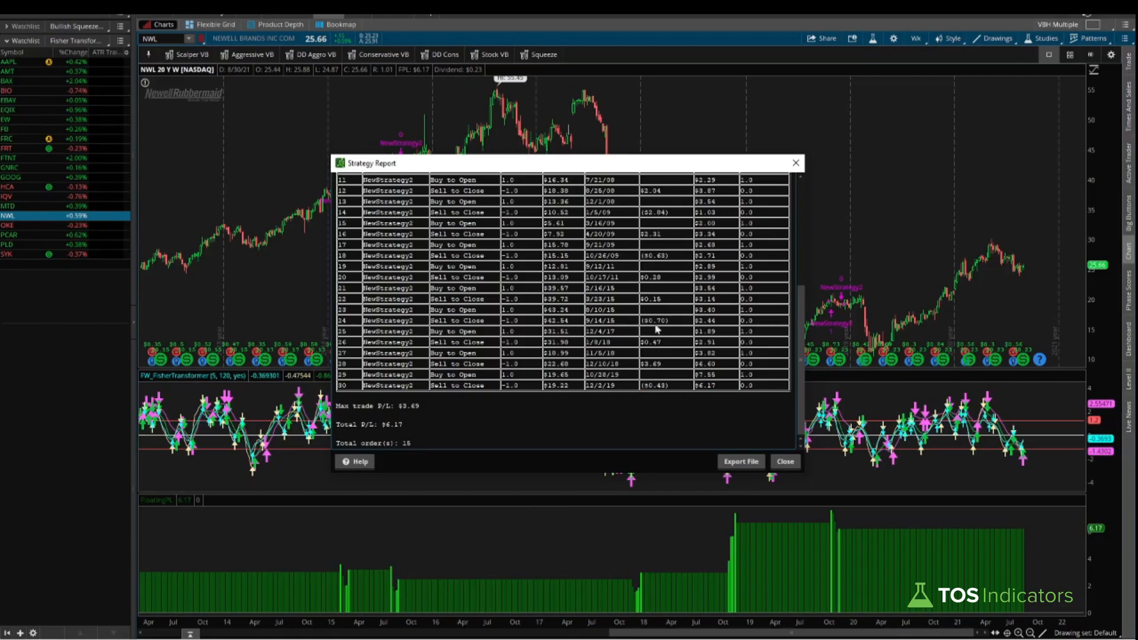
mouse_move(665, 202)
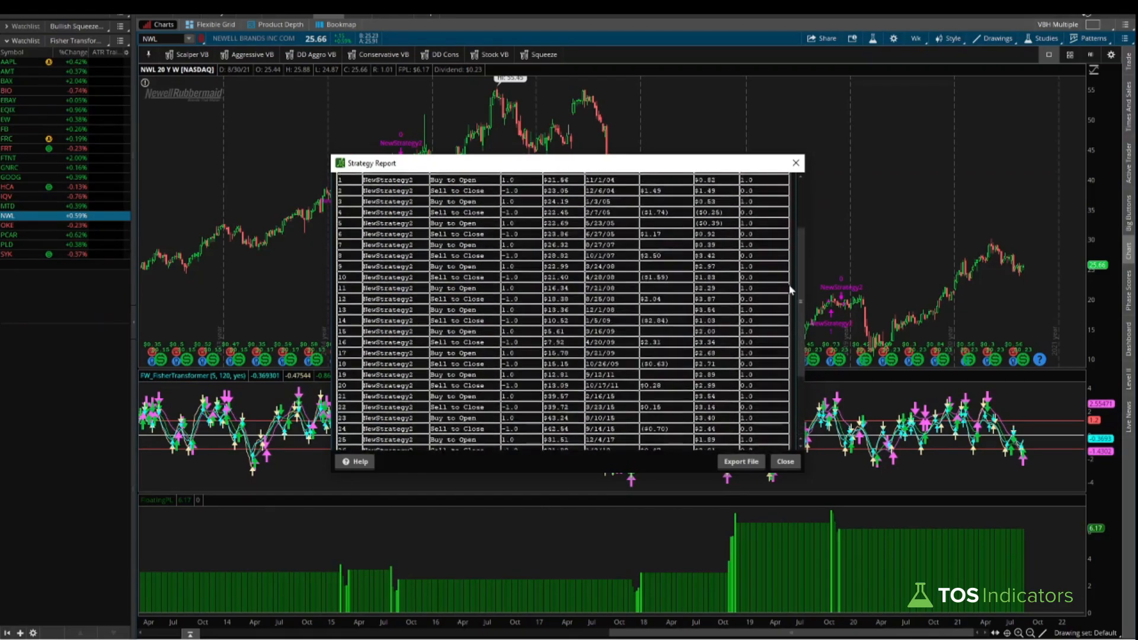
Step: Scroll through the NWL strategy report's trade list totaling $6.17 over 15 orders
scroll("down", 3)
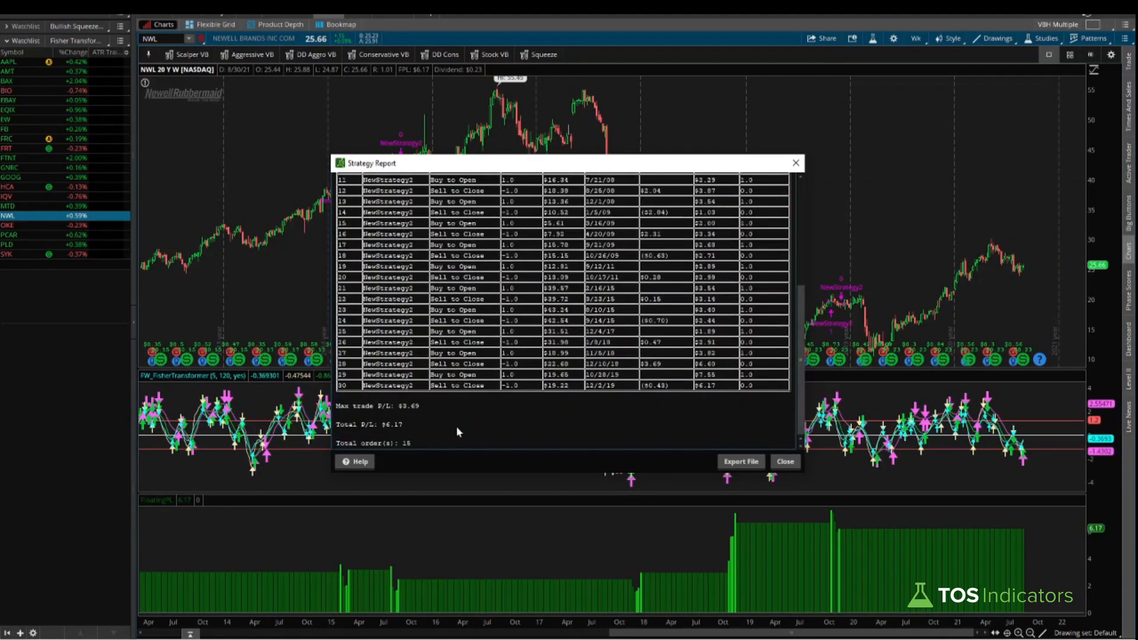
mouse_move(597, 477)
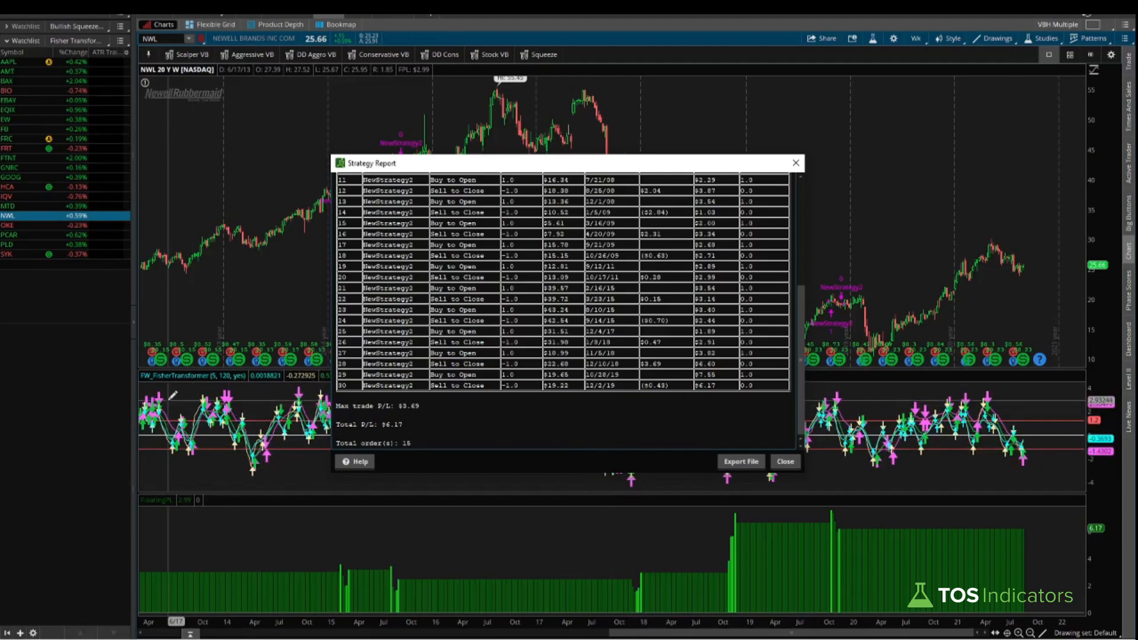
mouse_move(251, 432)
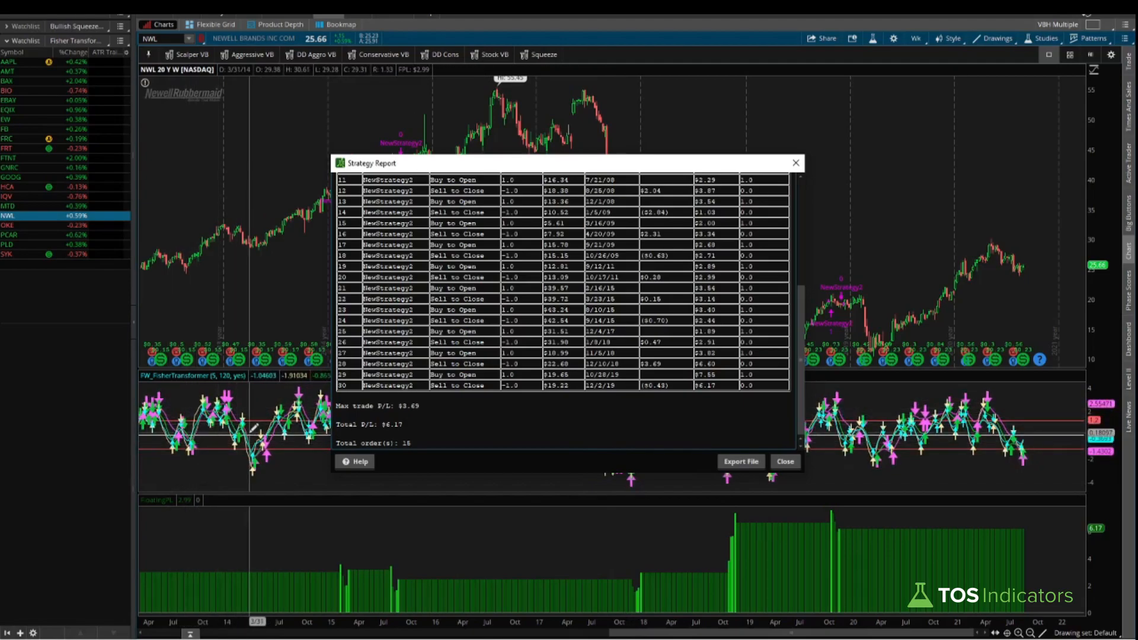